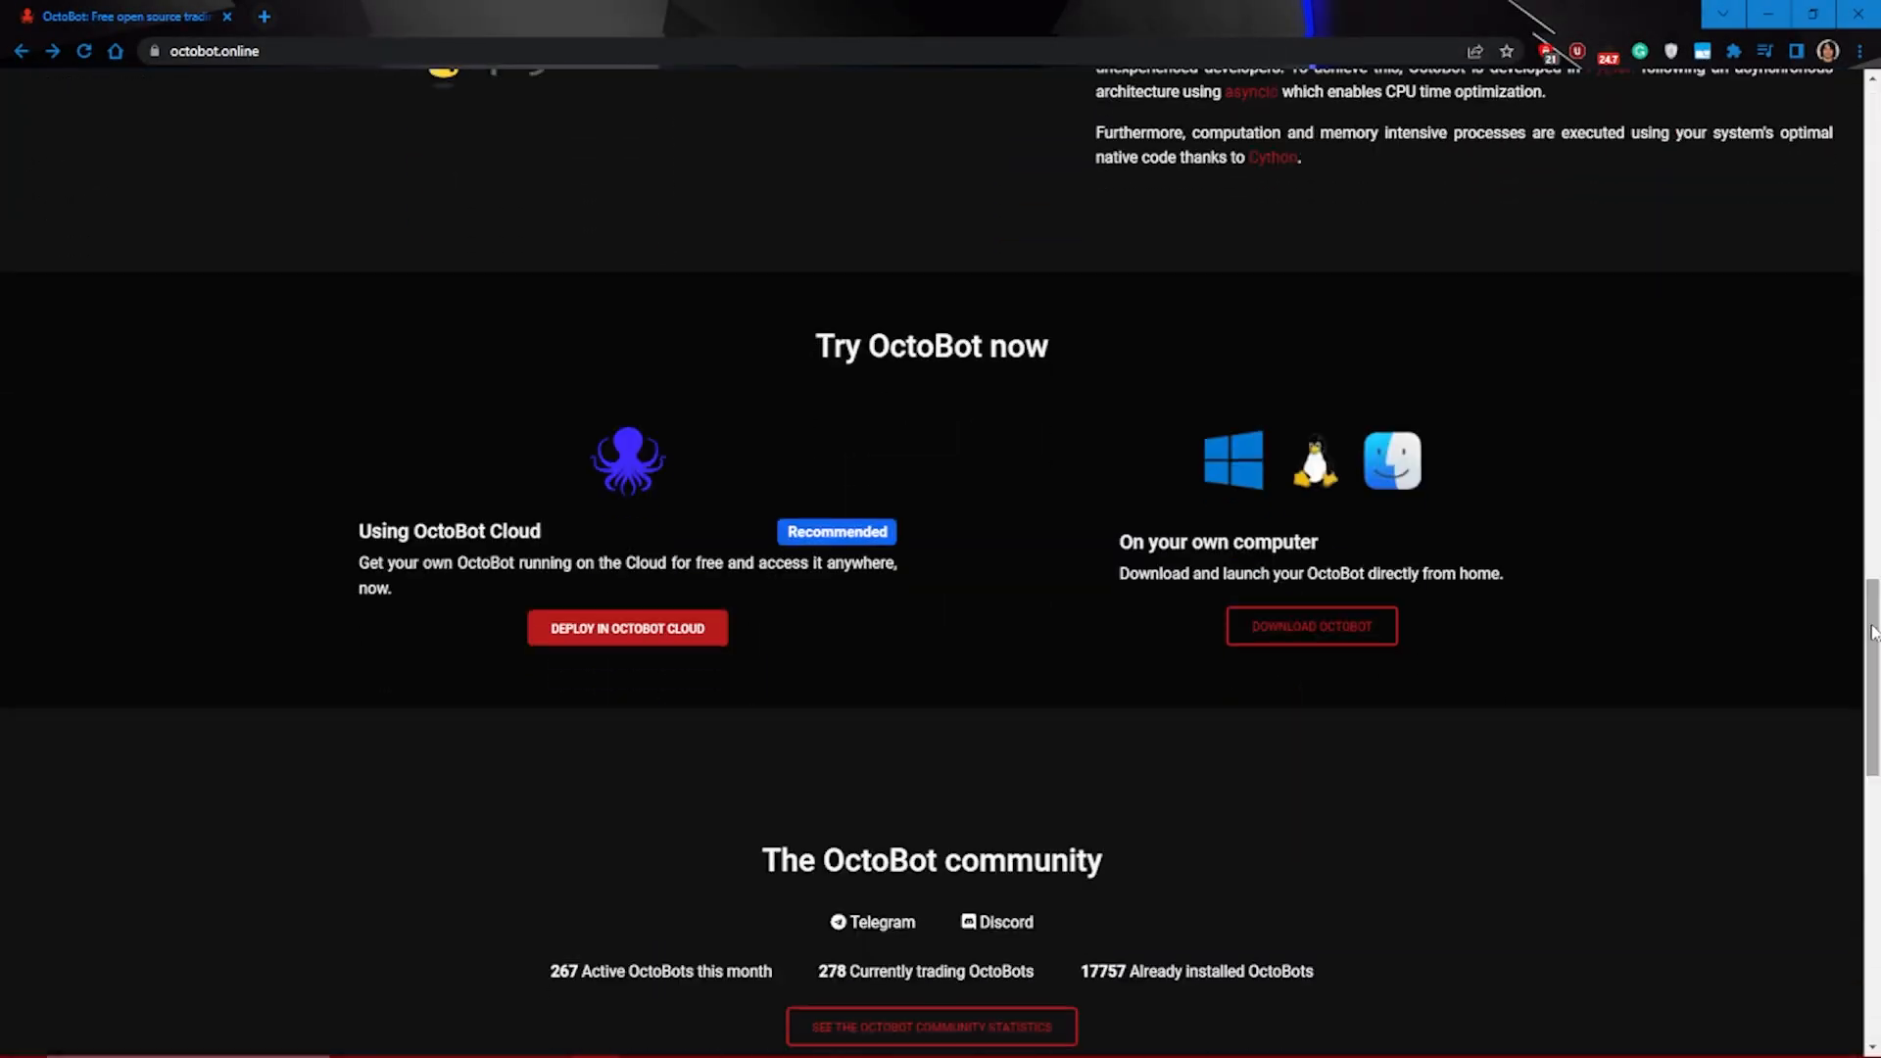
# Download OctoBot for Windows from the website and launch OctoBot_windows_x64.exe
pyautogui.click(1310, 625)
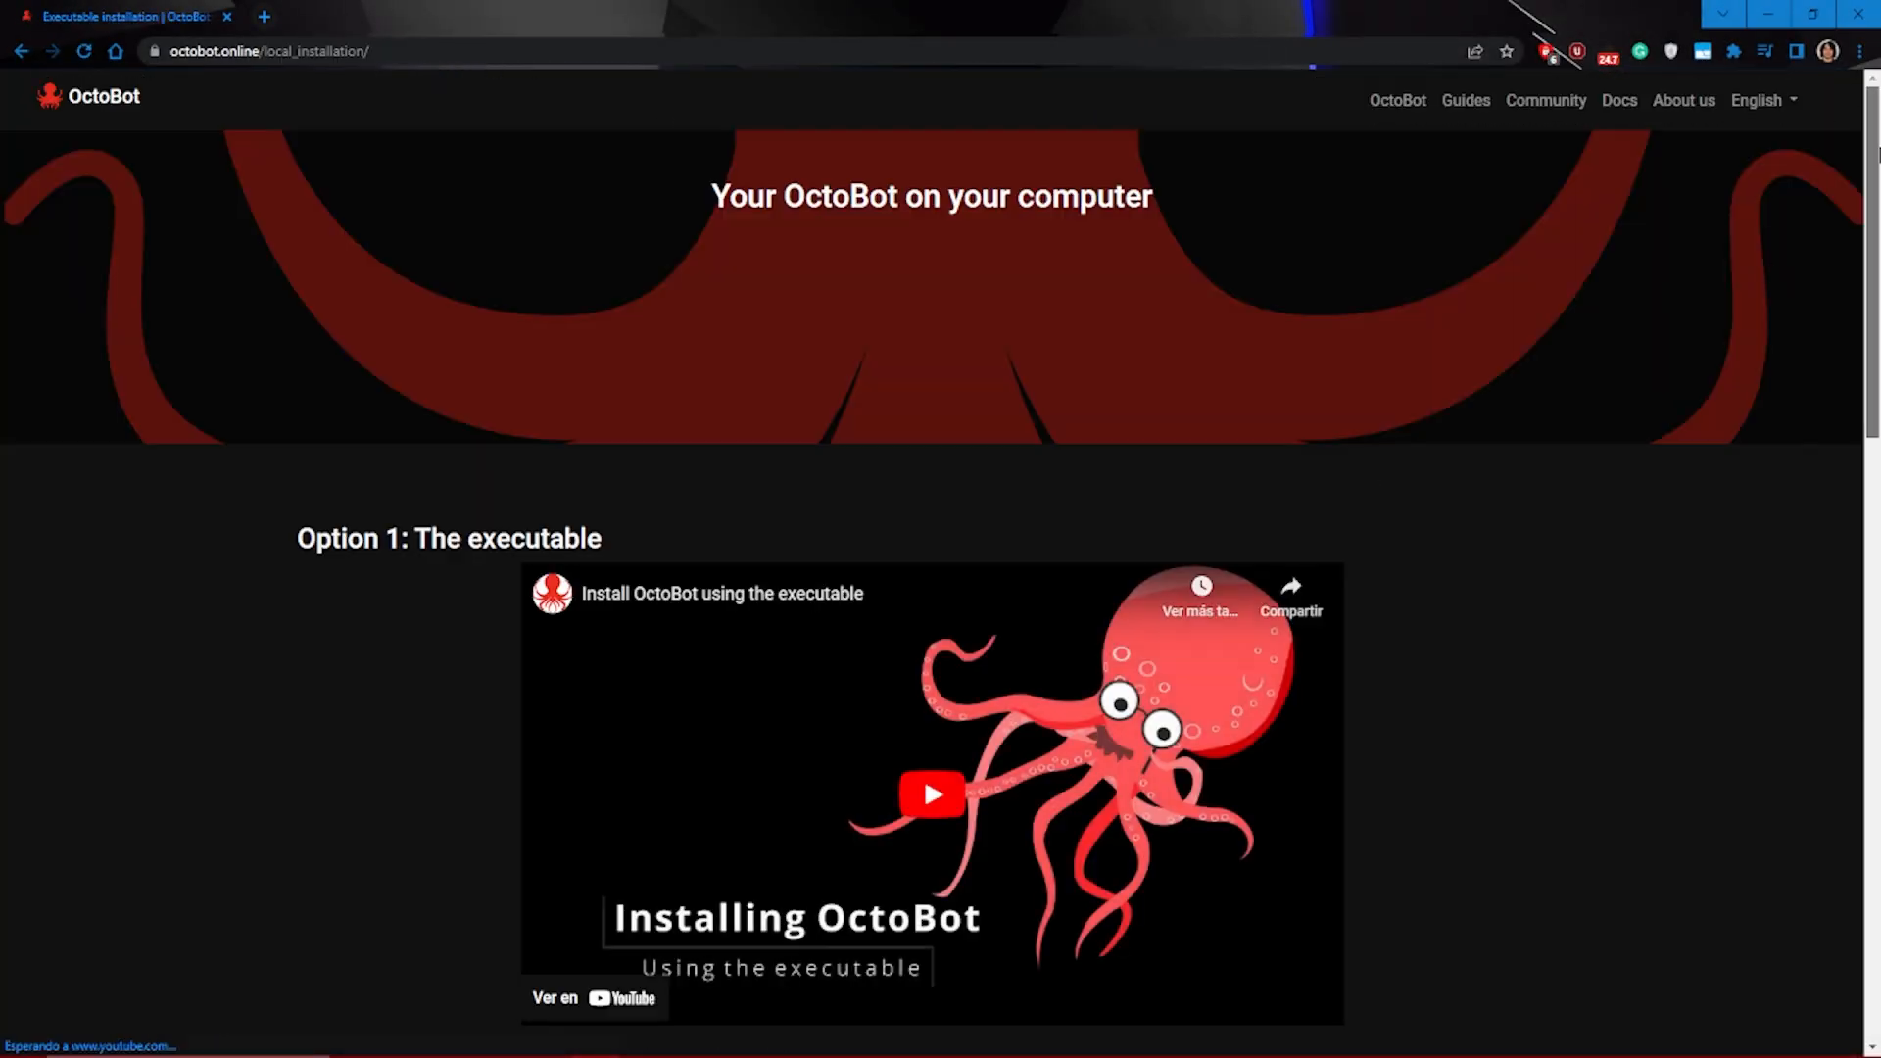
pyautogui.scroll(-3)
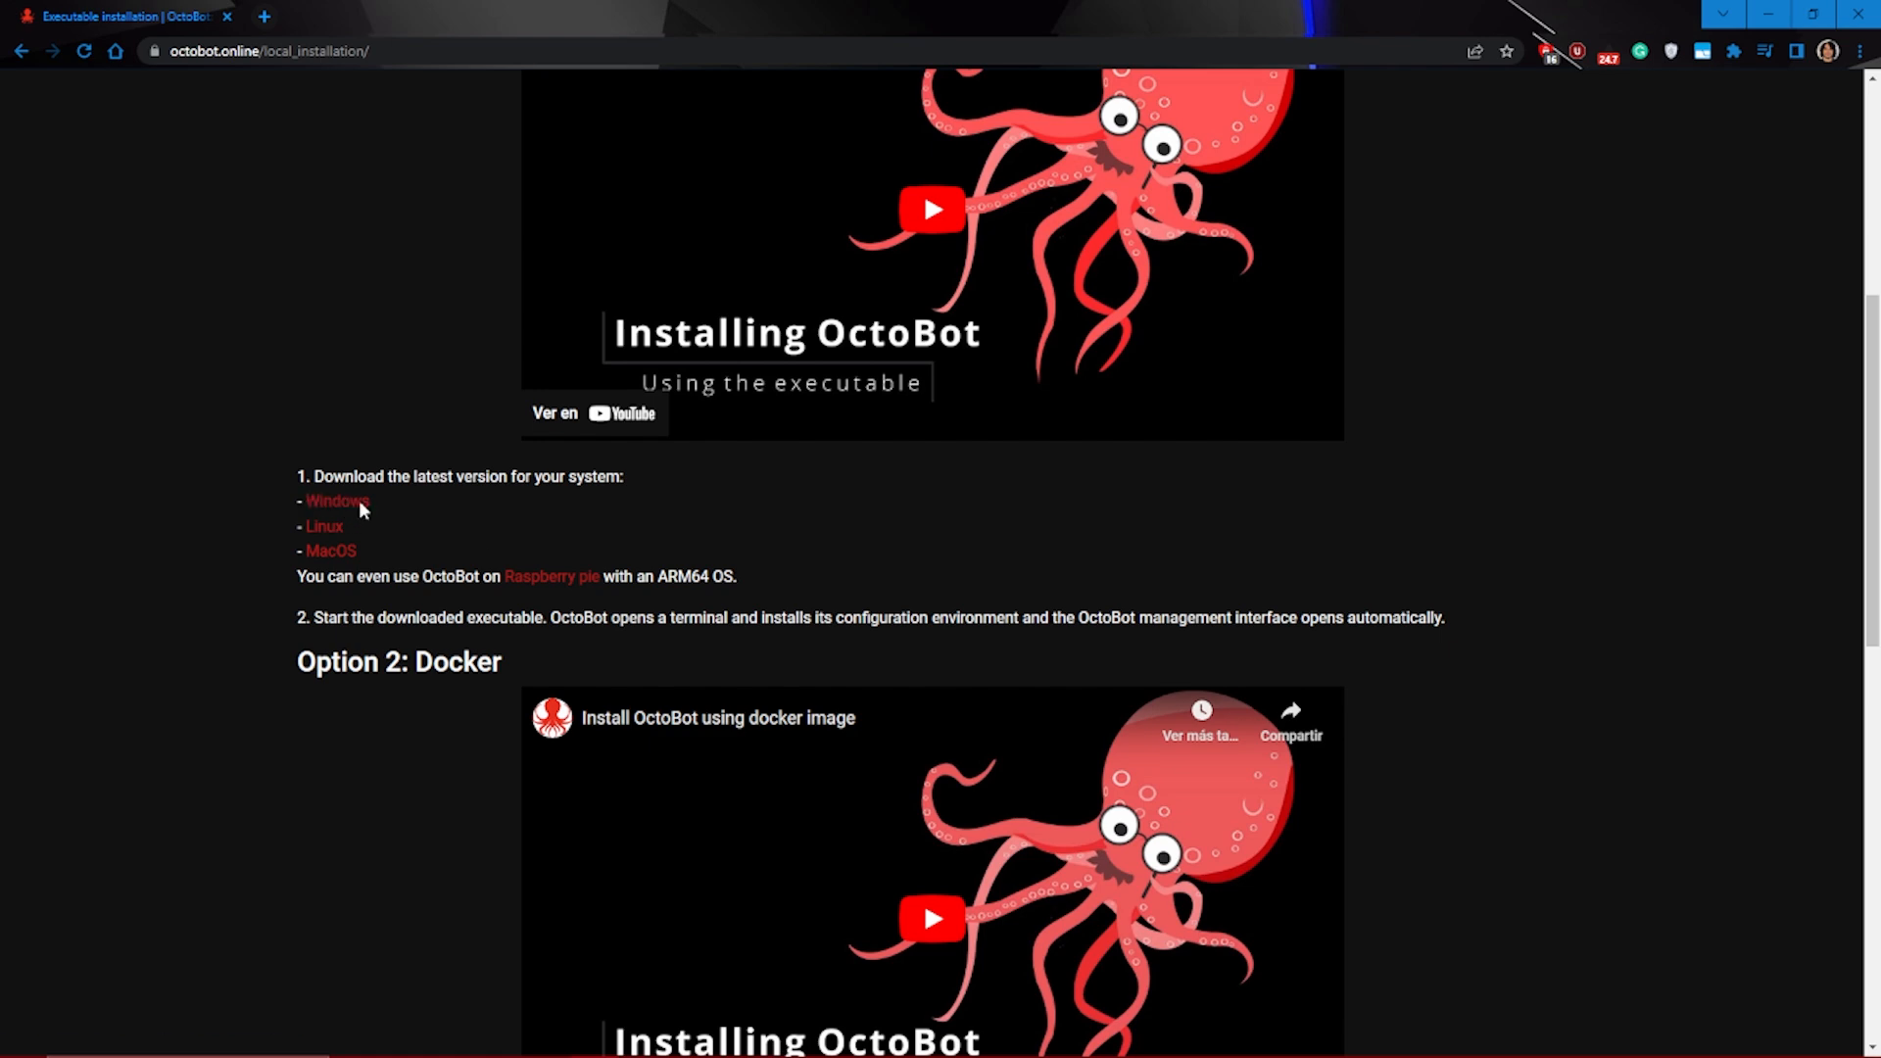
pyautogui.click(337, 501)
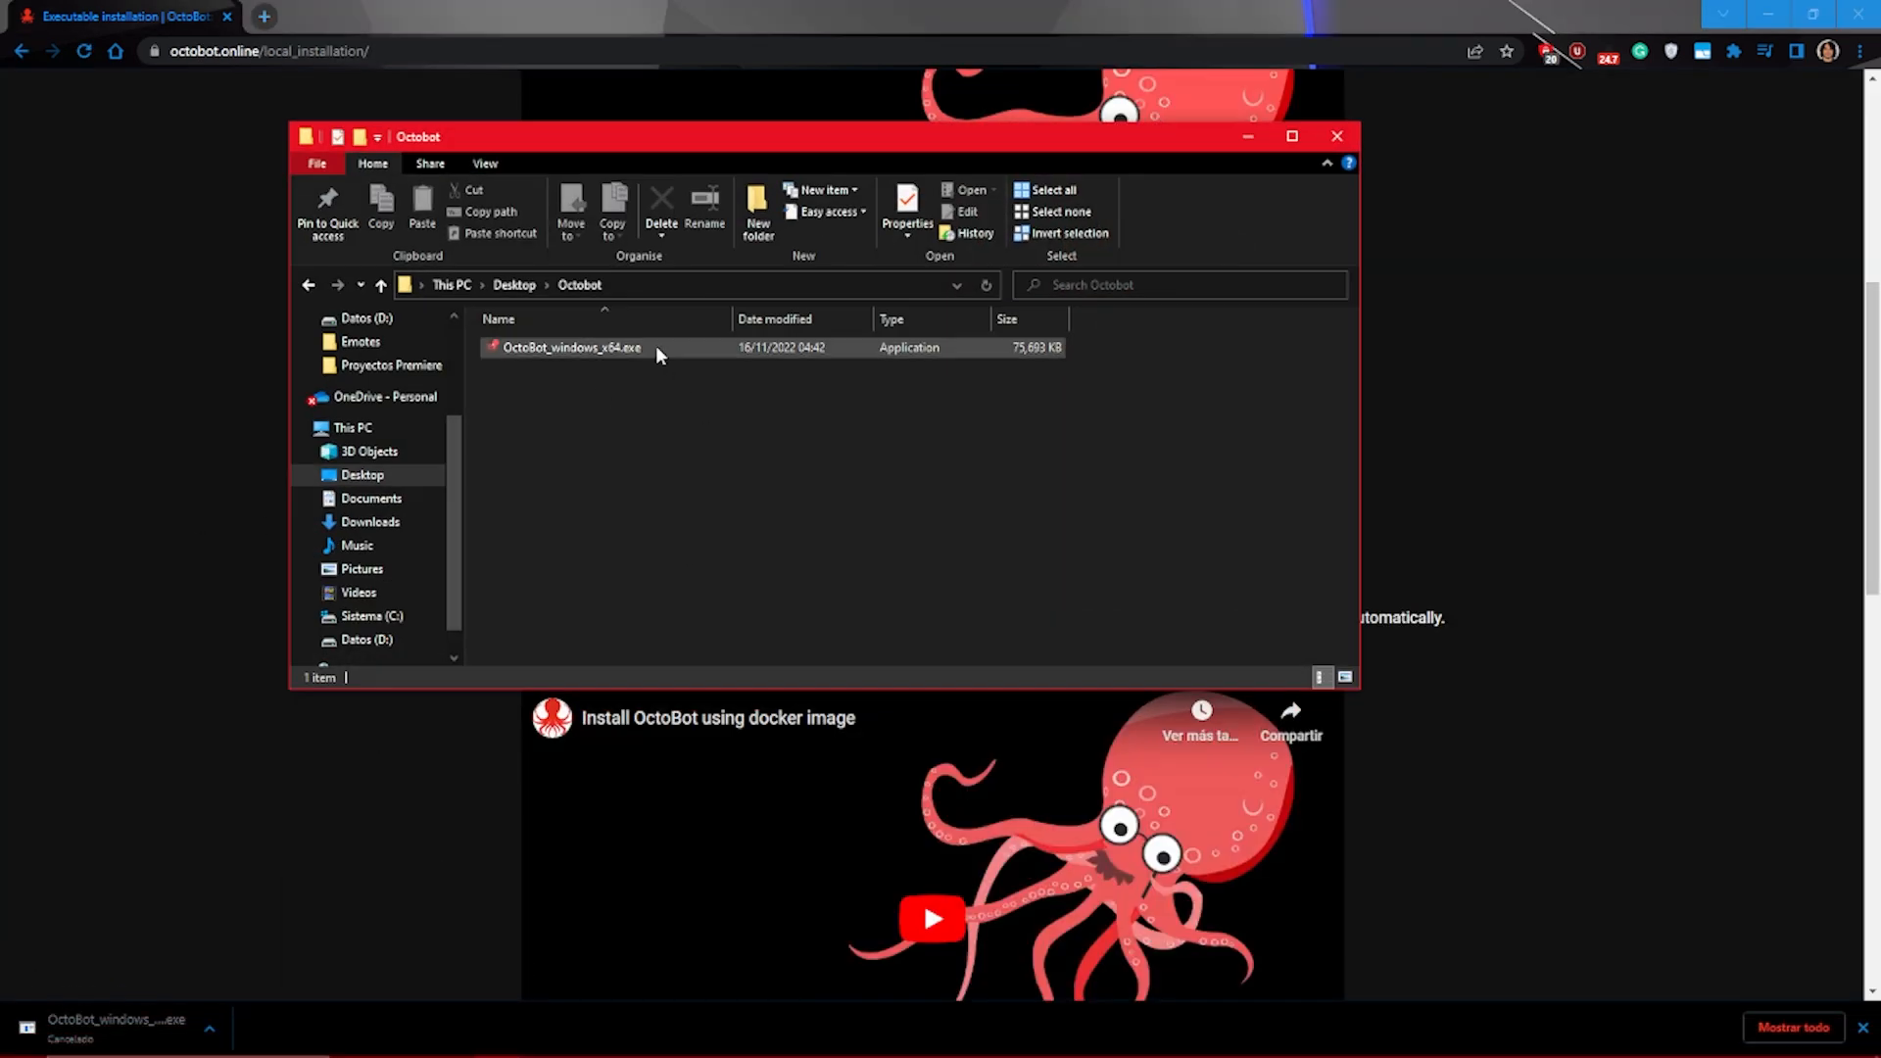
pyautogui.click(575, 347)
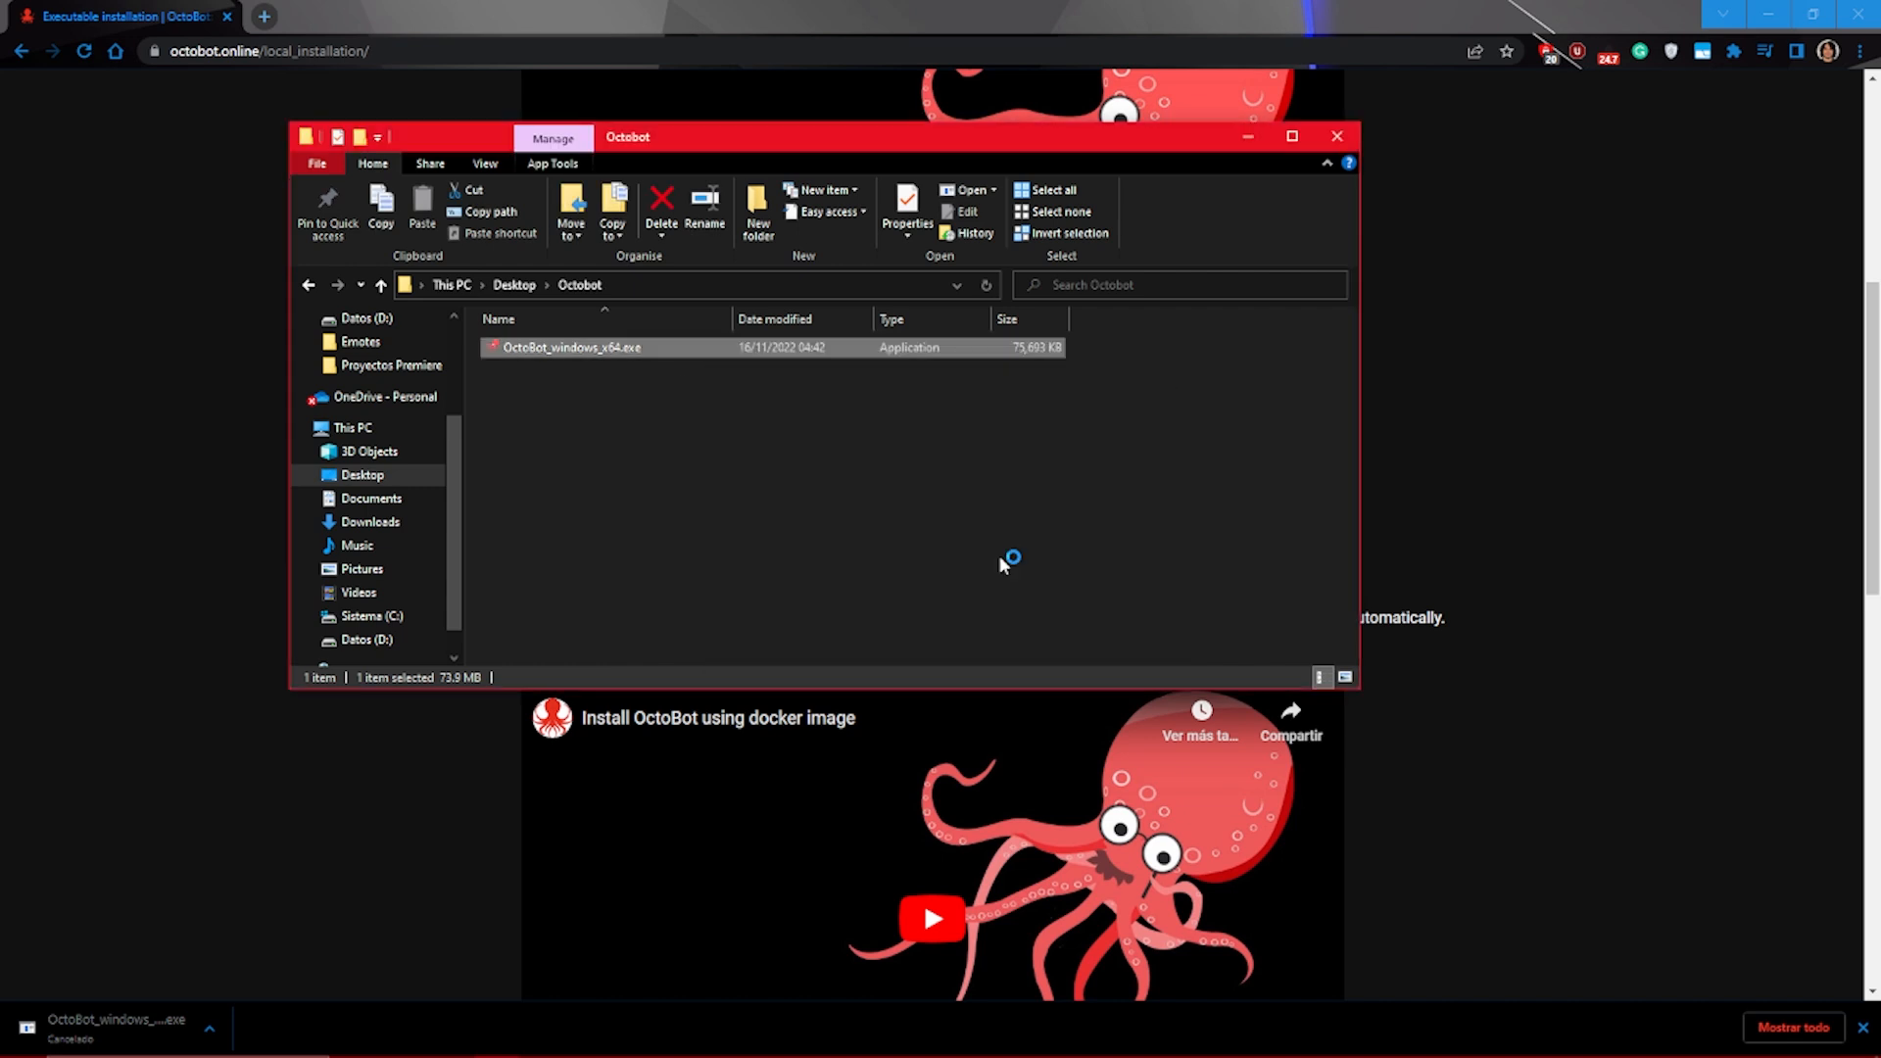
pyautogui.doubleClick(571, 346)
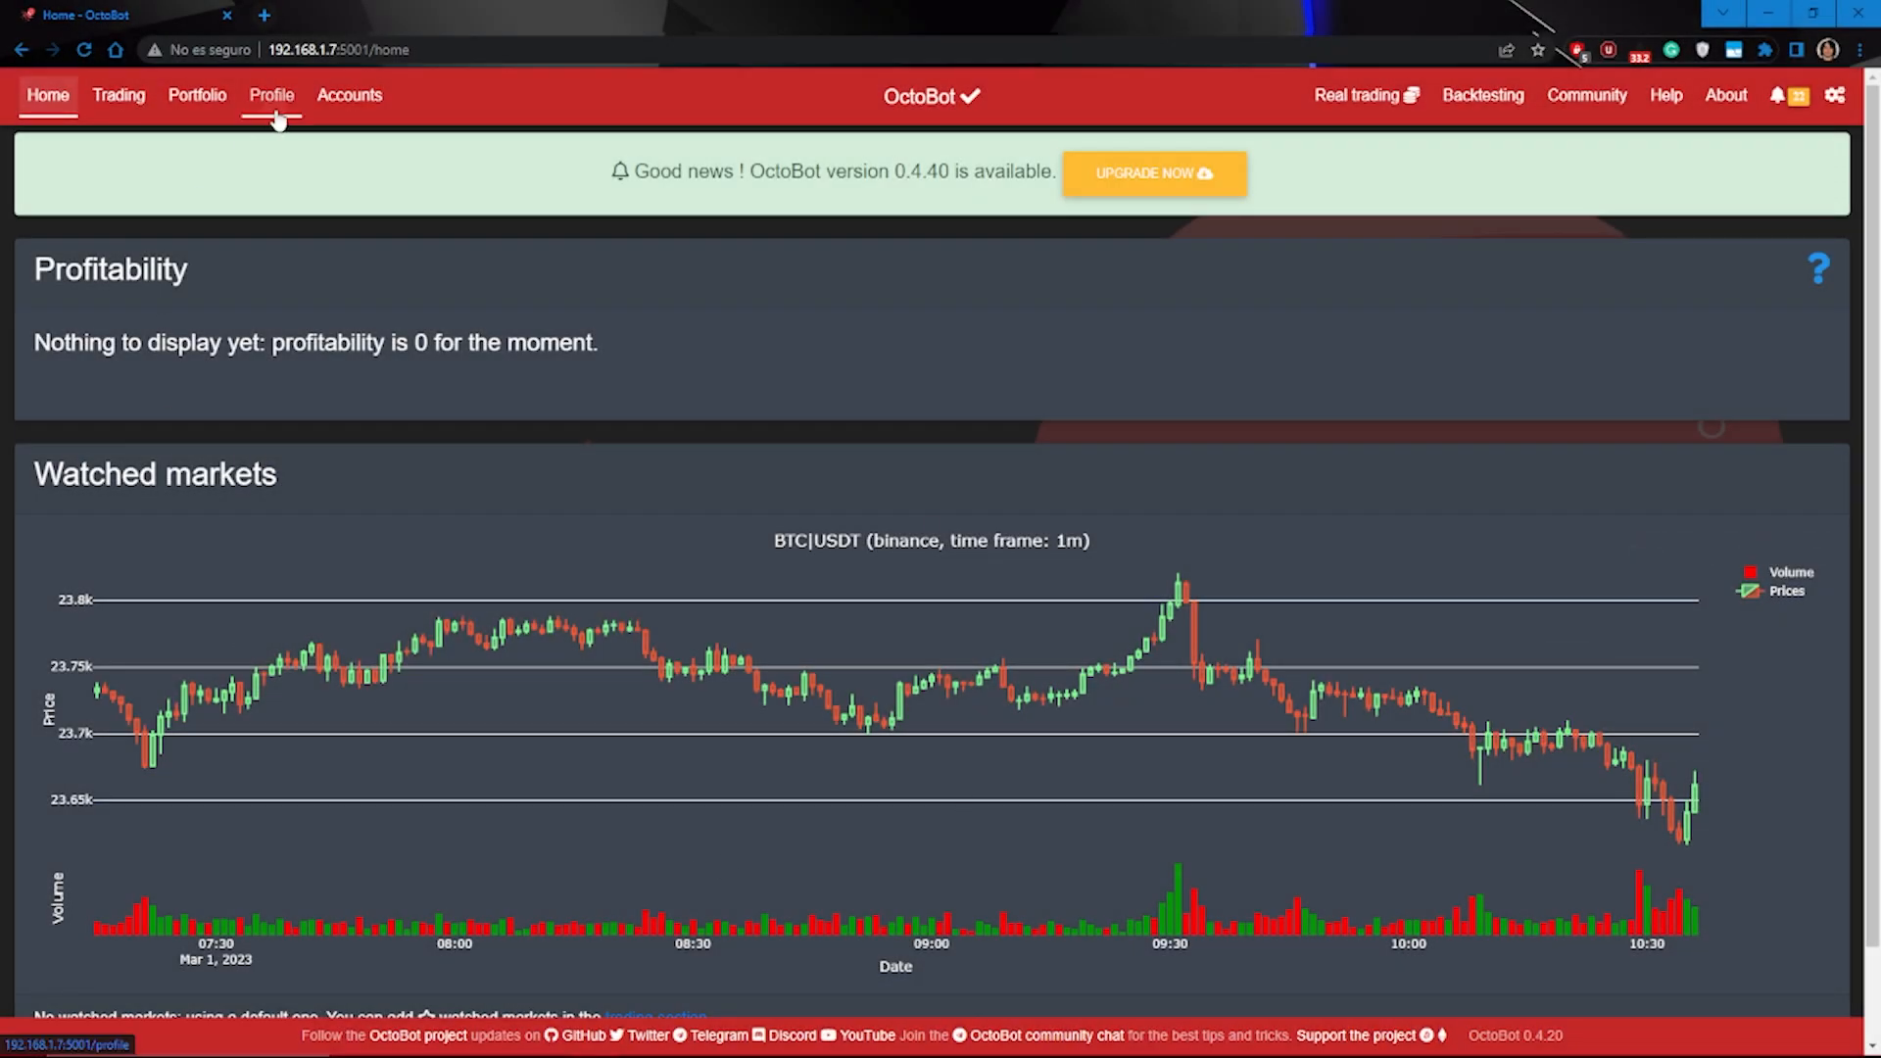
# Pick Grid Trading from the profiles list and make it the active profile
pyautogui.click(271, 95)
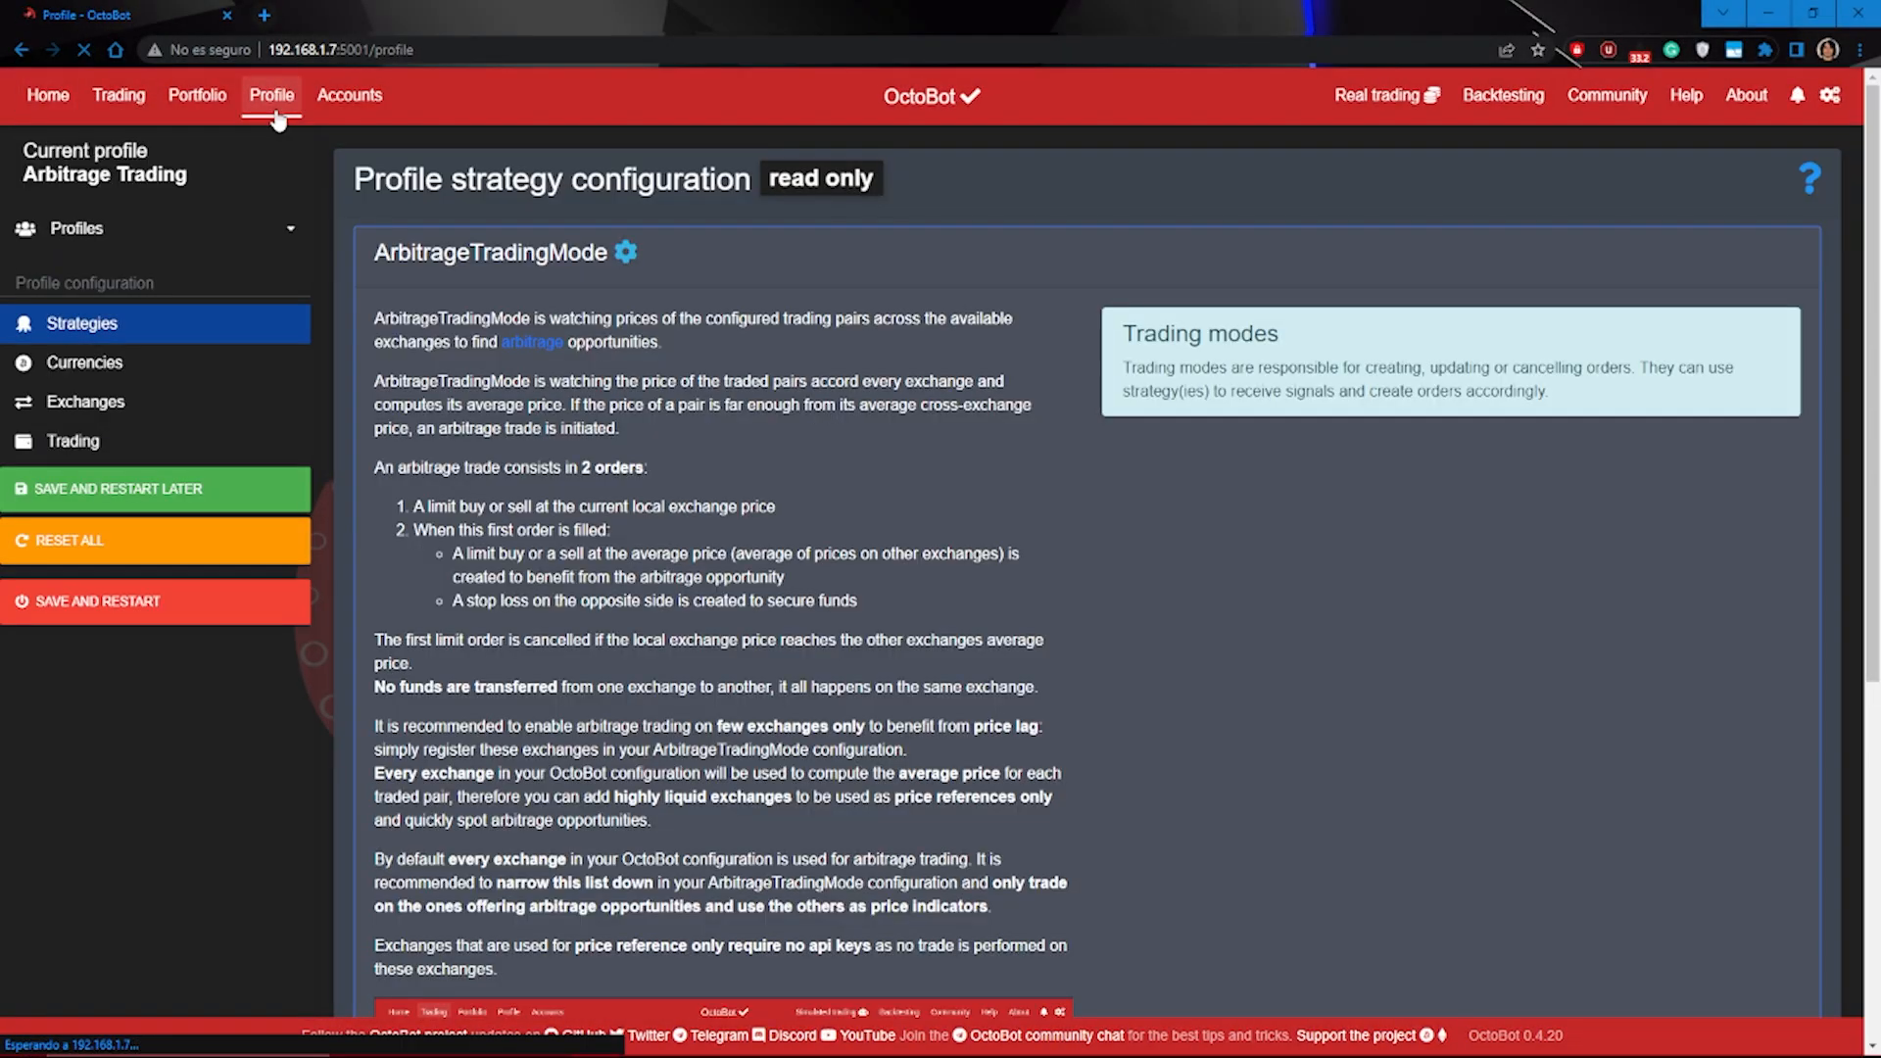
pyautogui.click(77, 228)
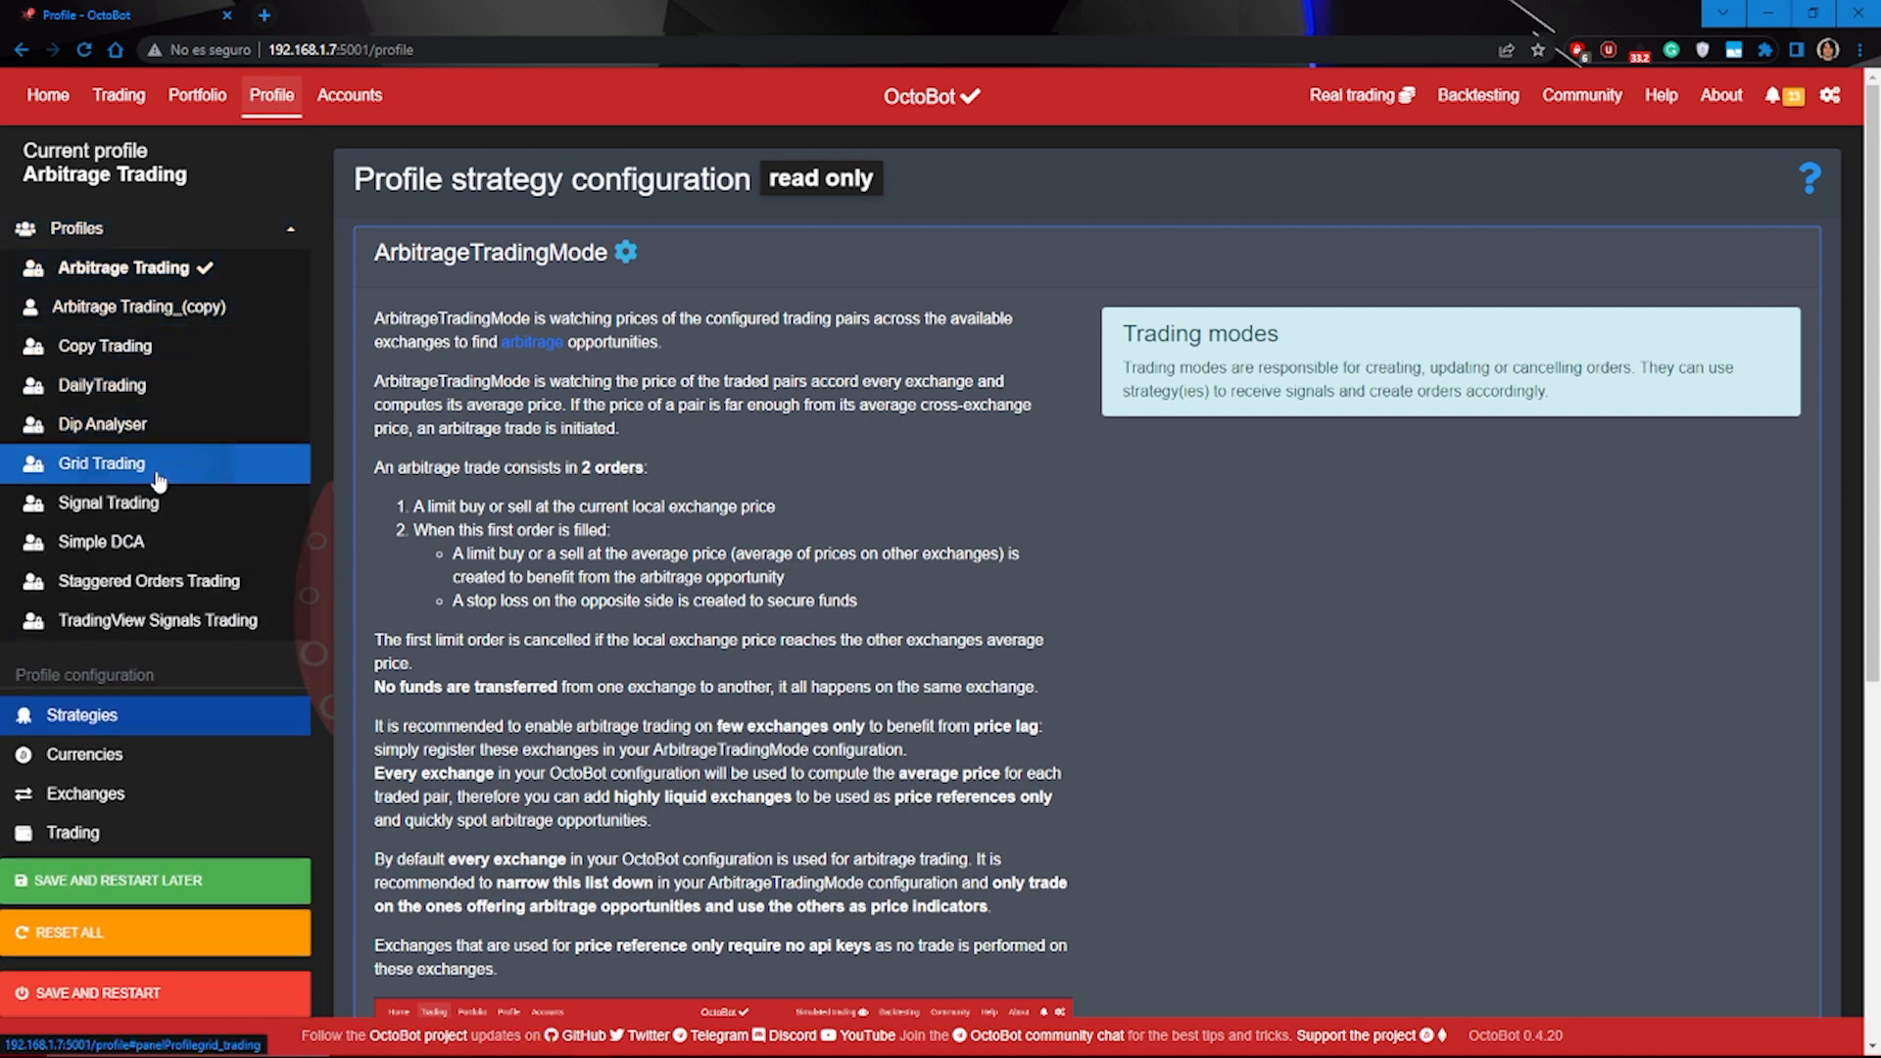
pyautogui.click(101, 463)
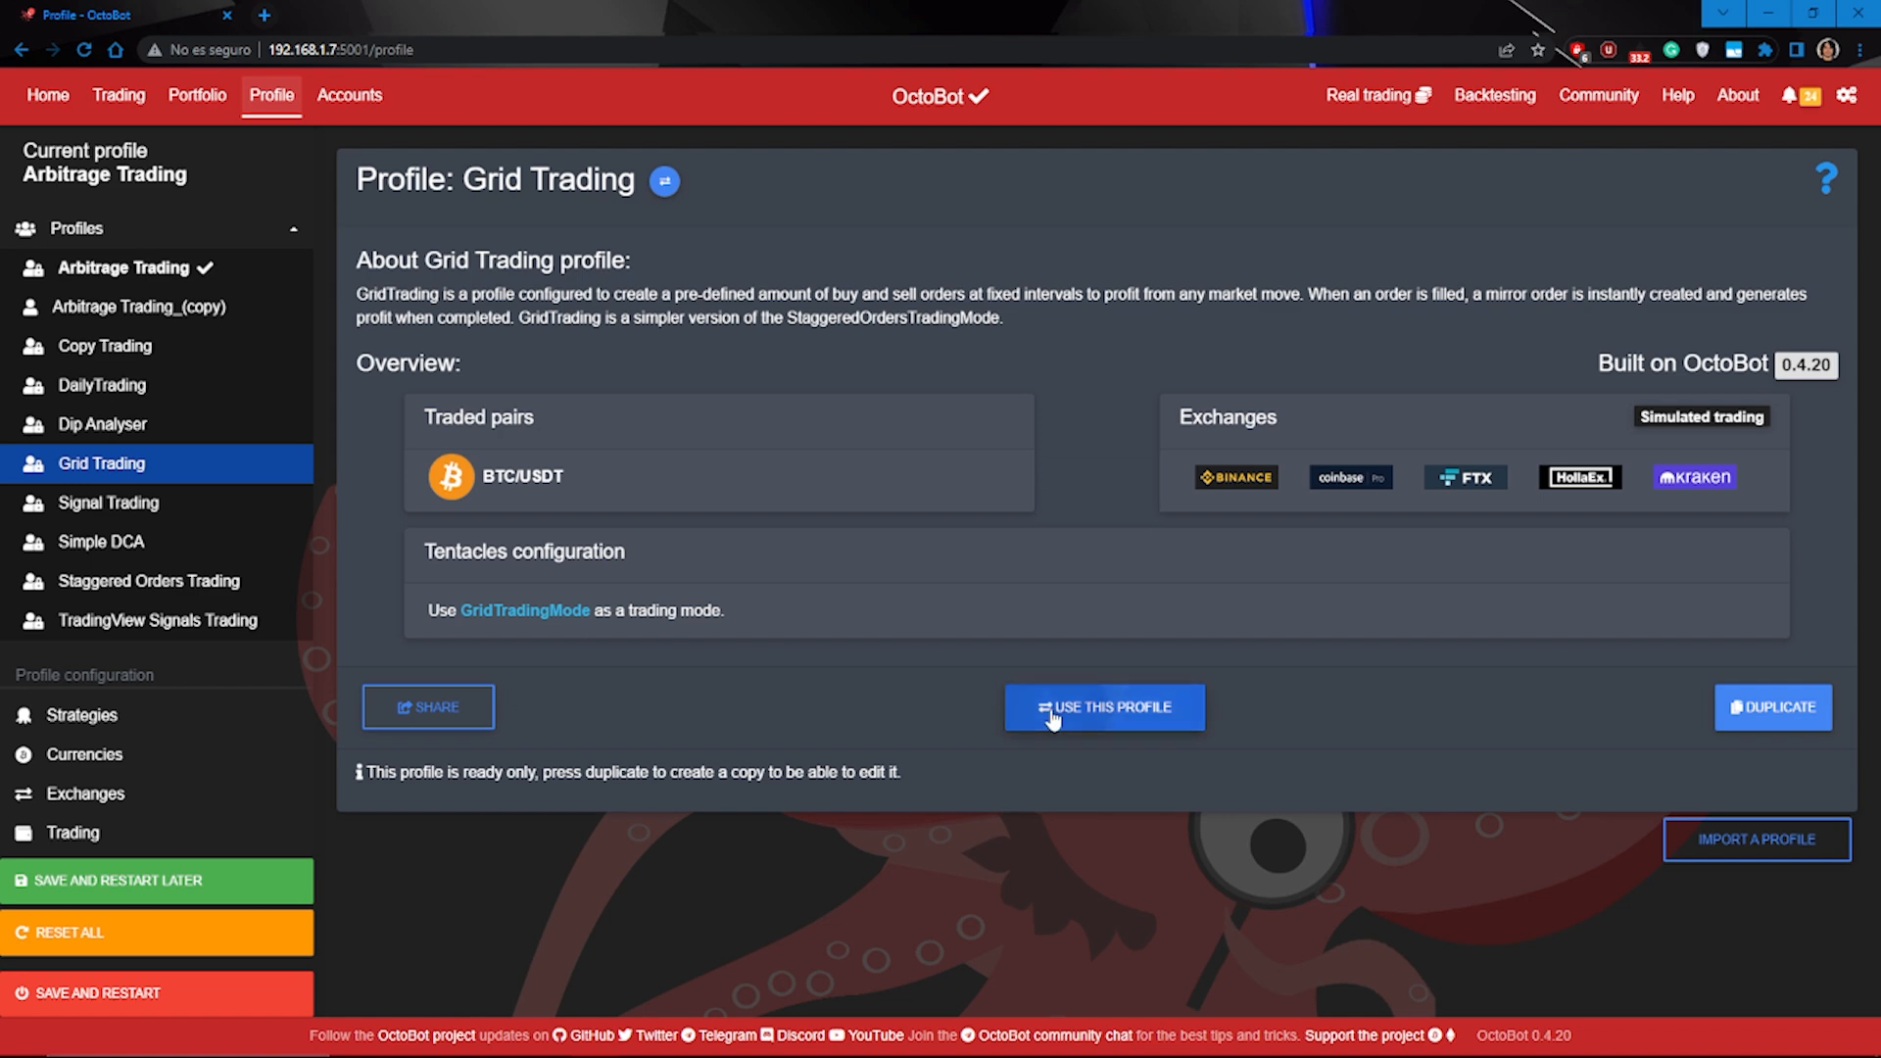
pyautogui.click(1102, 706)
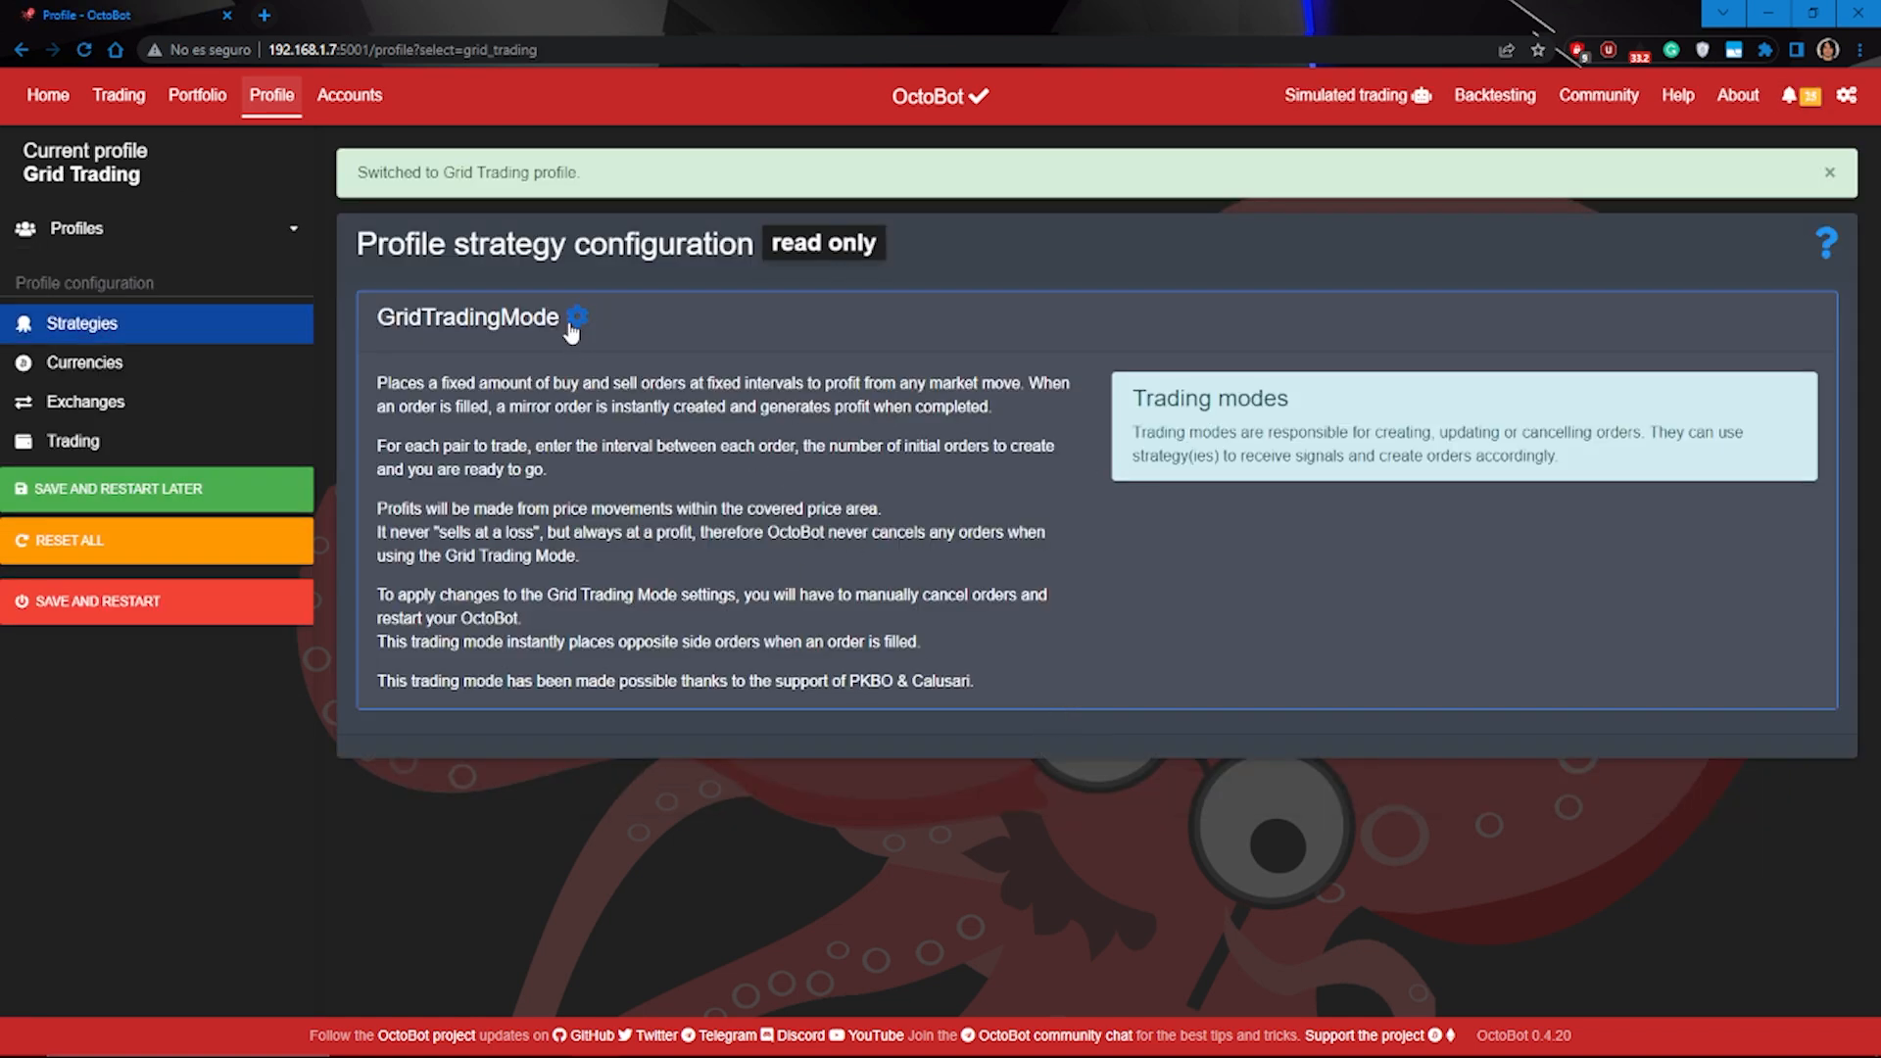
# Give the BTC/USDT grid pair a spread of 100 and an increment of 20
pyautogui.click(578, 317)
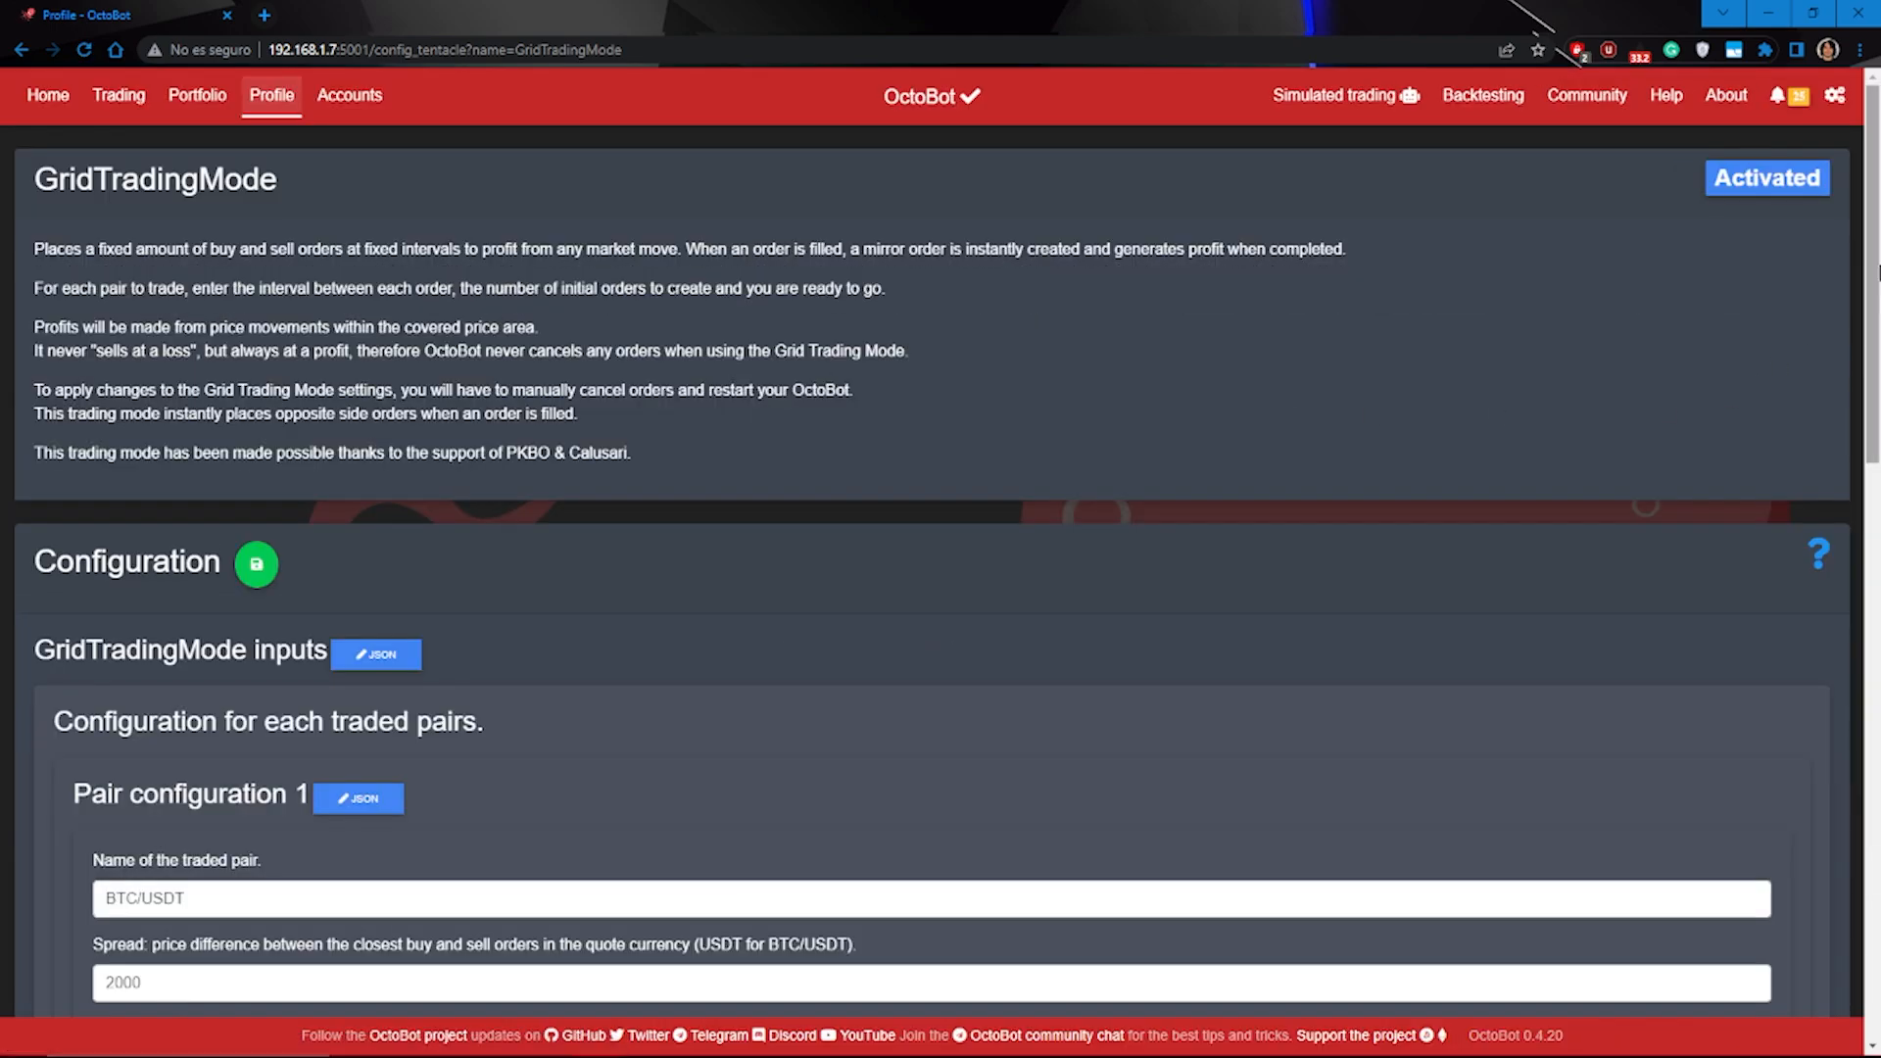
pyautogui.scroll(-3)
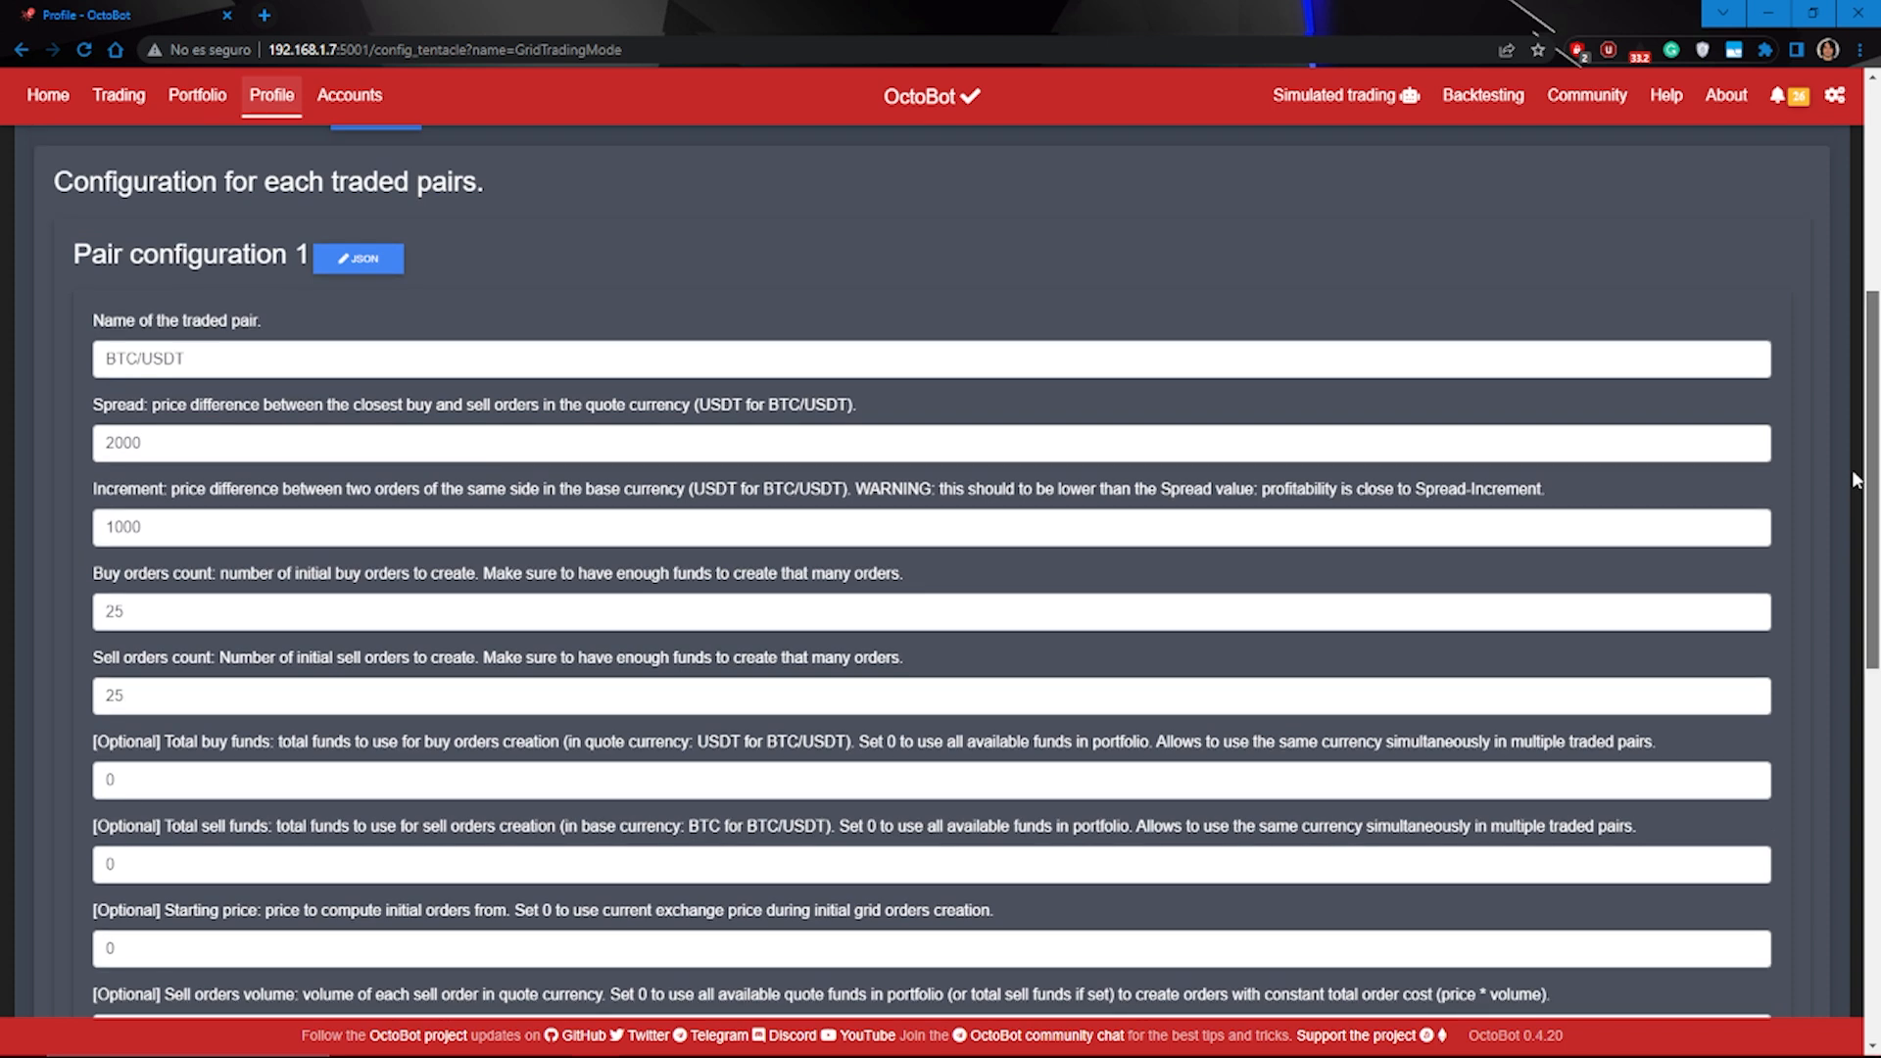
pyautogui.scroll(-3)
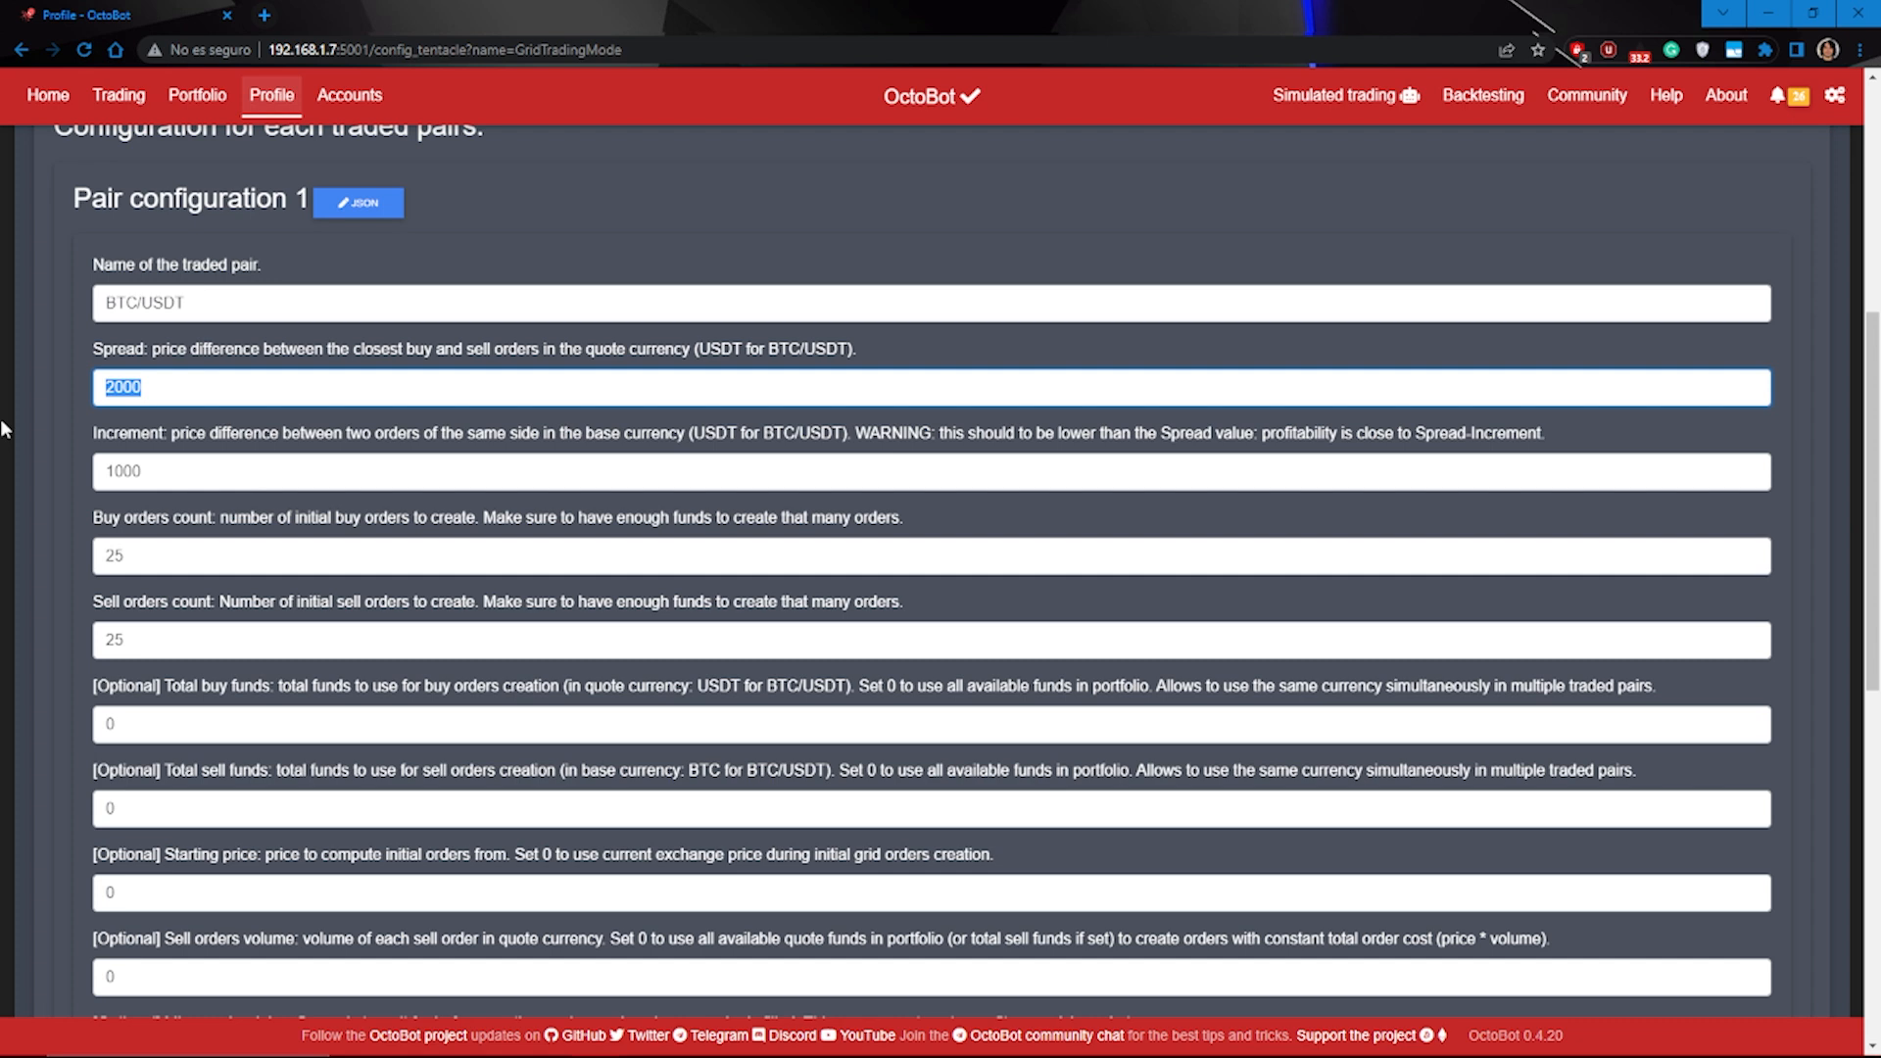
pyautogui.write('100')
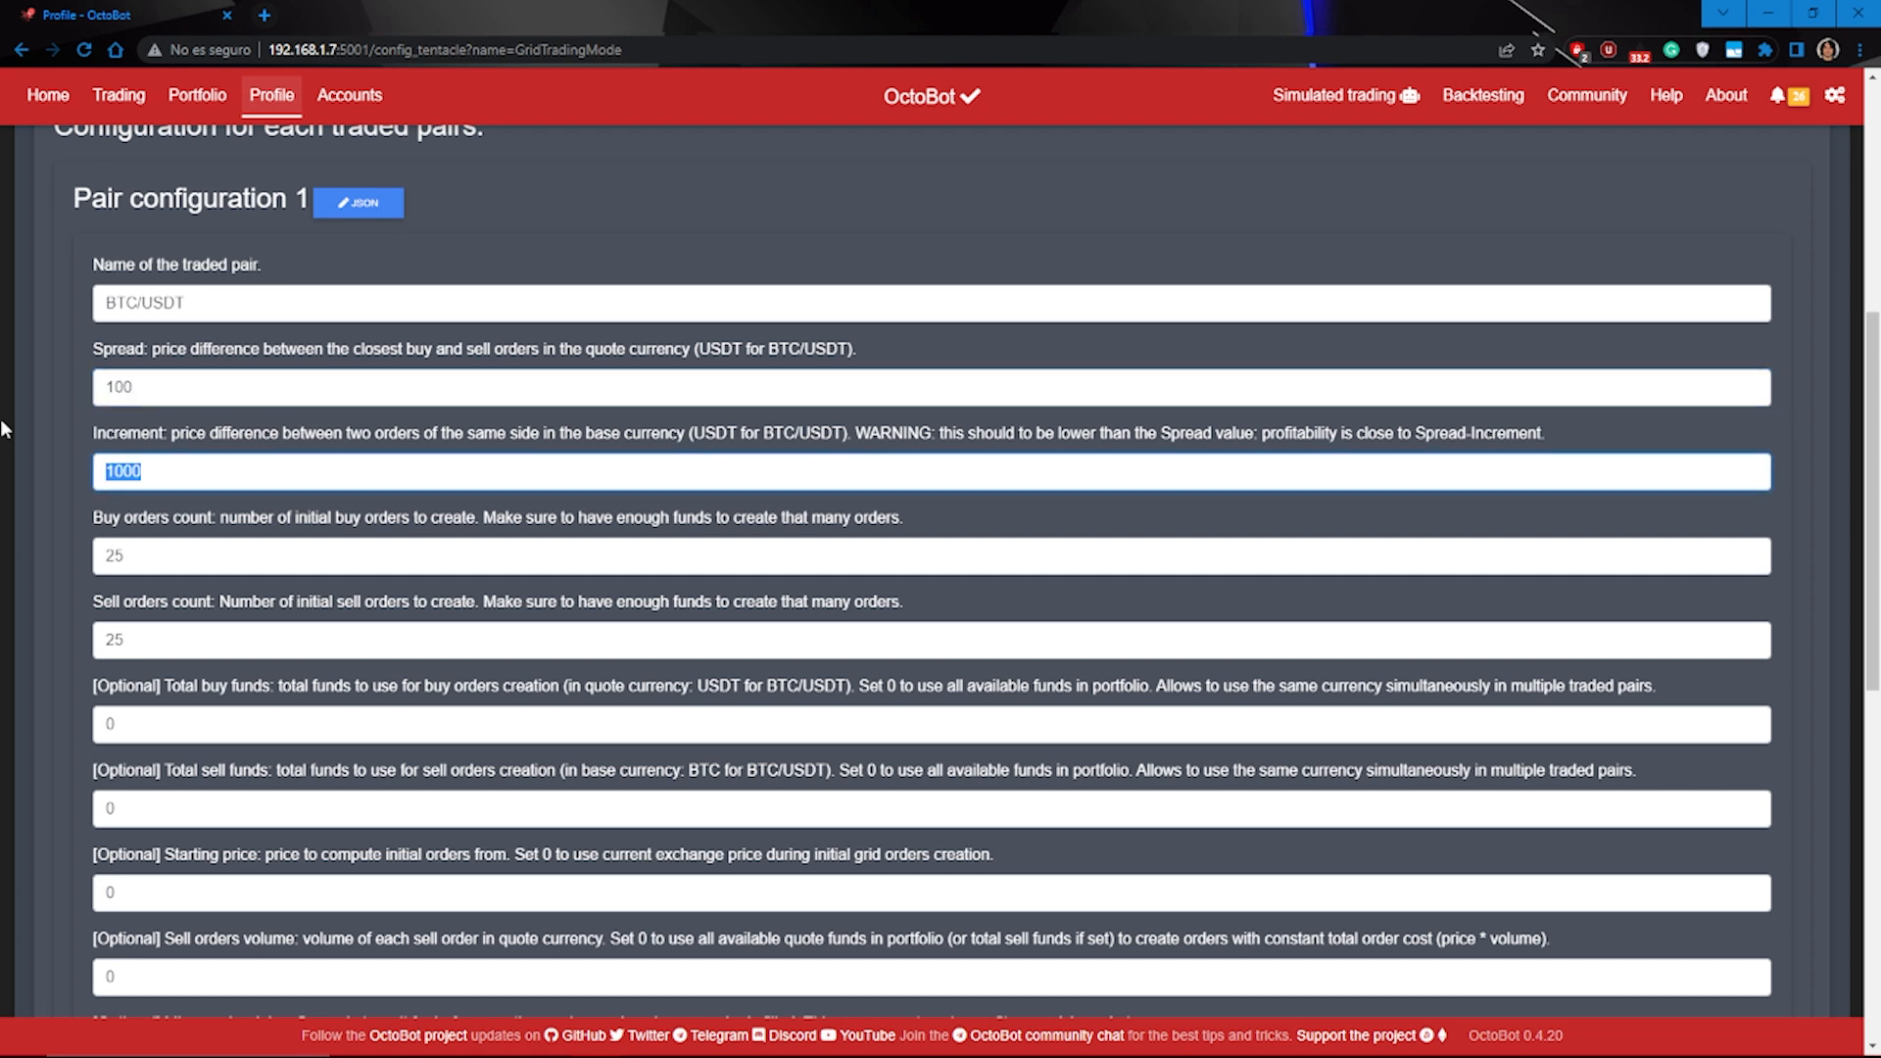
pyautogui.write('20')
pyautogui.click(931, 555)
pyautogui.write('3')
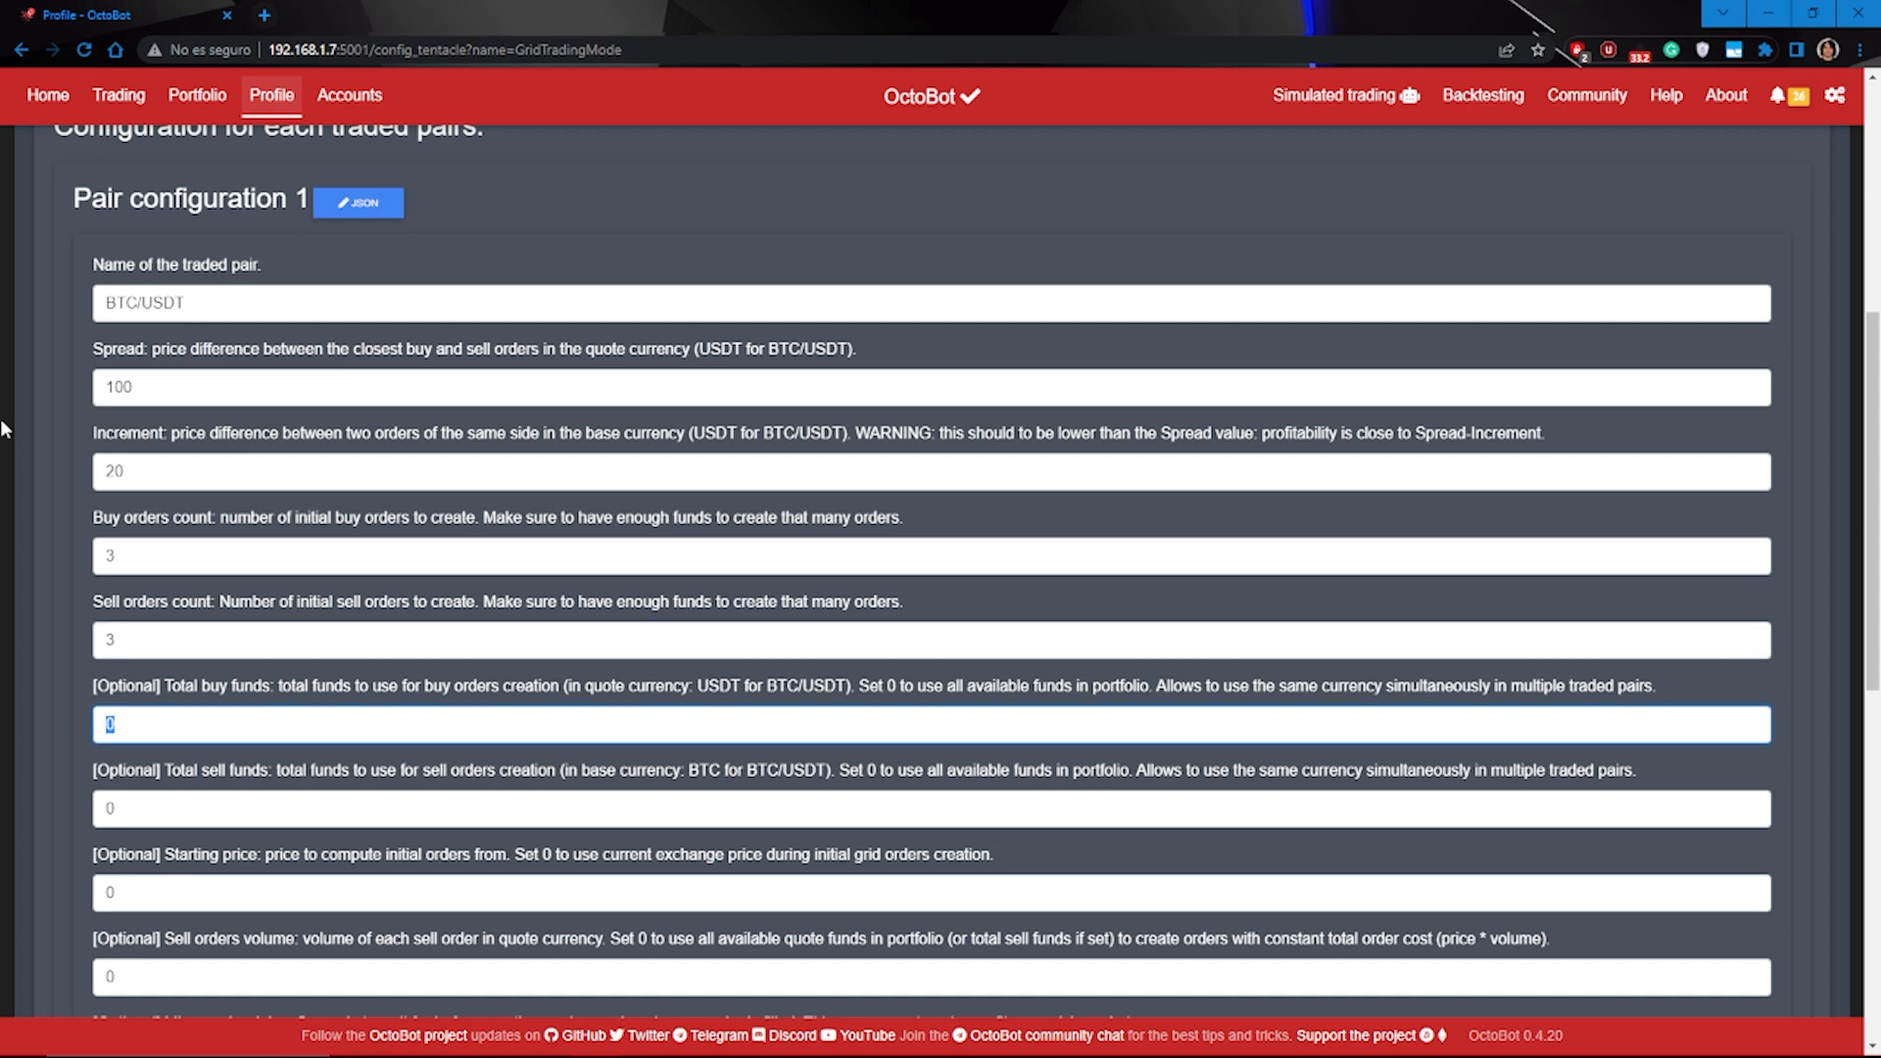
# Set the total buy funds to 10 USDT and total sell funds to 0.00046 BTC
pyautogui.write('1')
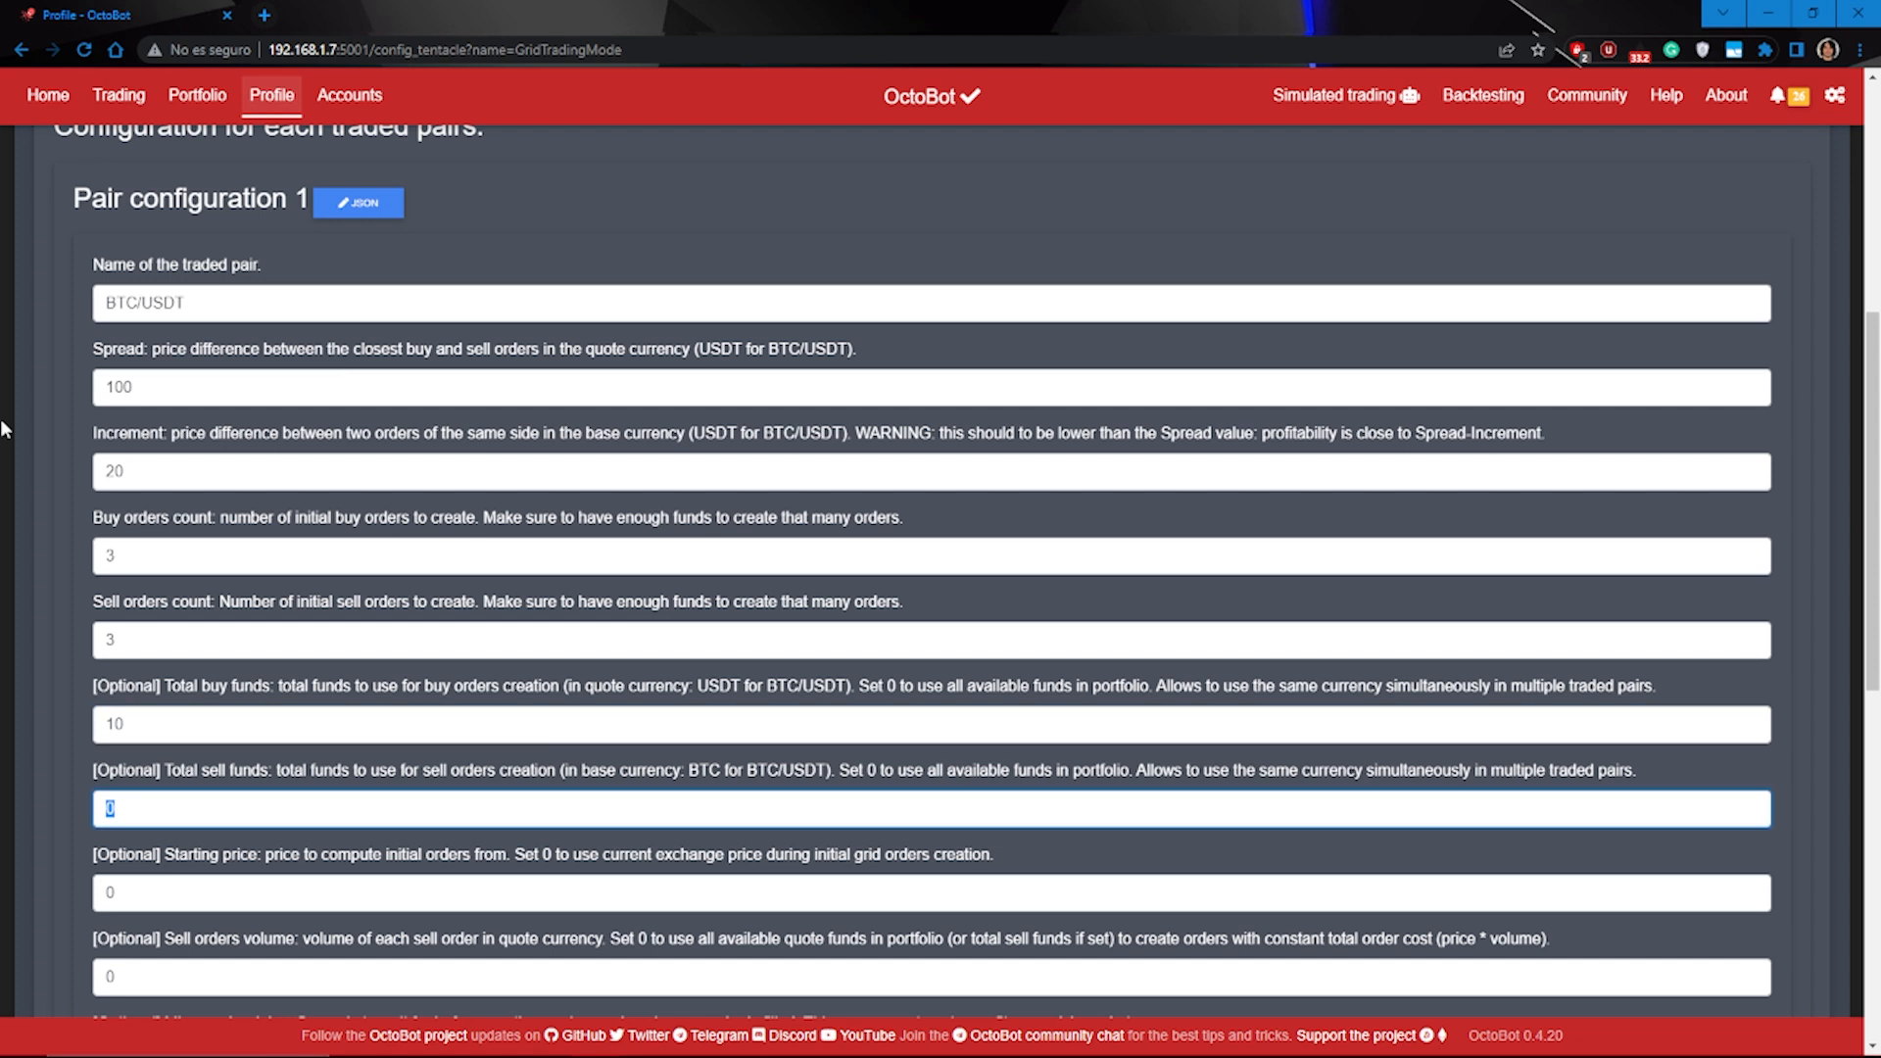
pyautogui.write('0.')
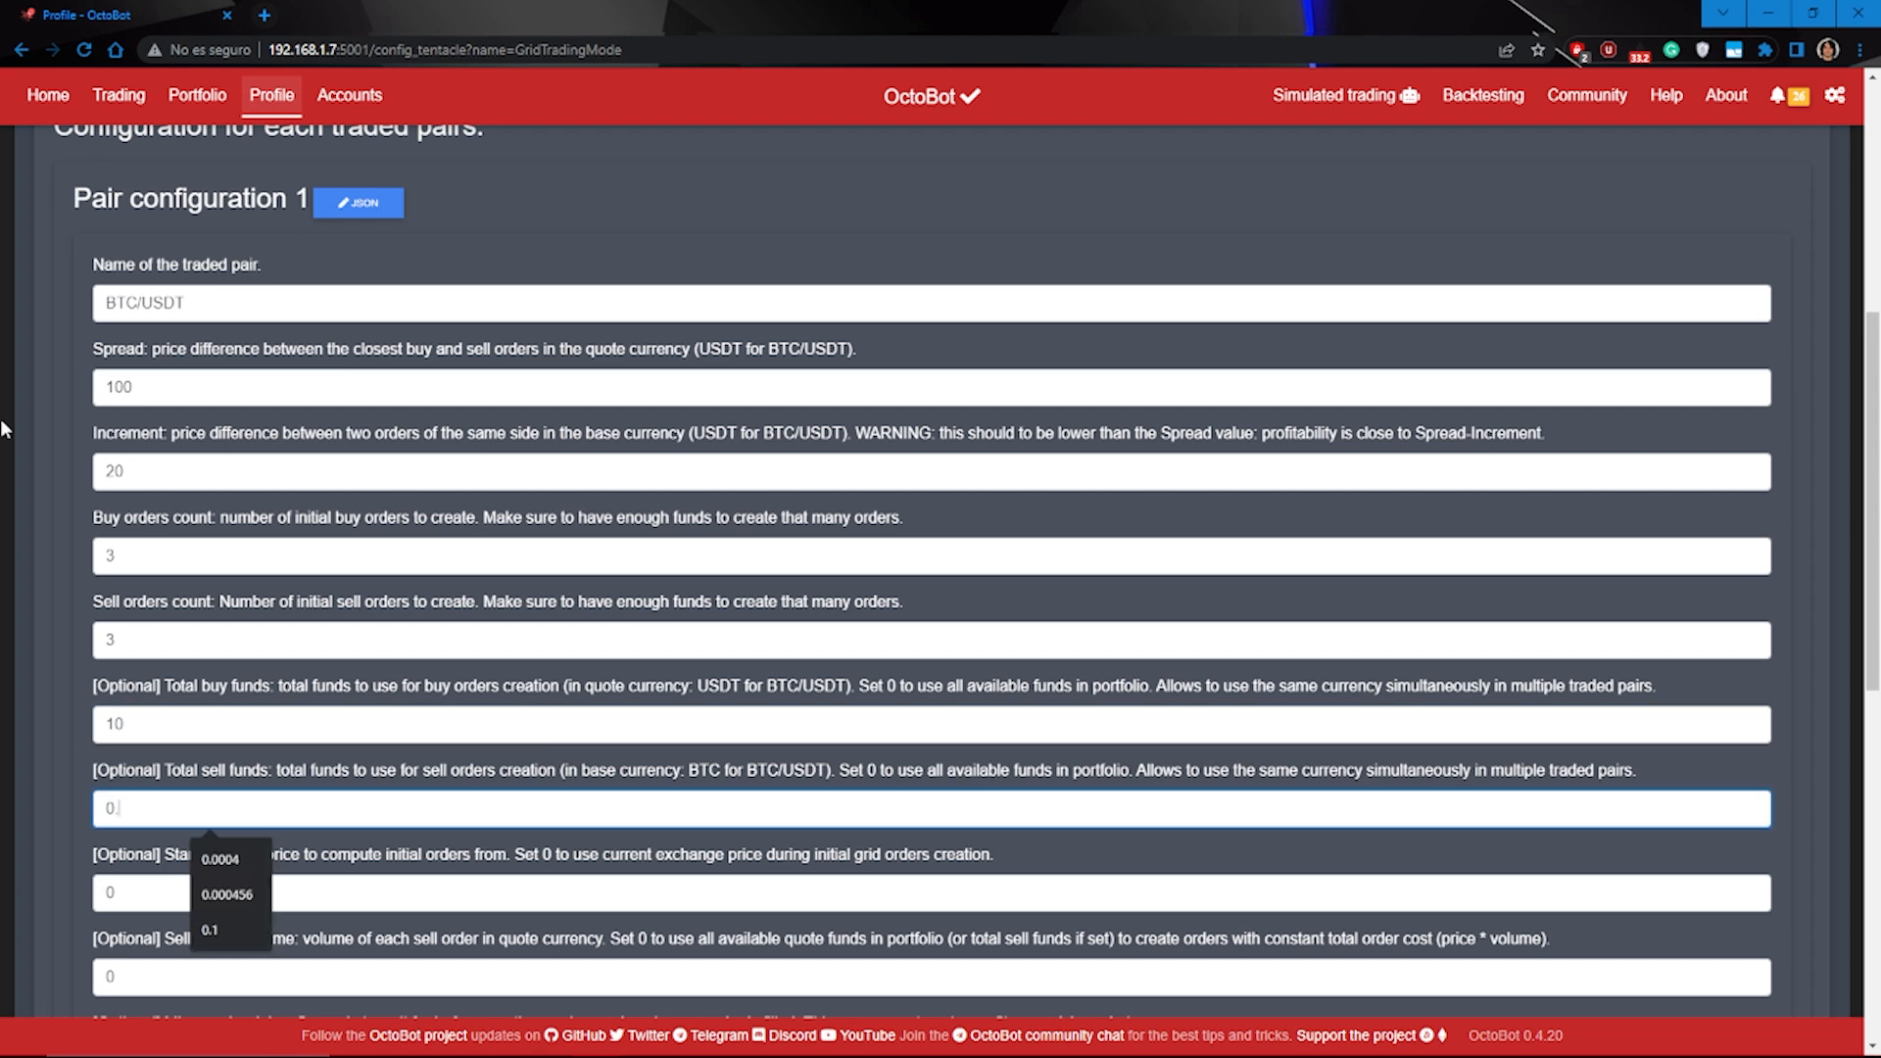
pyautogui.write('00046')
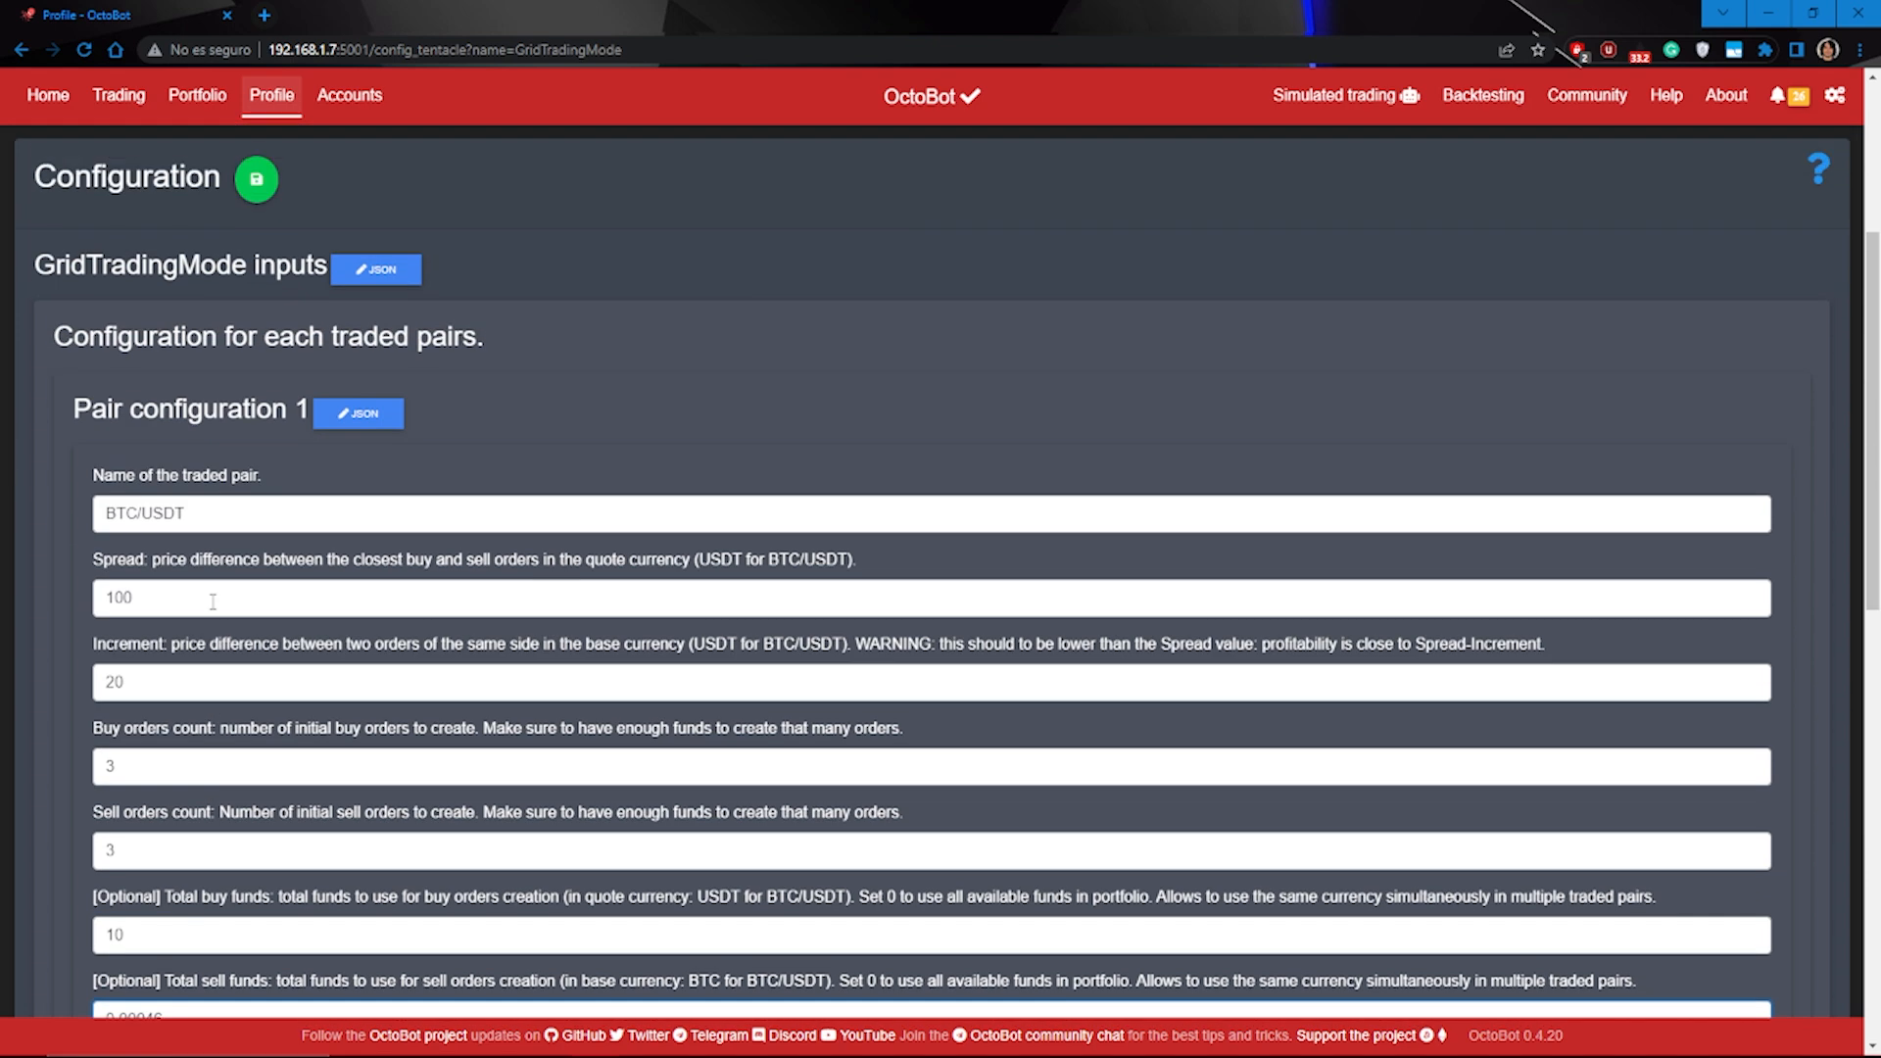
pyautogui.scroll(-3)
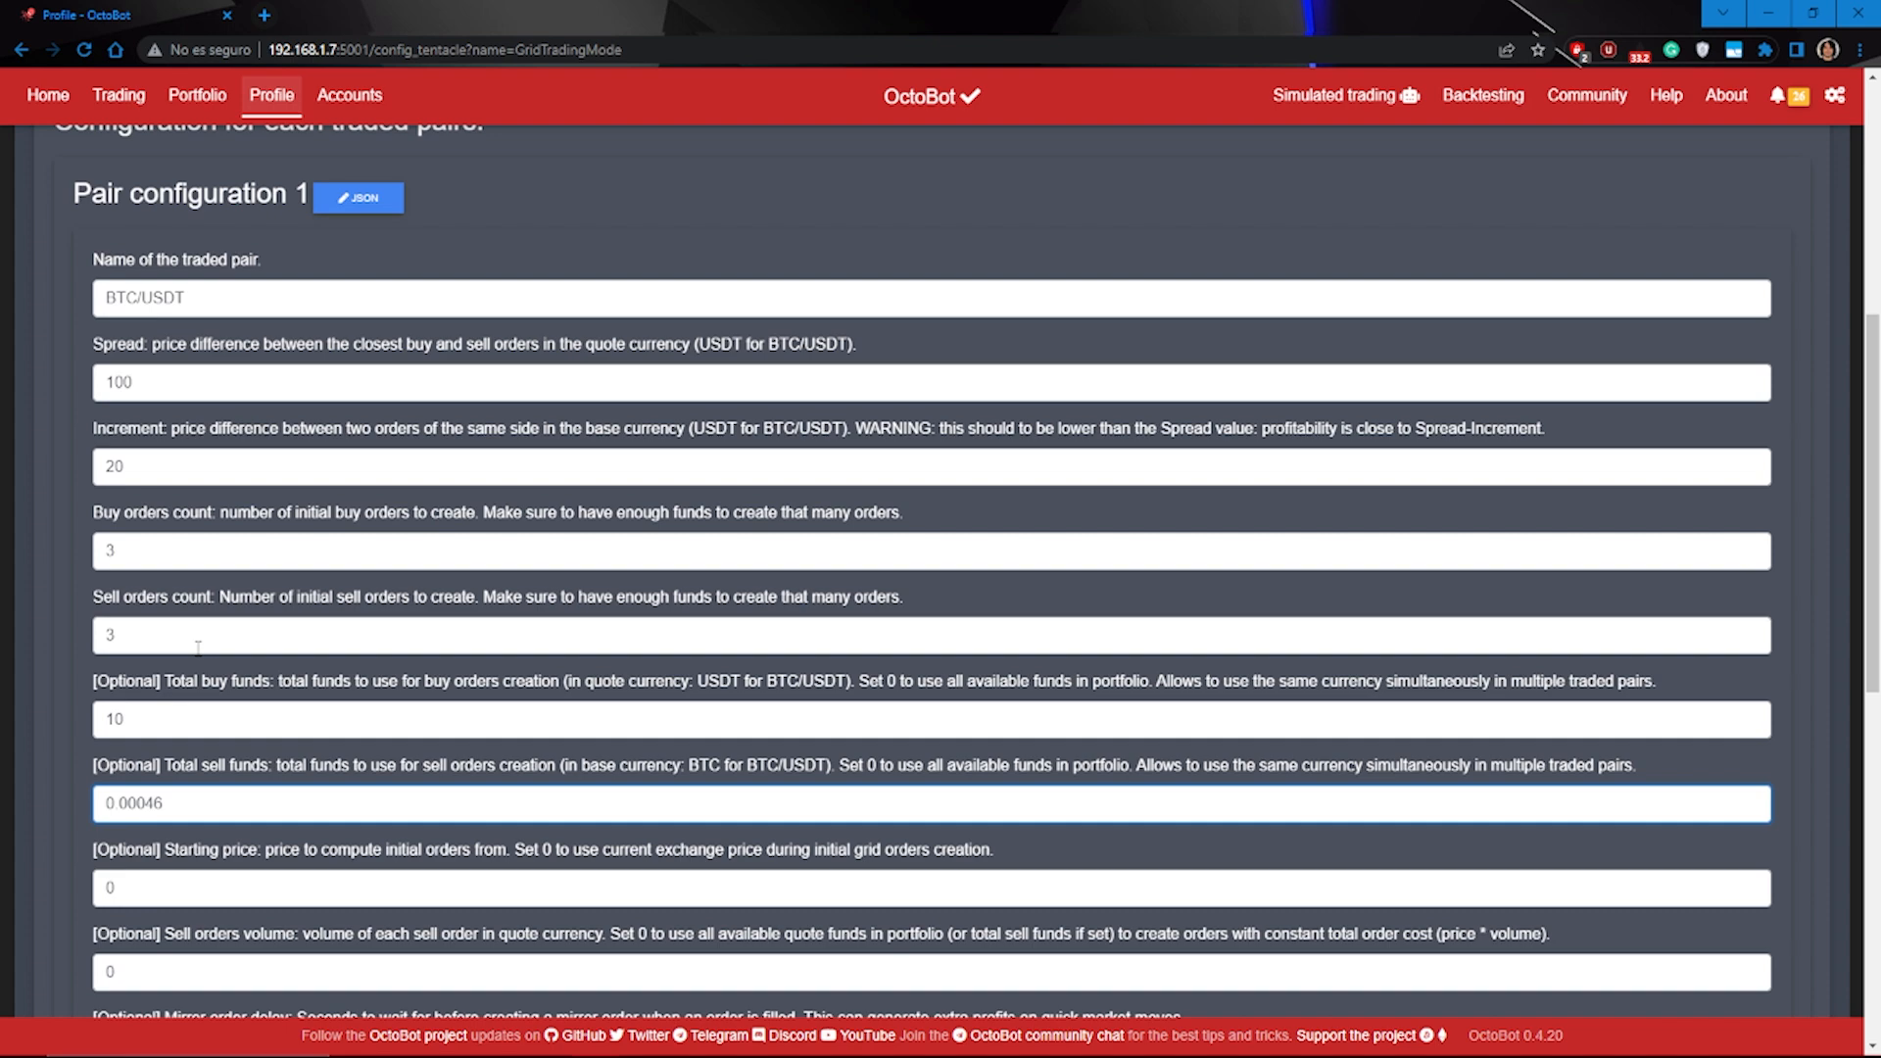
pyautogui.scroll(-3)
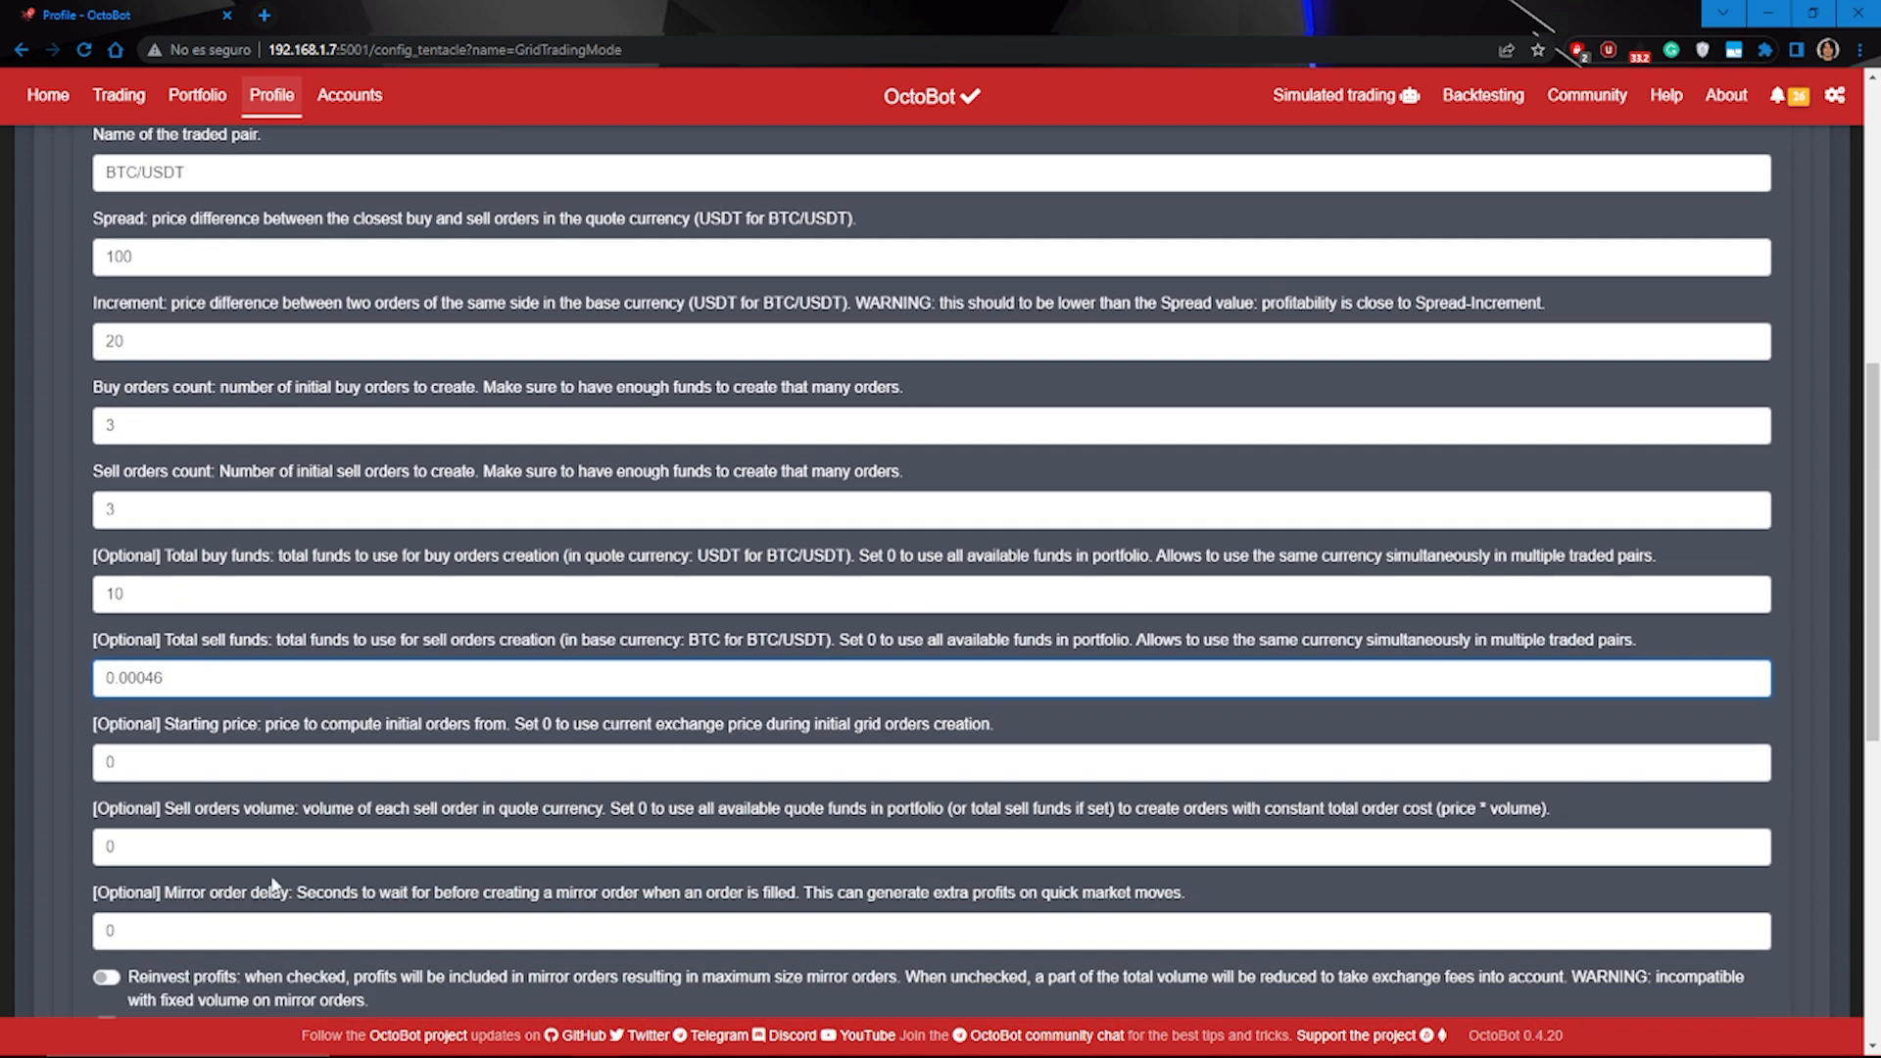
pyautogui.scroll(-3)
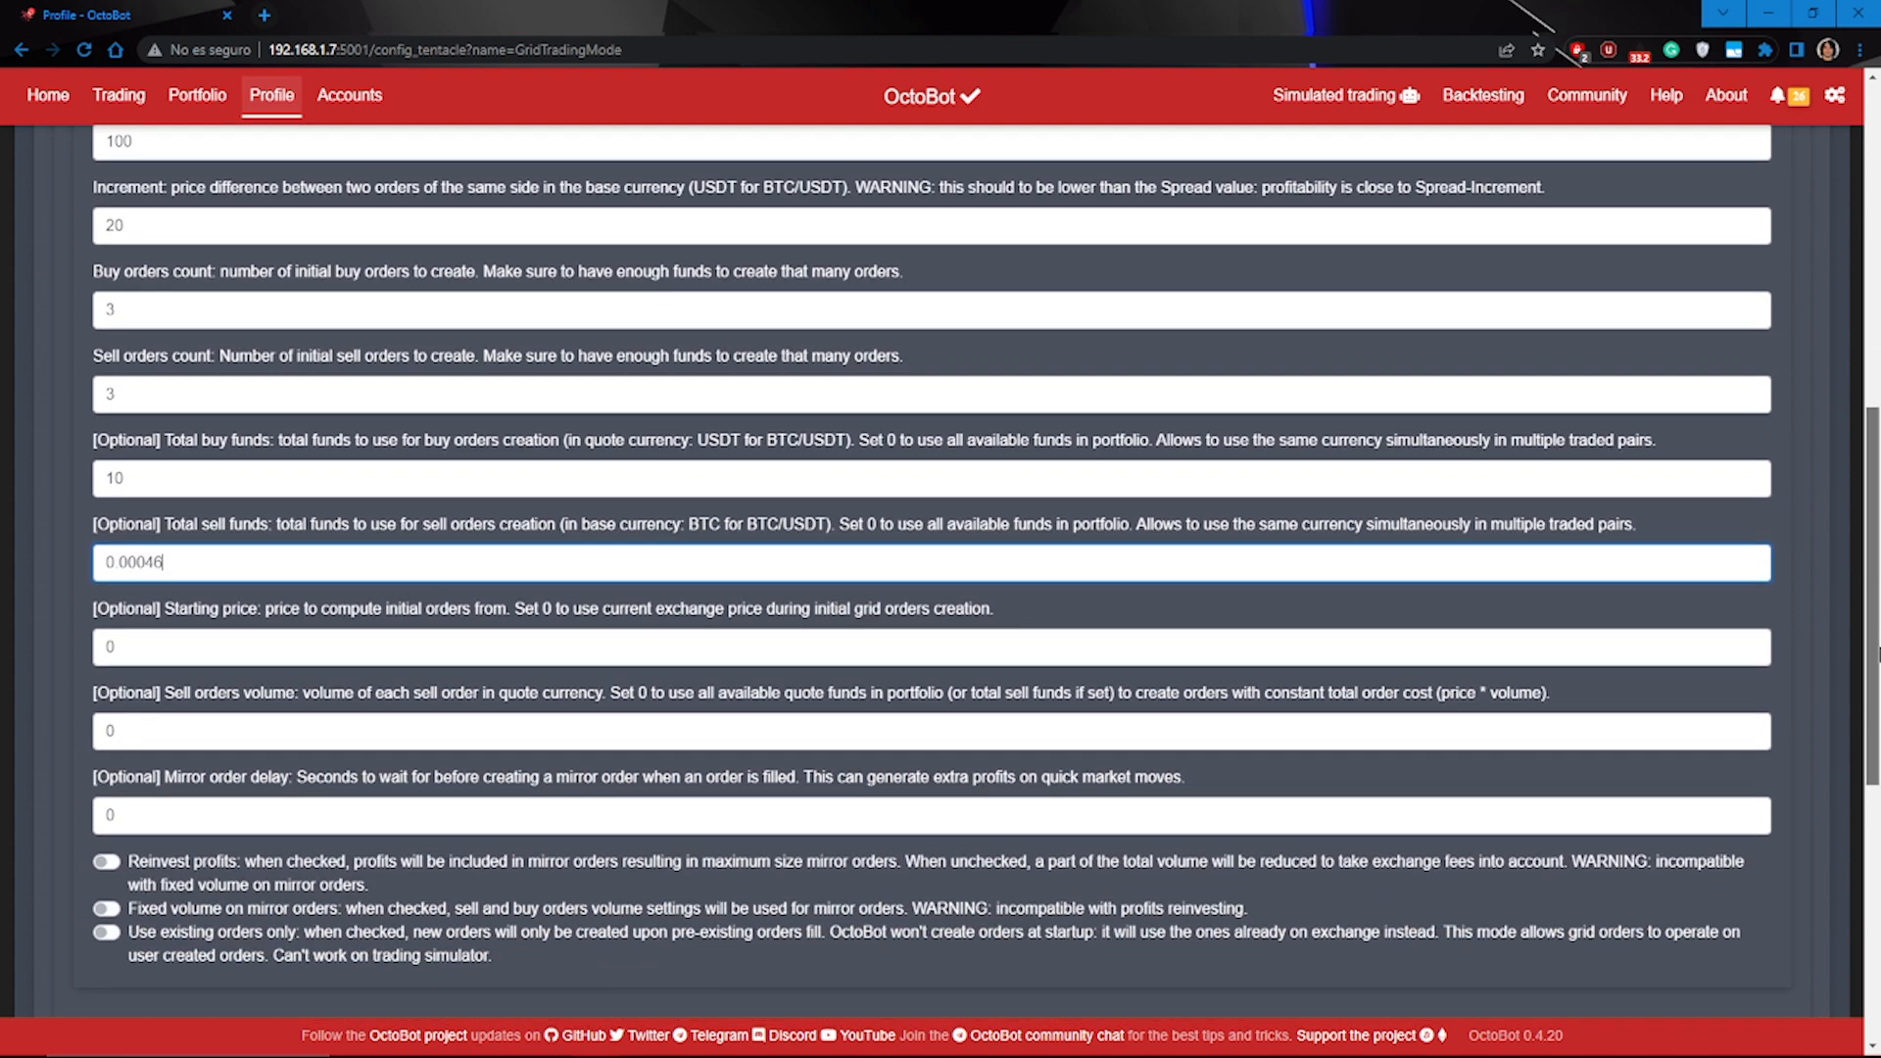
pyautogui.scroll(-3)
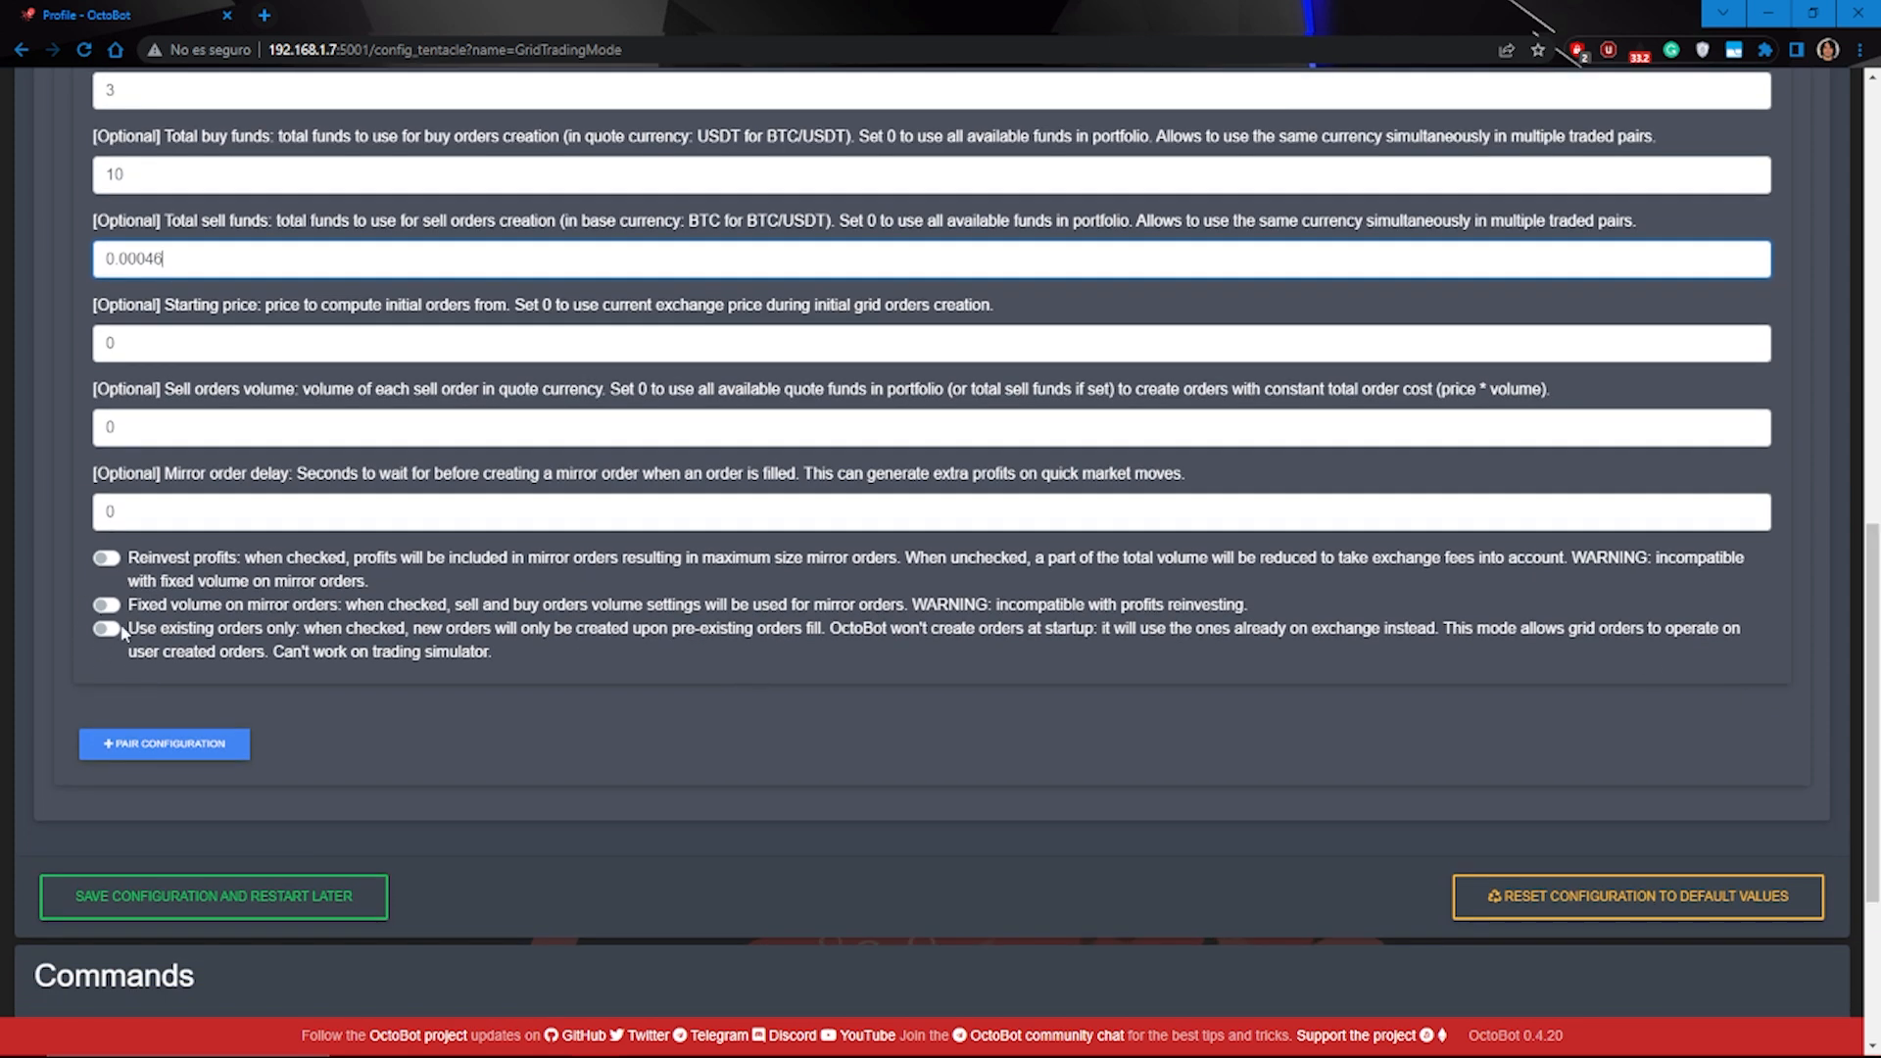
pyautogui.moveTo(164, 744)
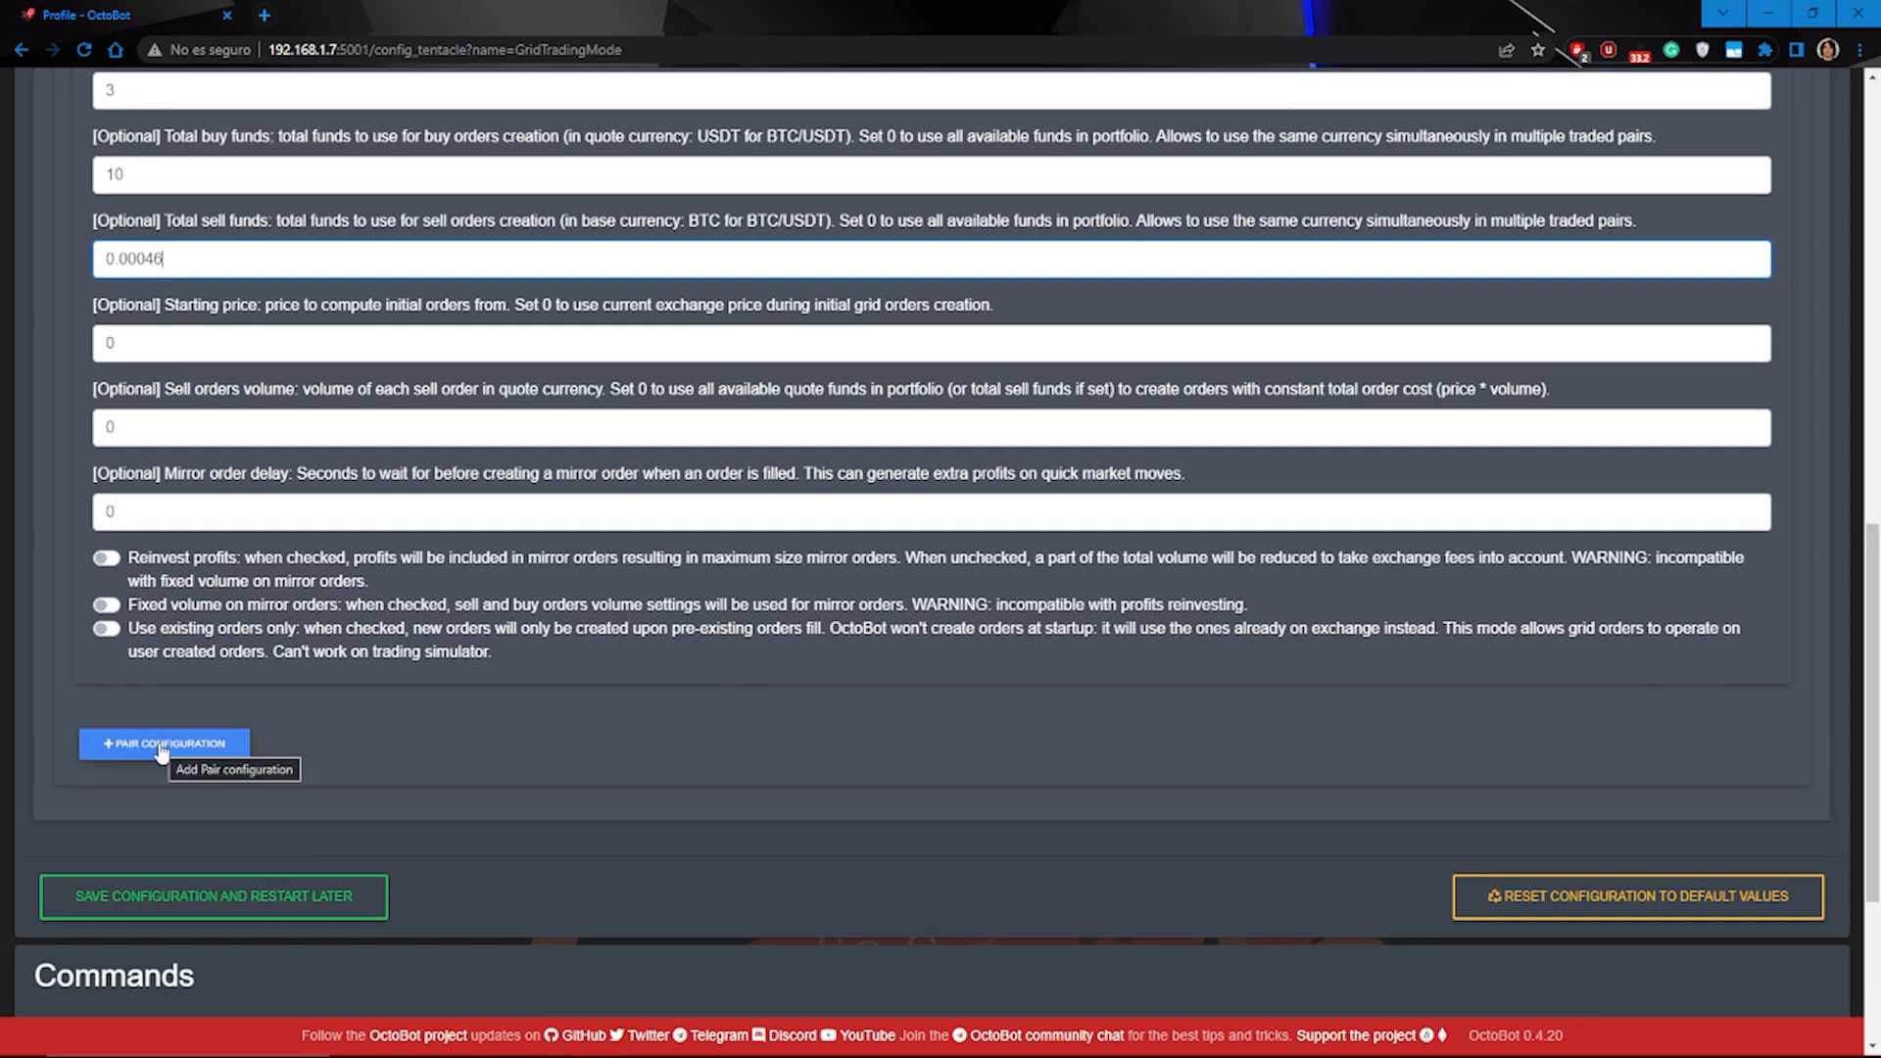
pyautogui.click(164, 744)
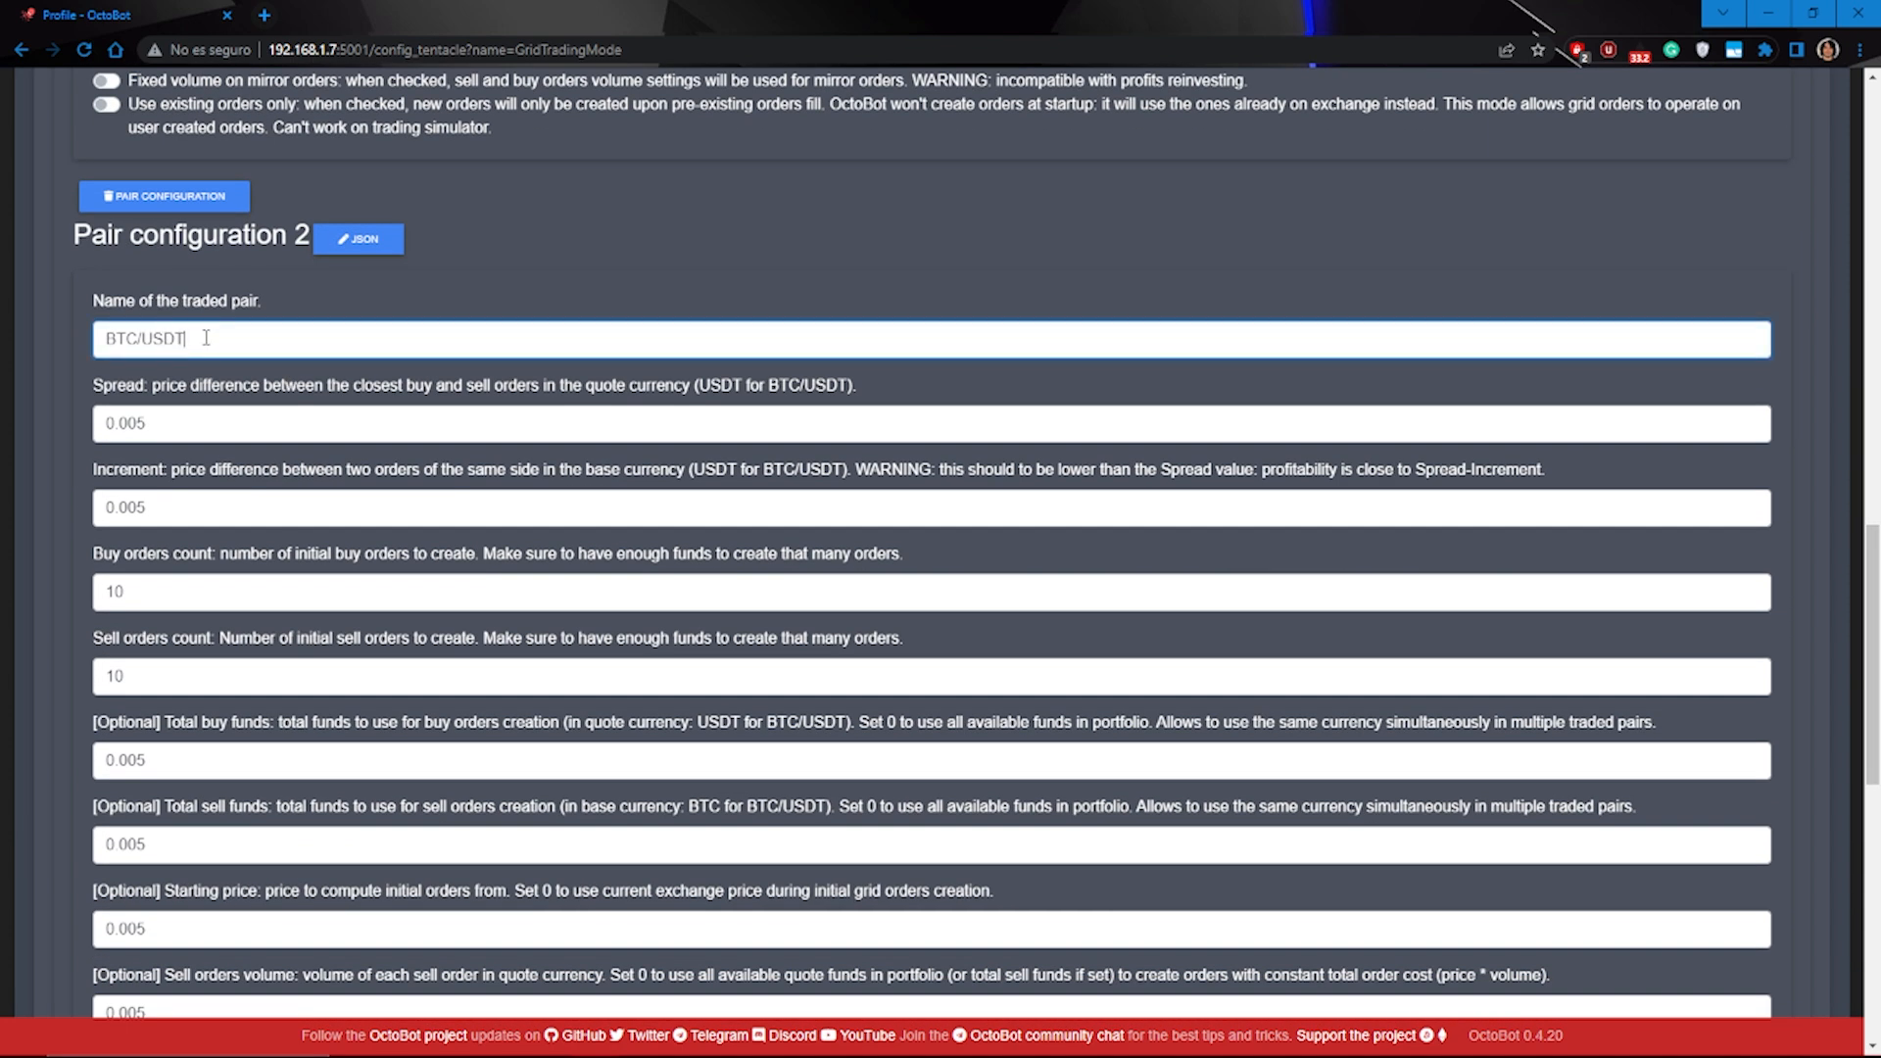
pyautogui.write('ETH/USDT')
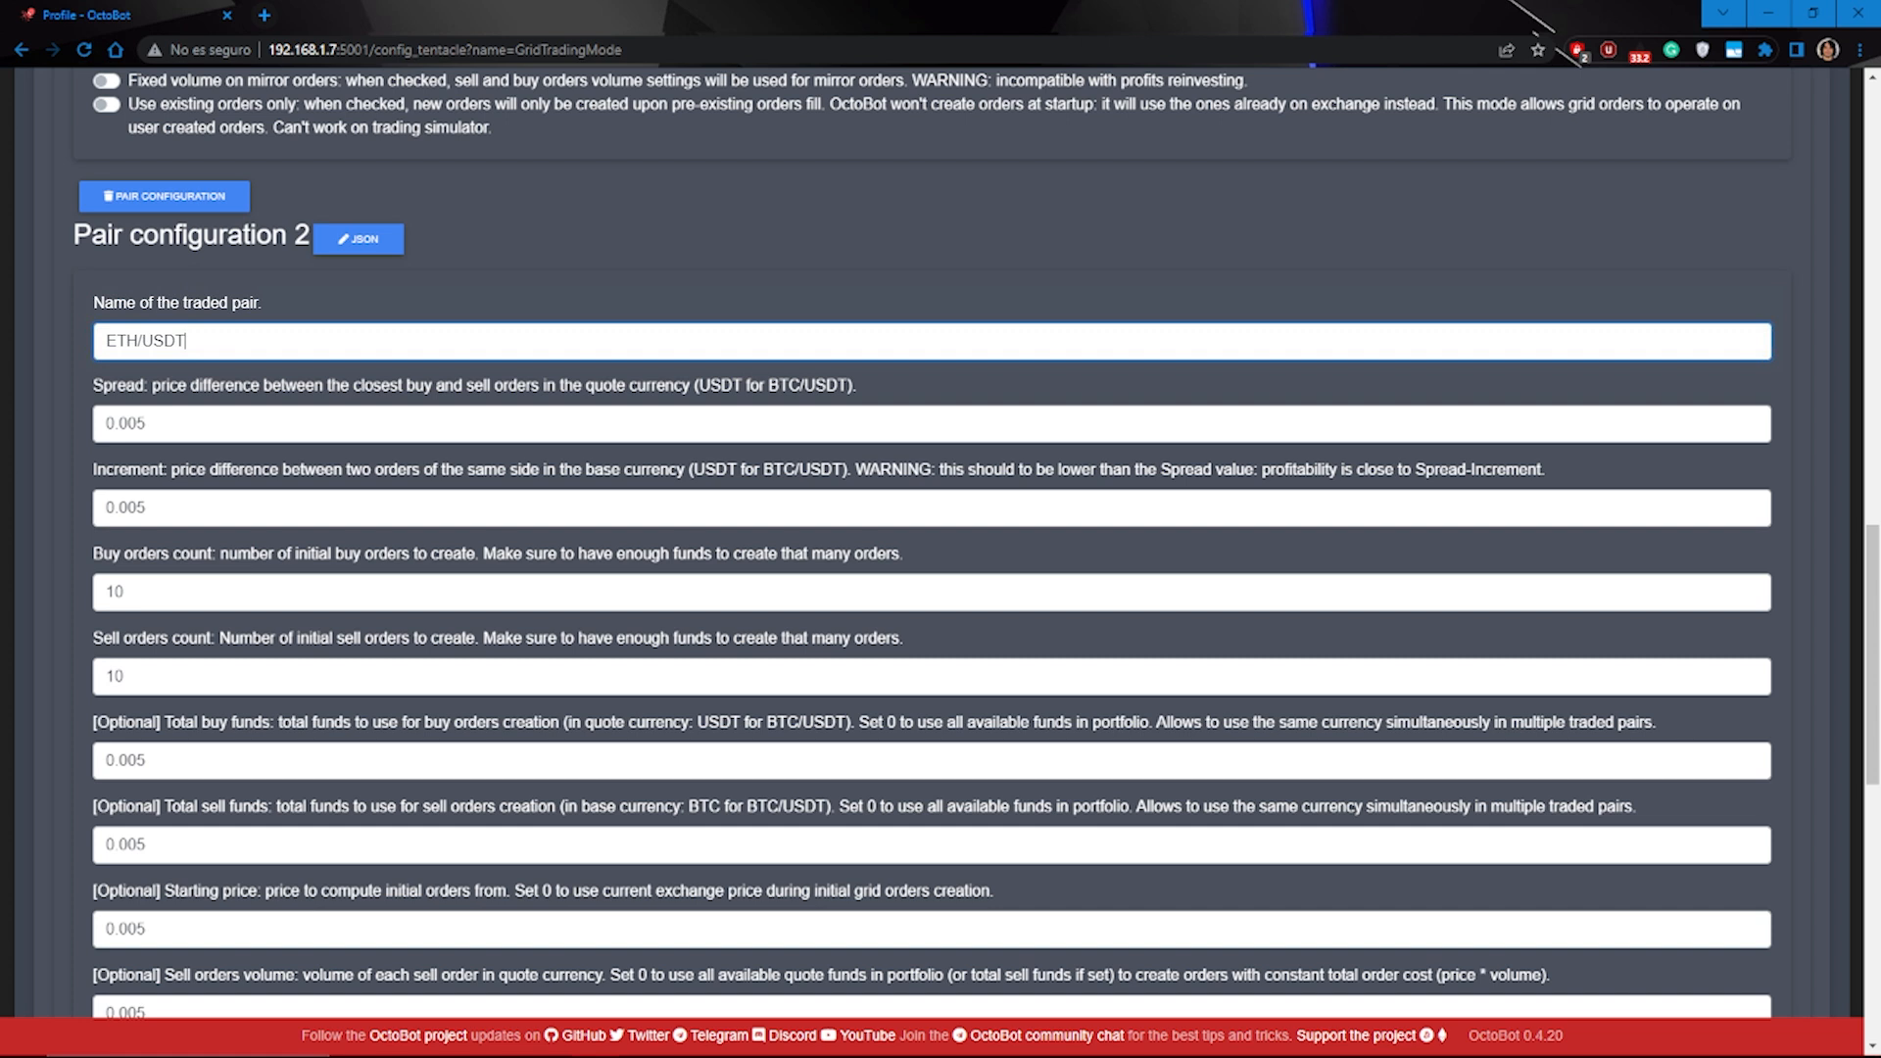
pyautogui.moveTo(6, 949)
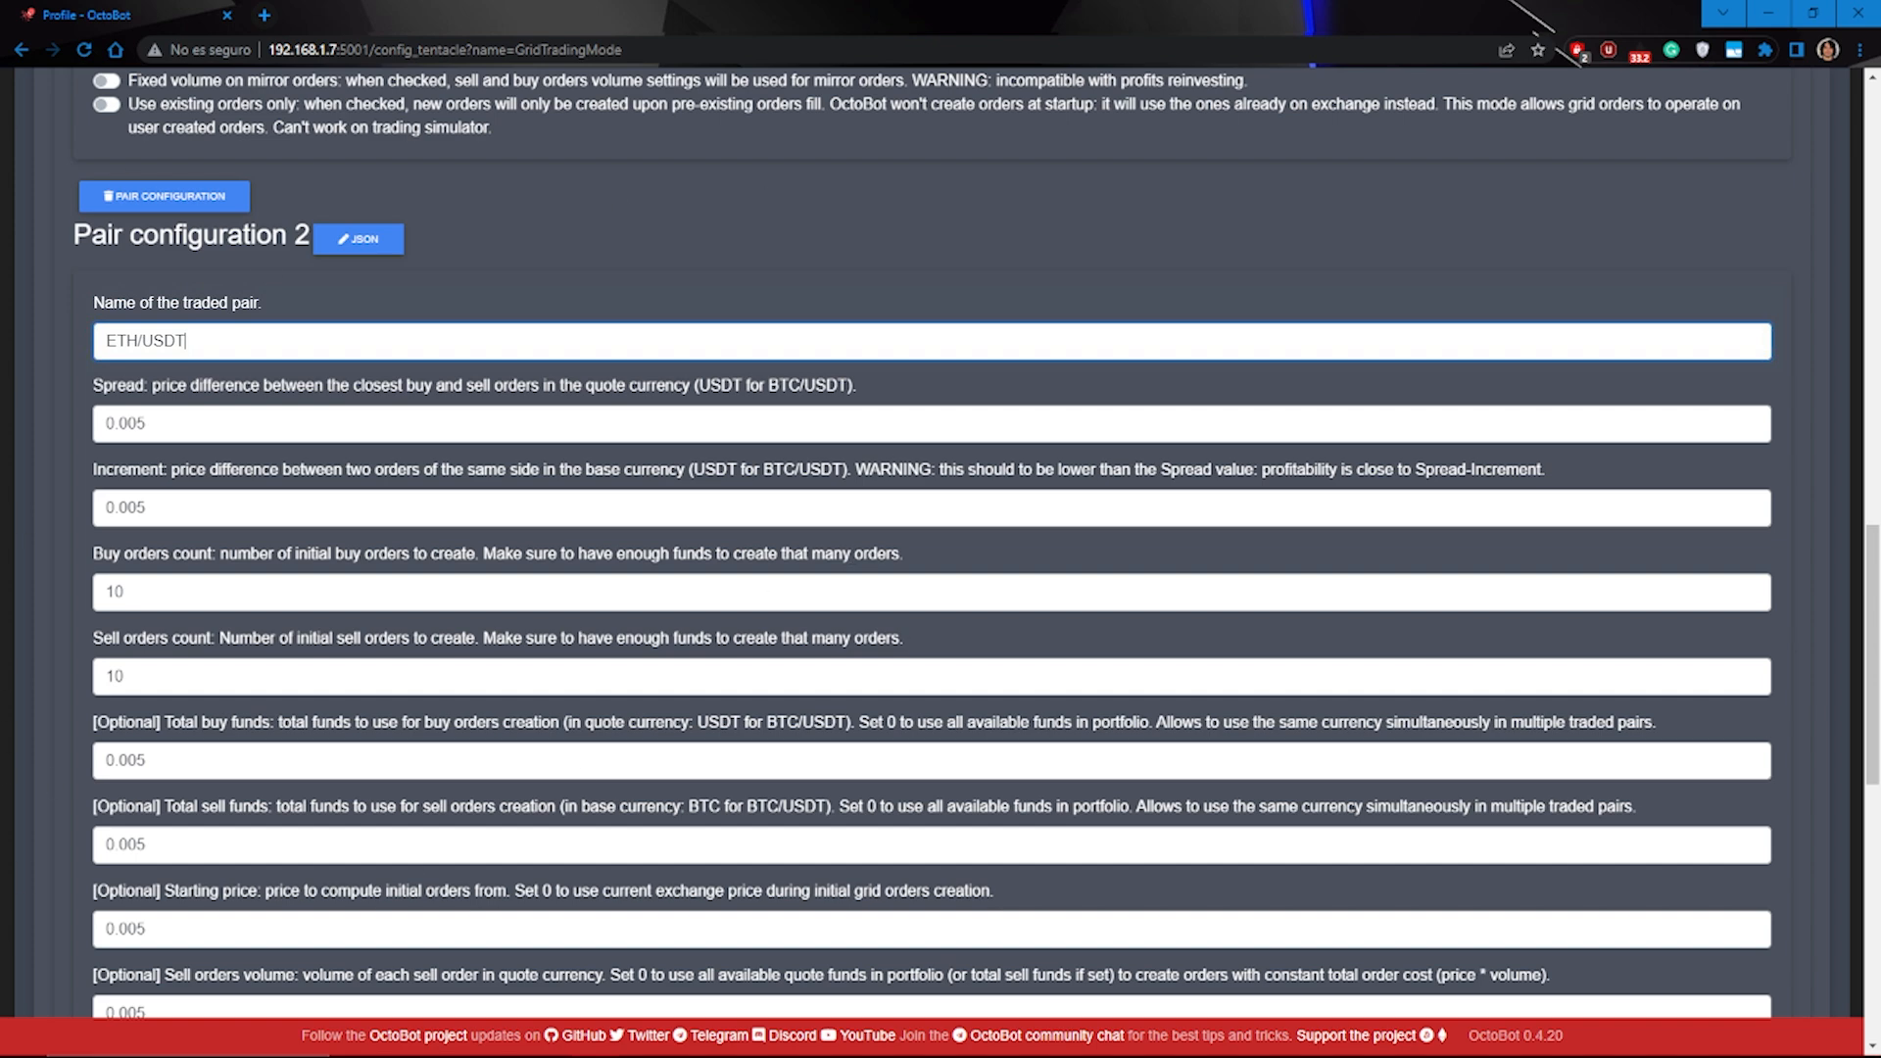
pyautogui.scroll(-3)
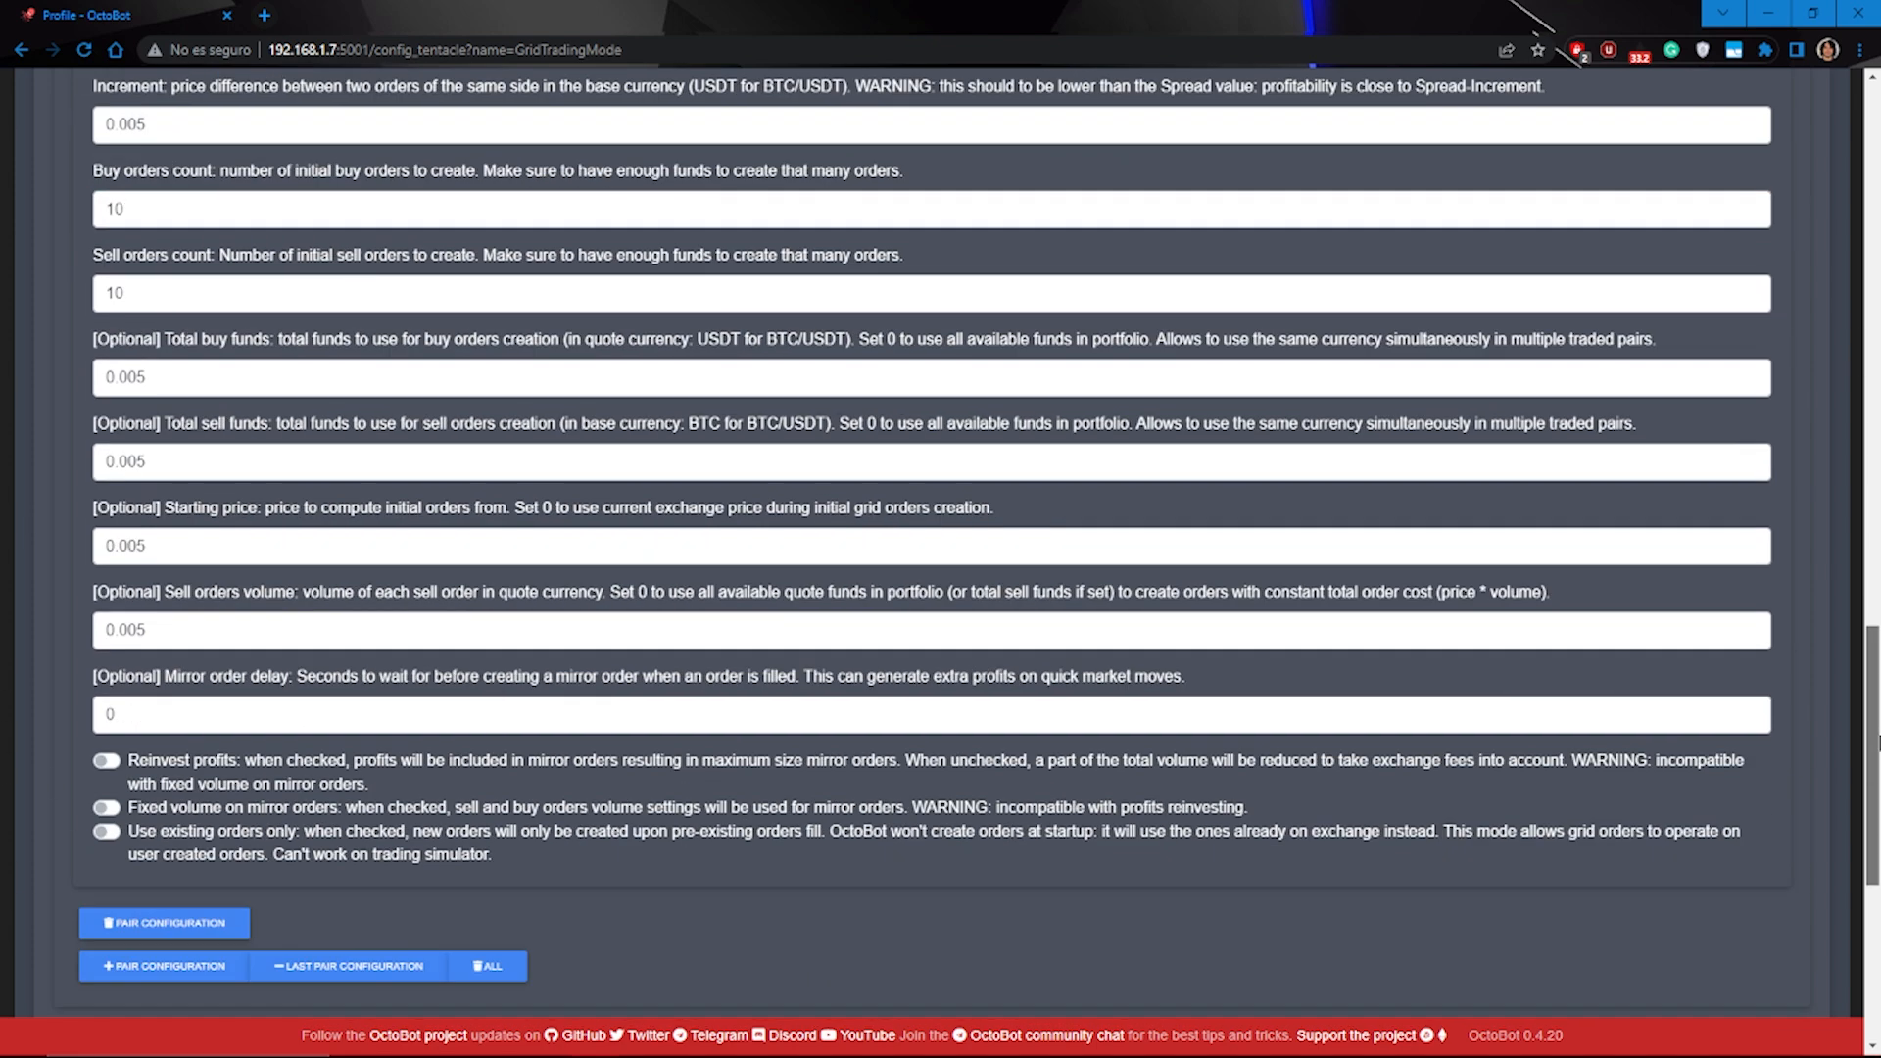
pyautogui.scroll(-3)
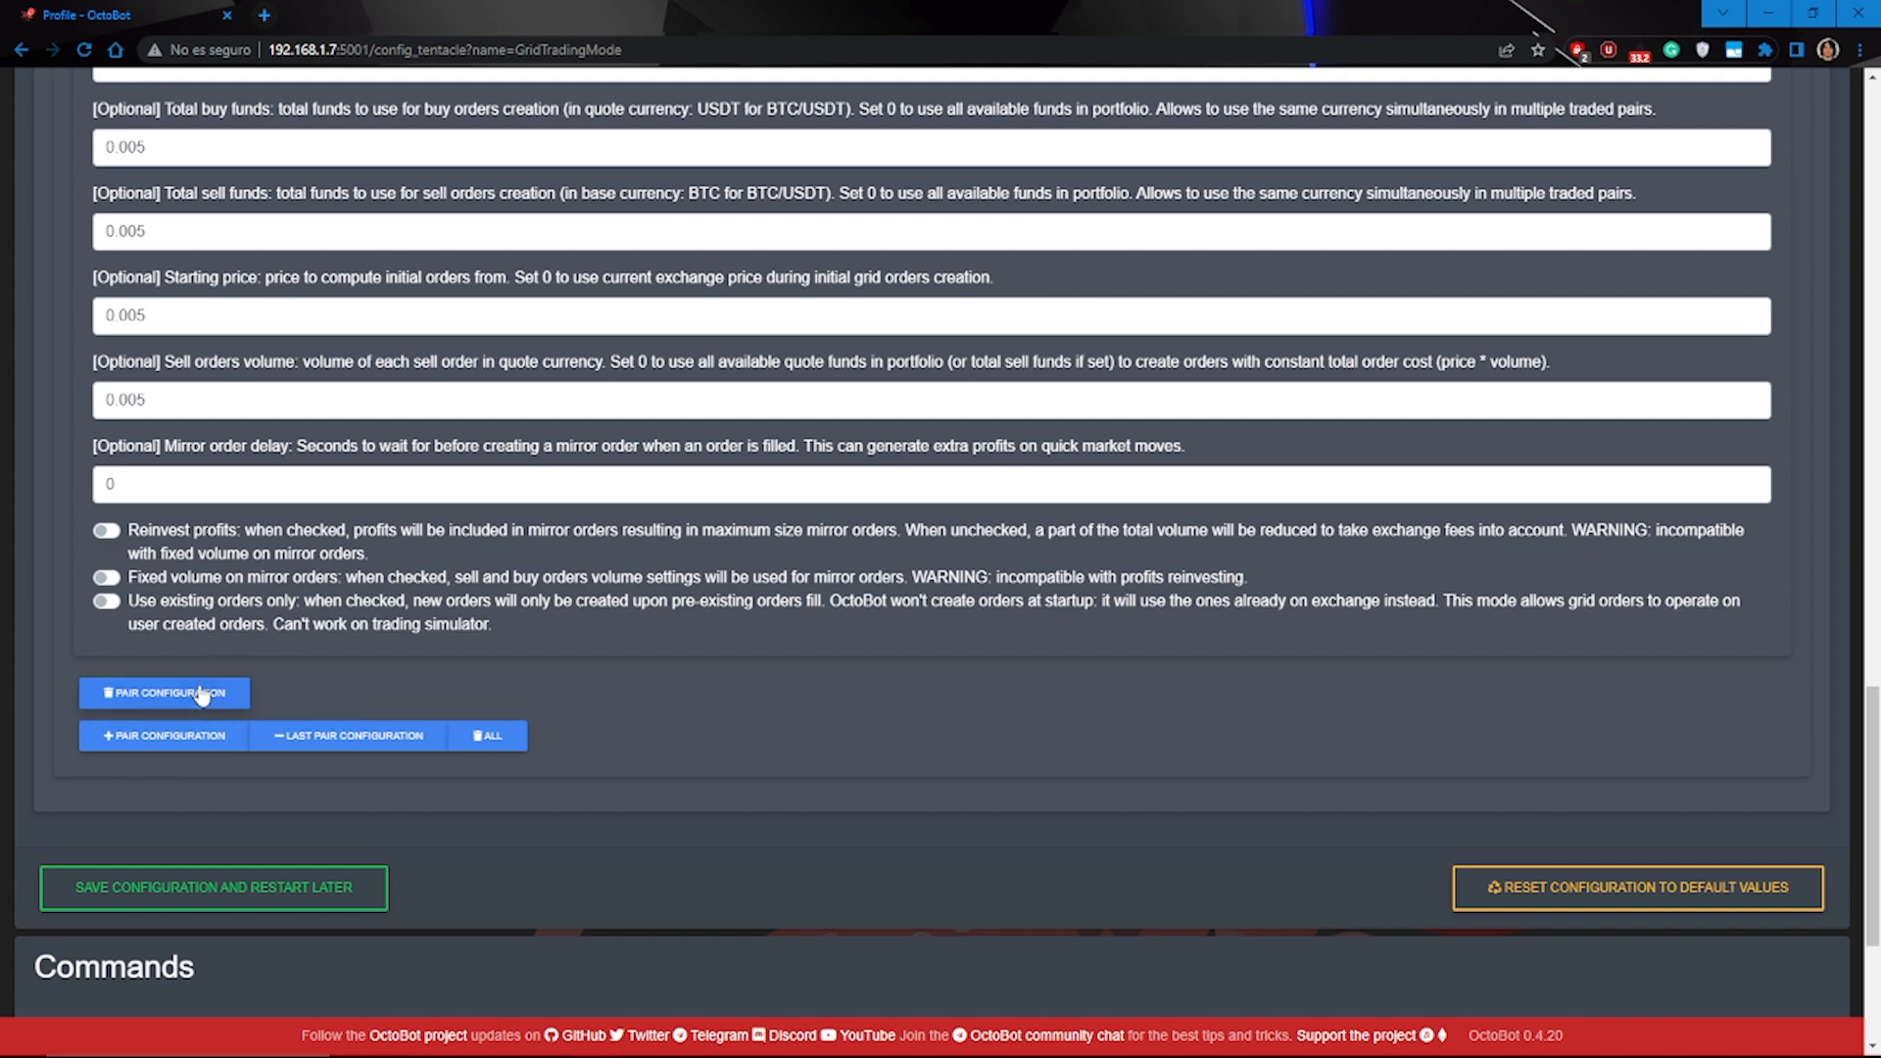
pyautogui.click(165, 692)
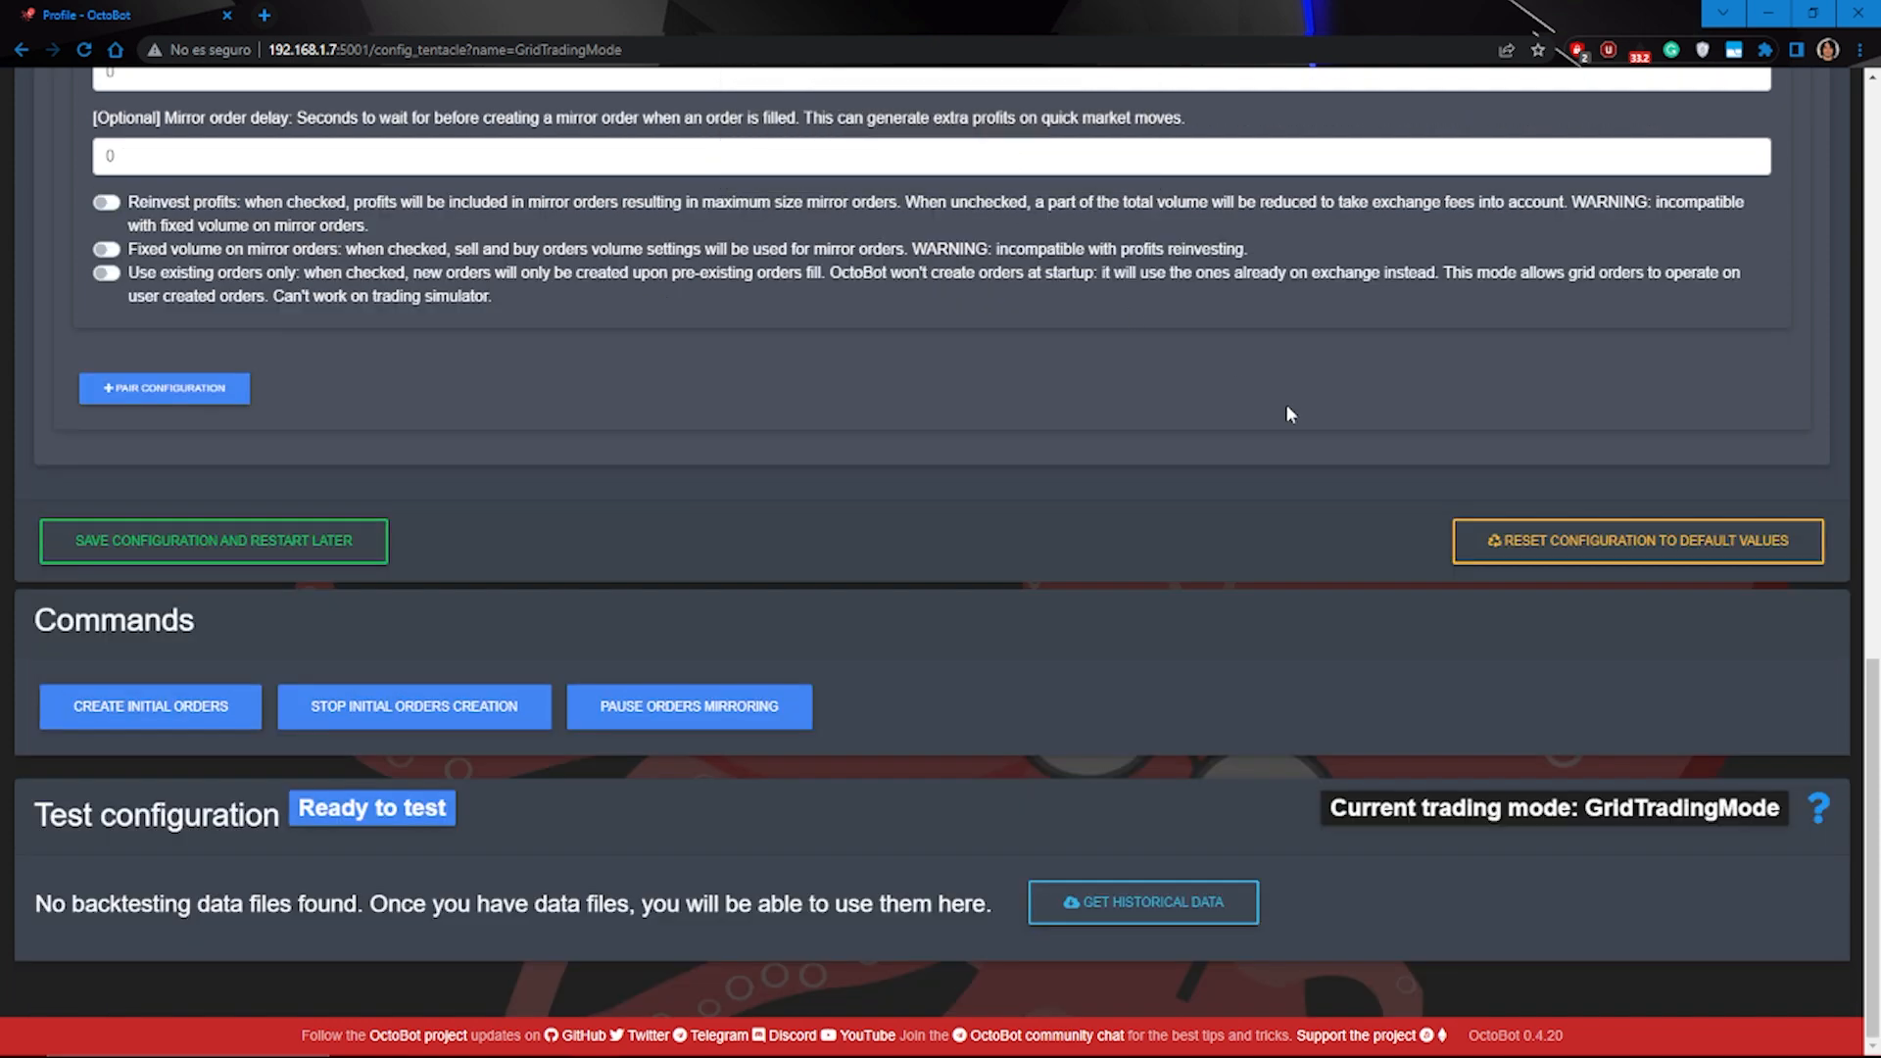
pyautogui.scroll(3)
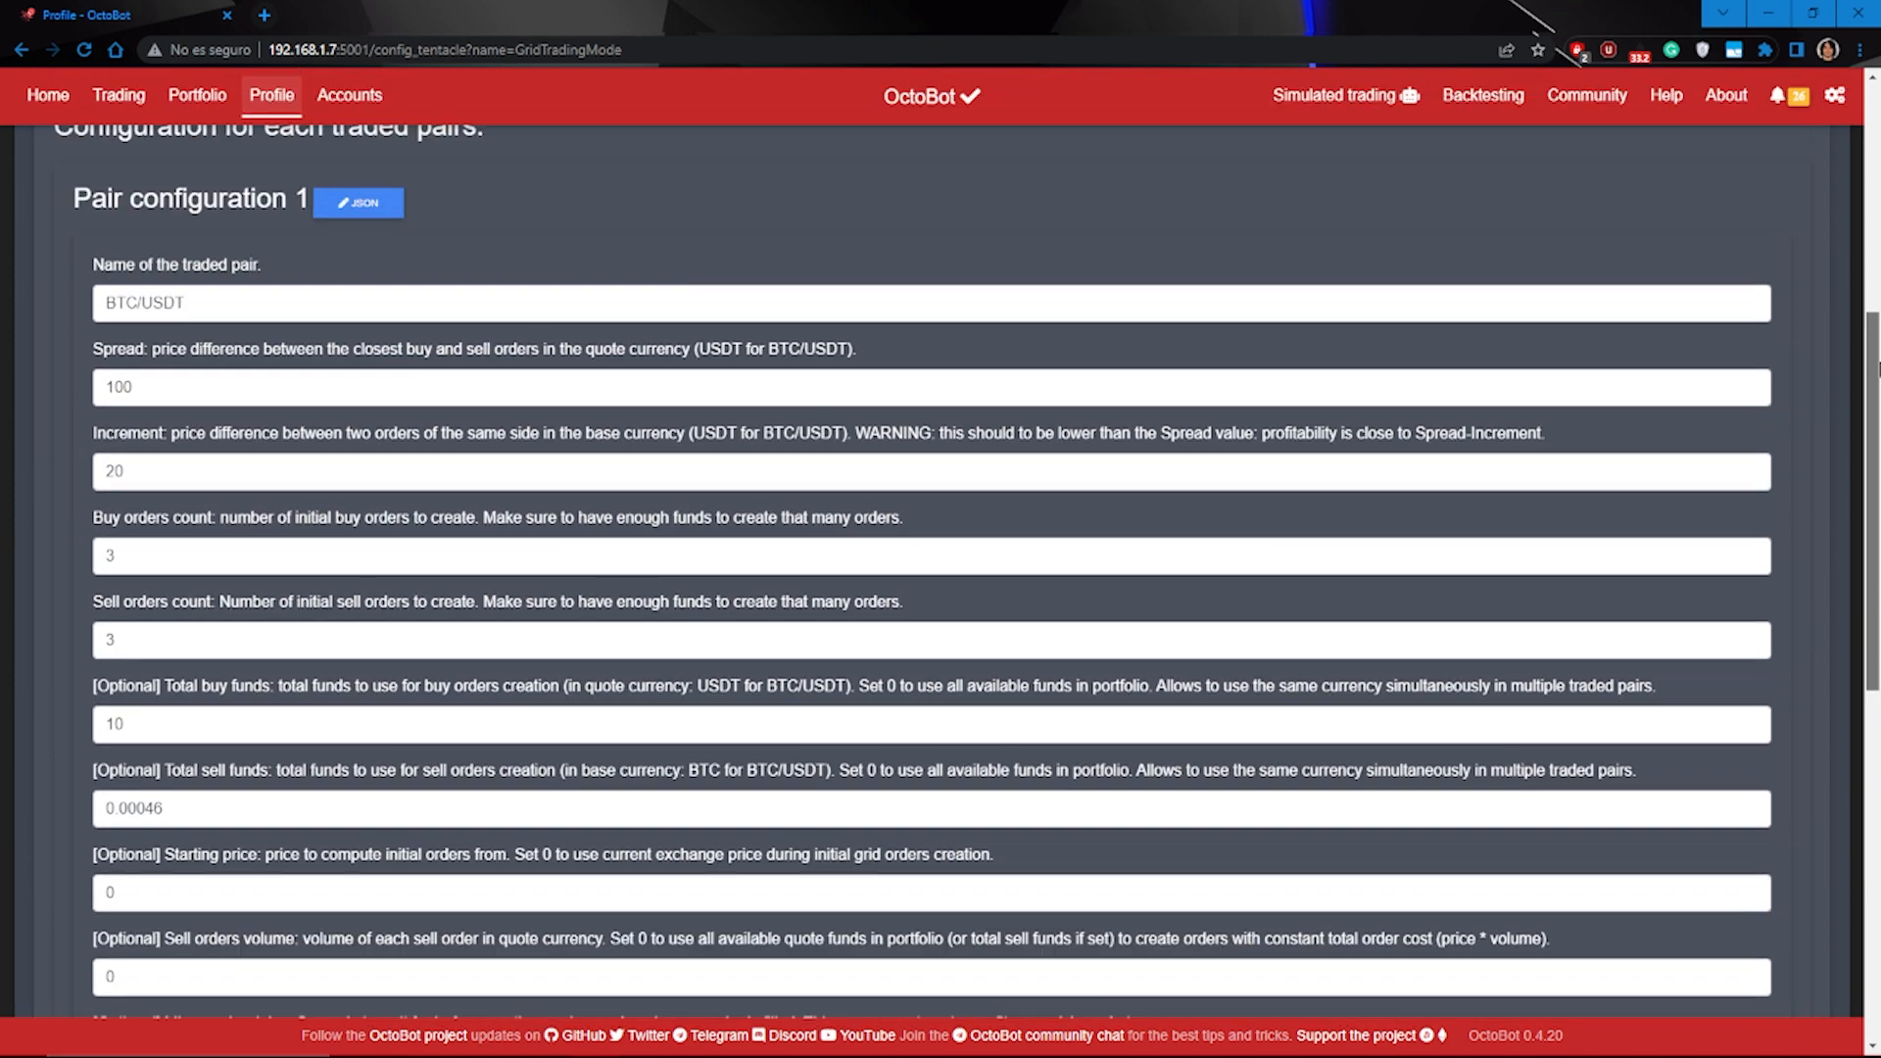
pyautogui.scroll(-3)
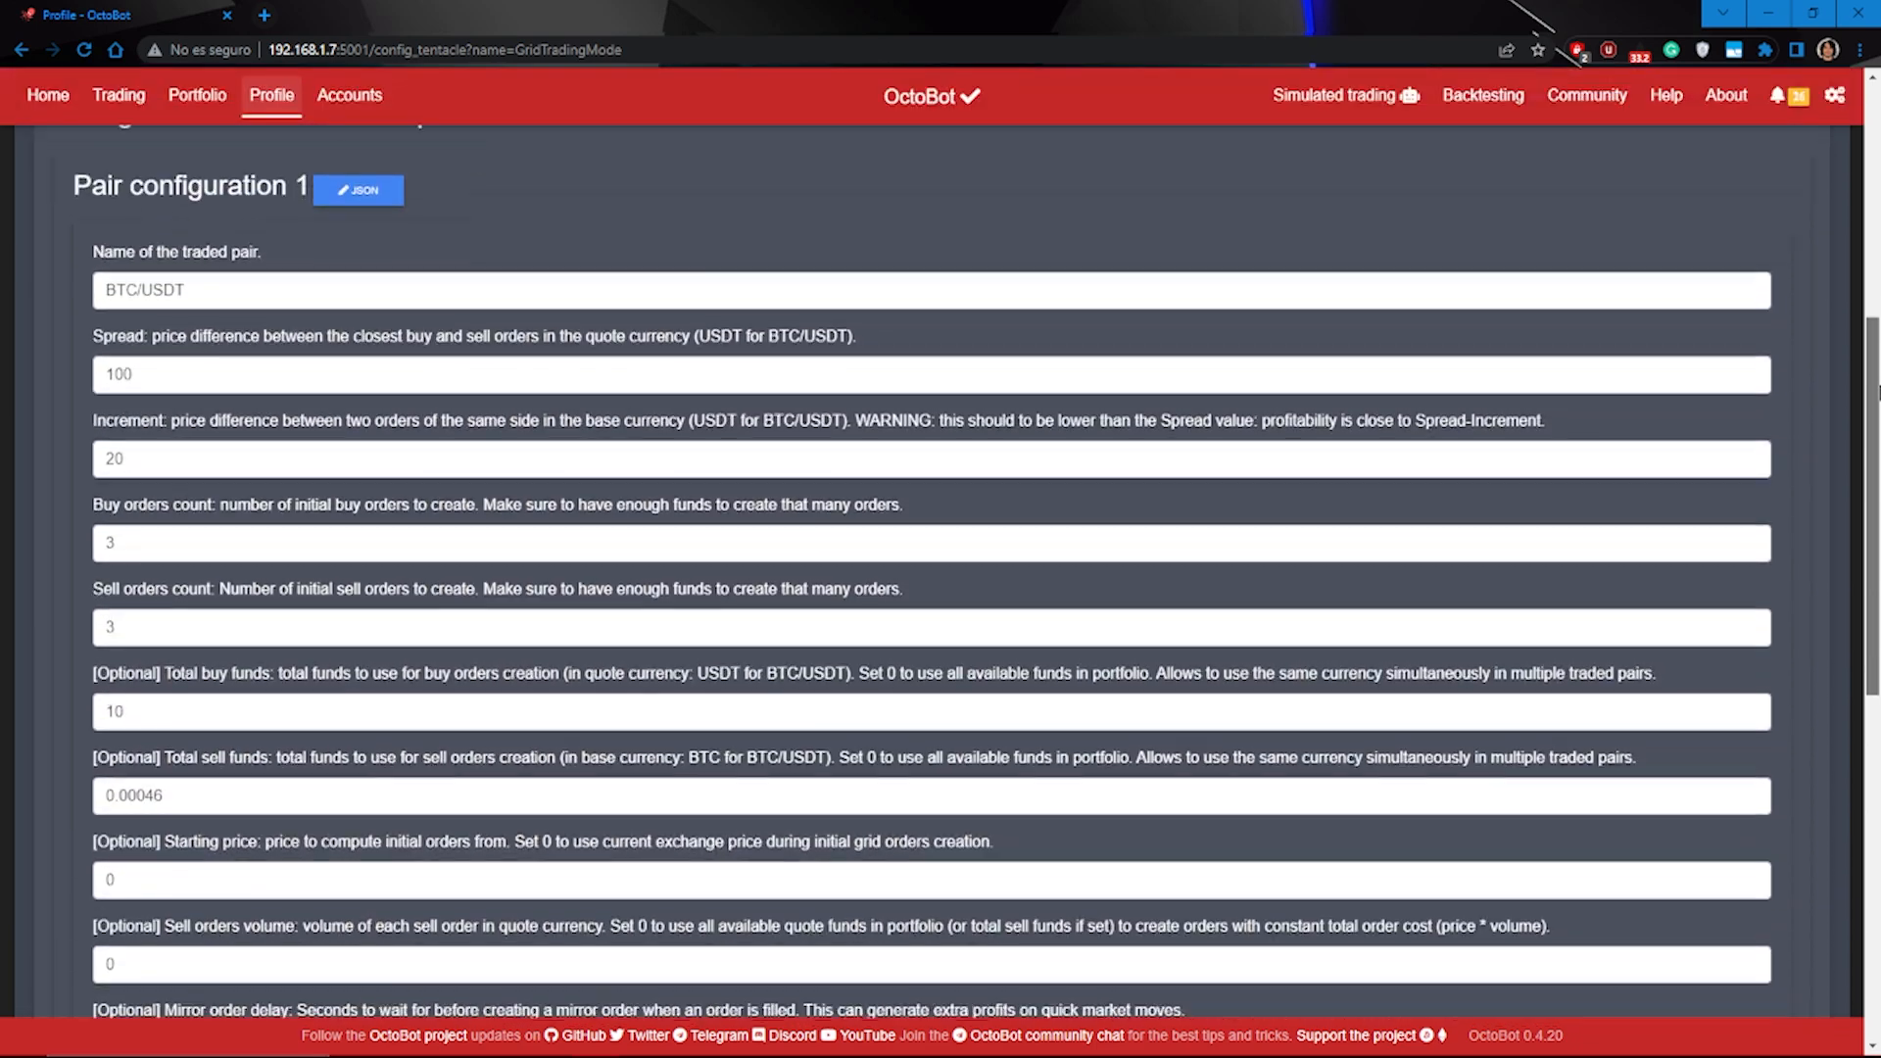
pyautogui.scroll(-3)
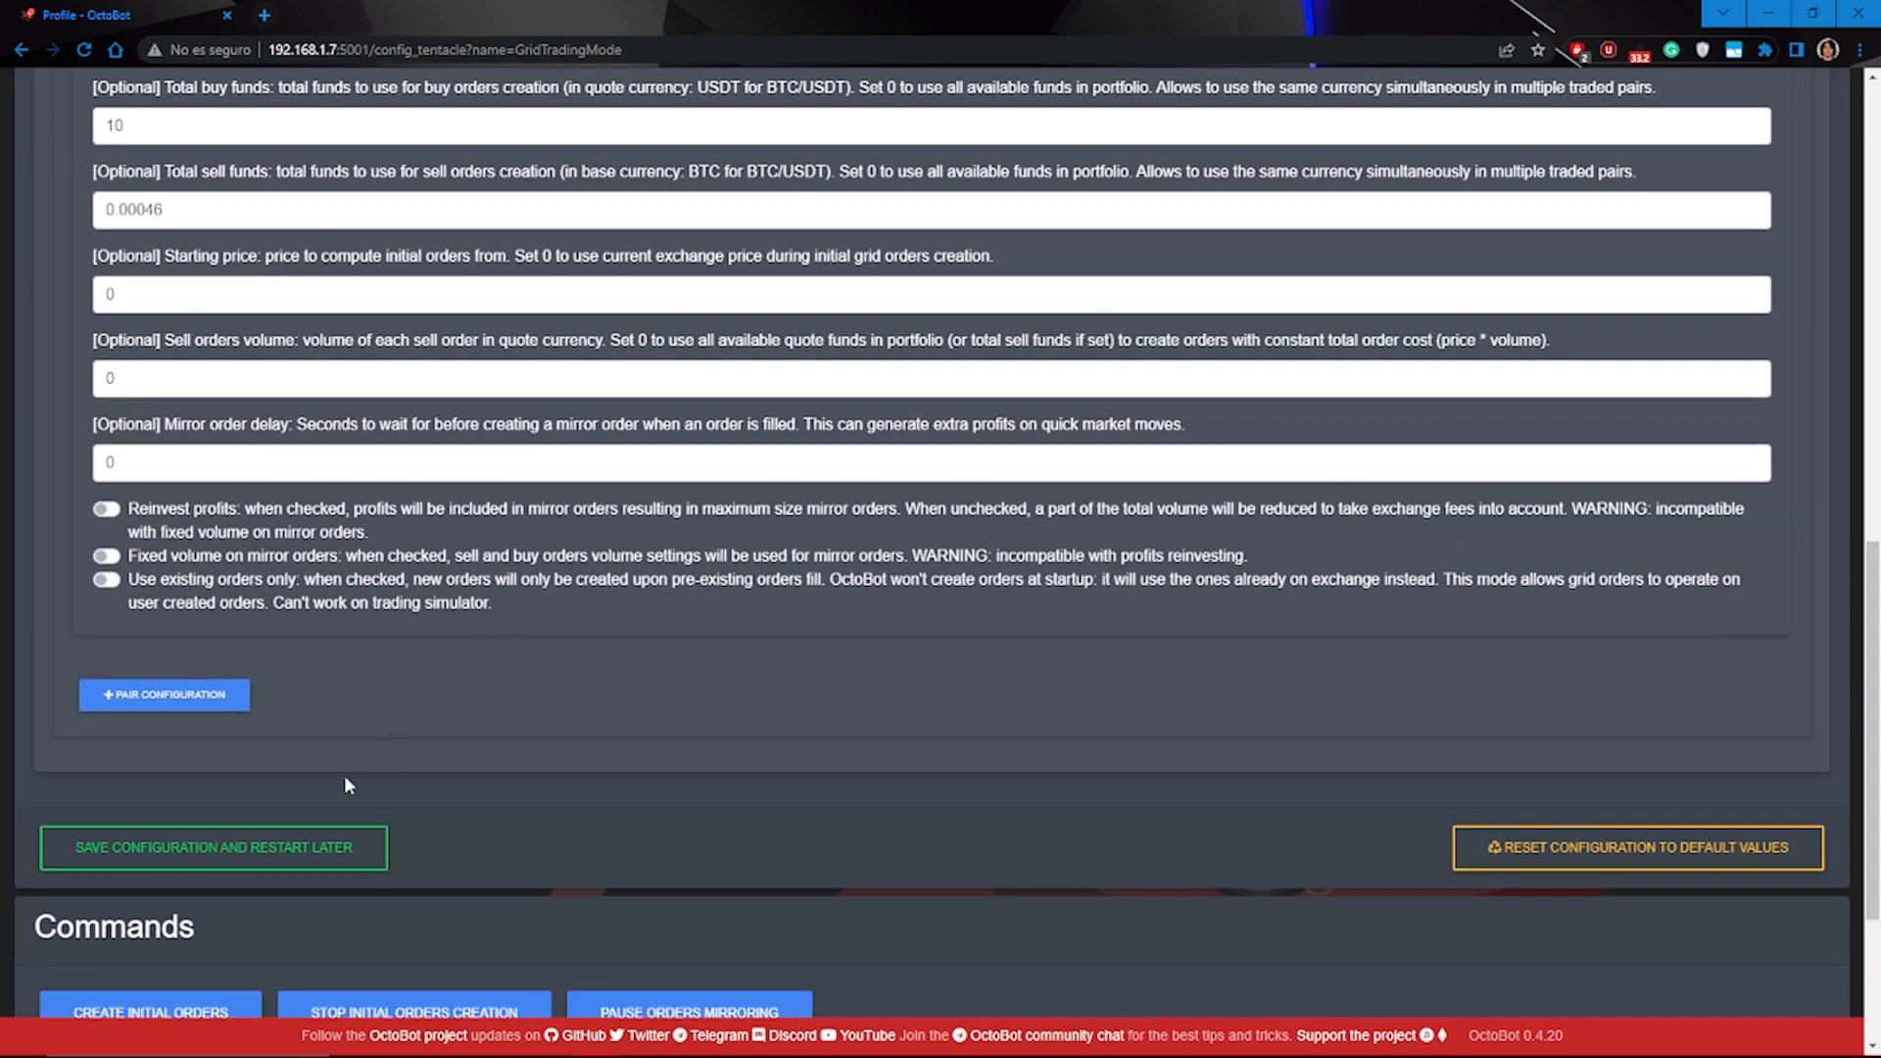
pyautogui.click(212, 846)
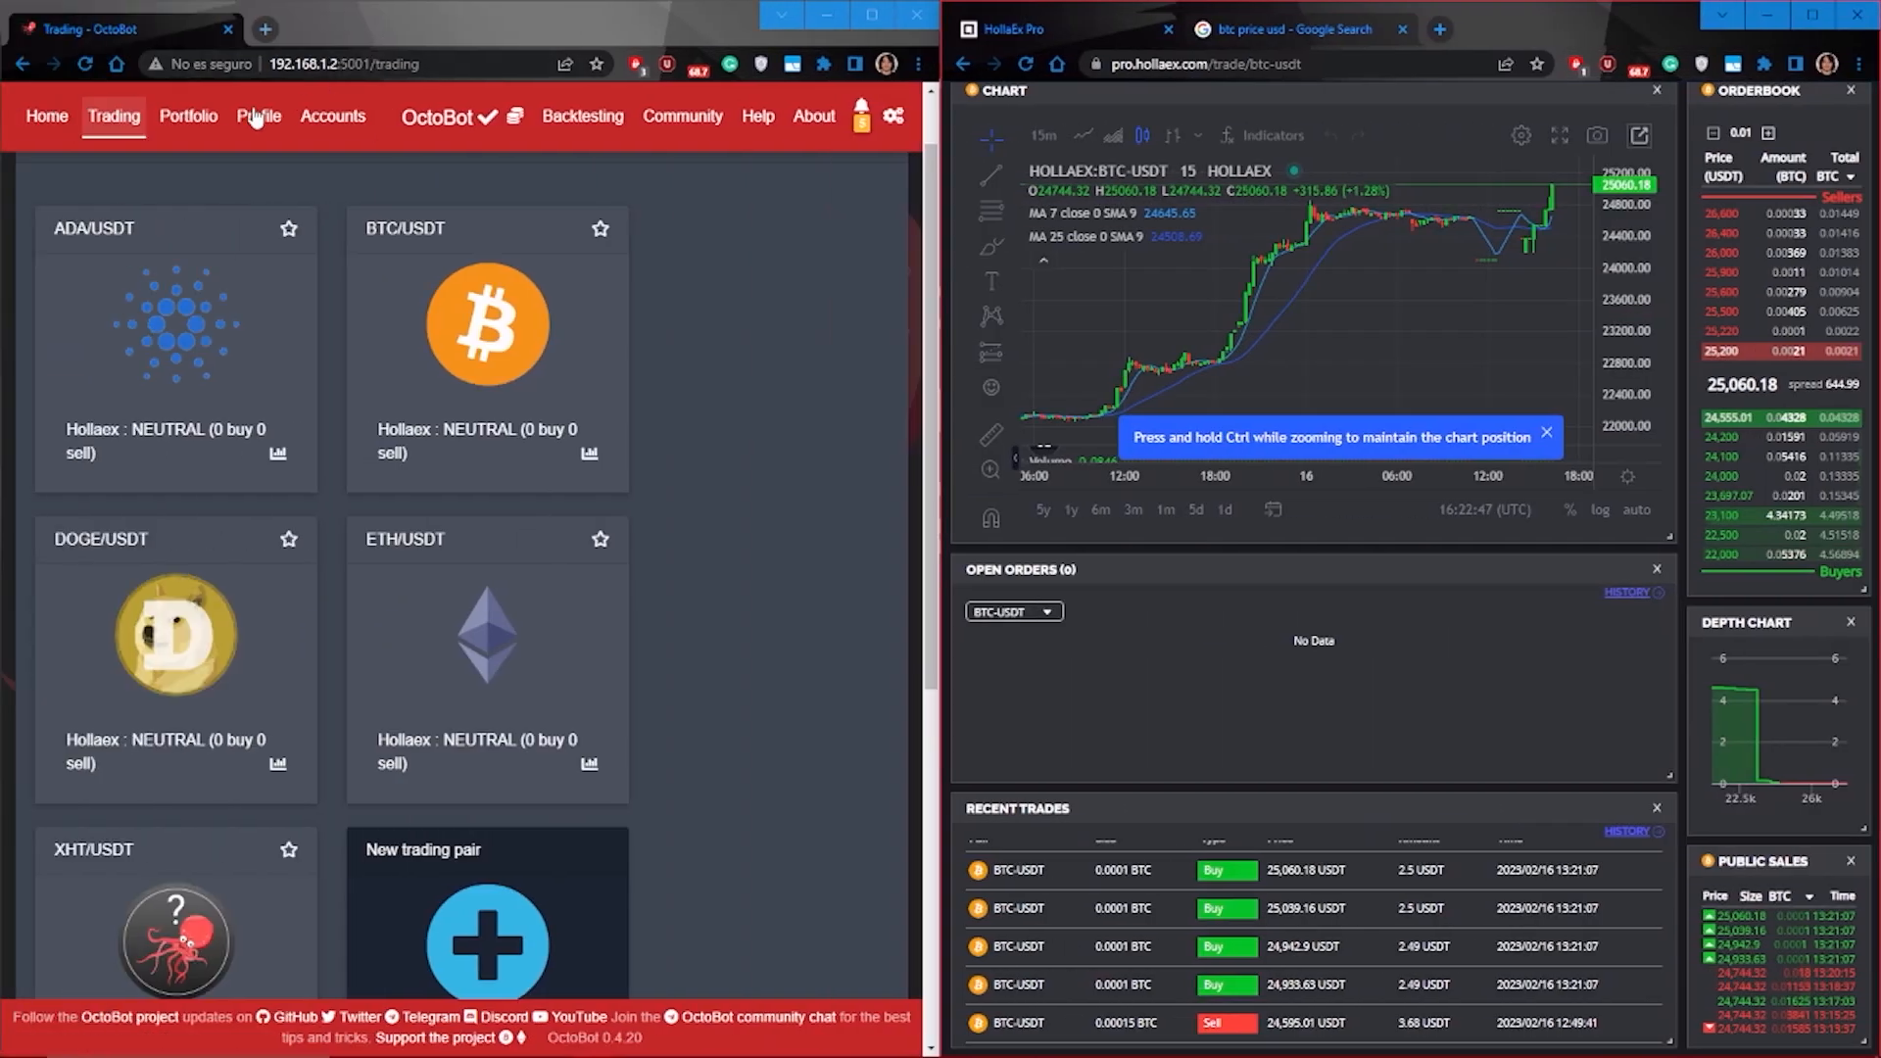
# Open the Profile tab's trading mode settings to confirm GridTradingMode is activated
pyautogui.click(256, 116)
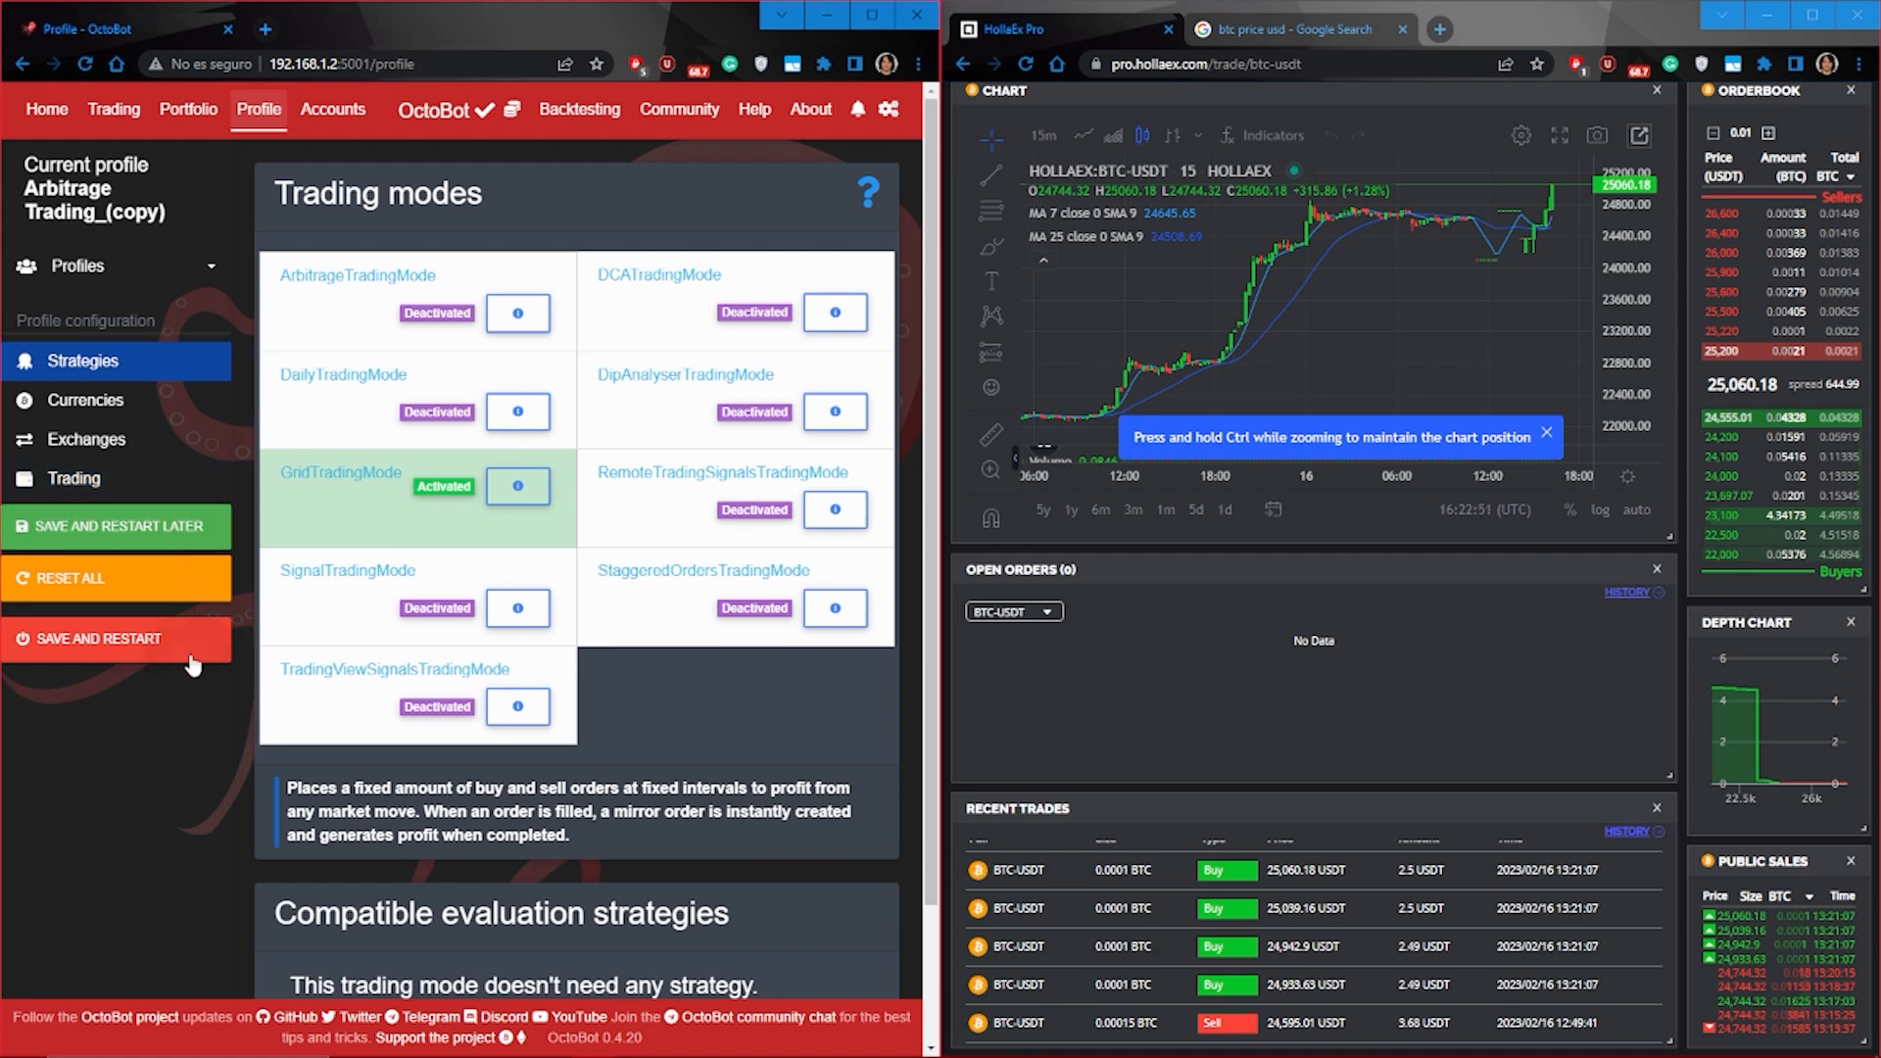
pyautogui.moveTo(186, 669)
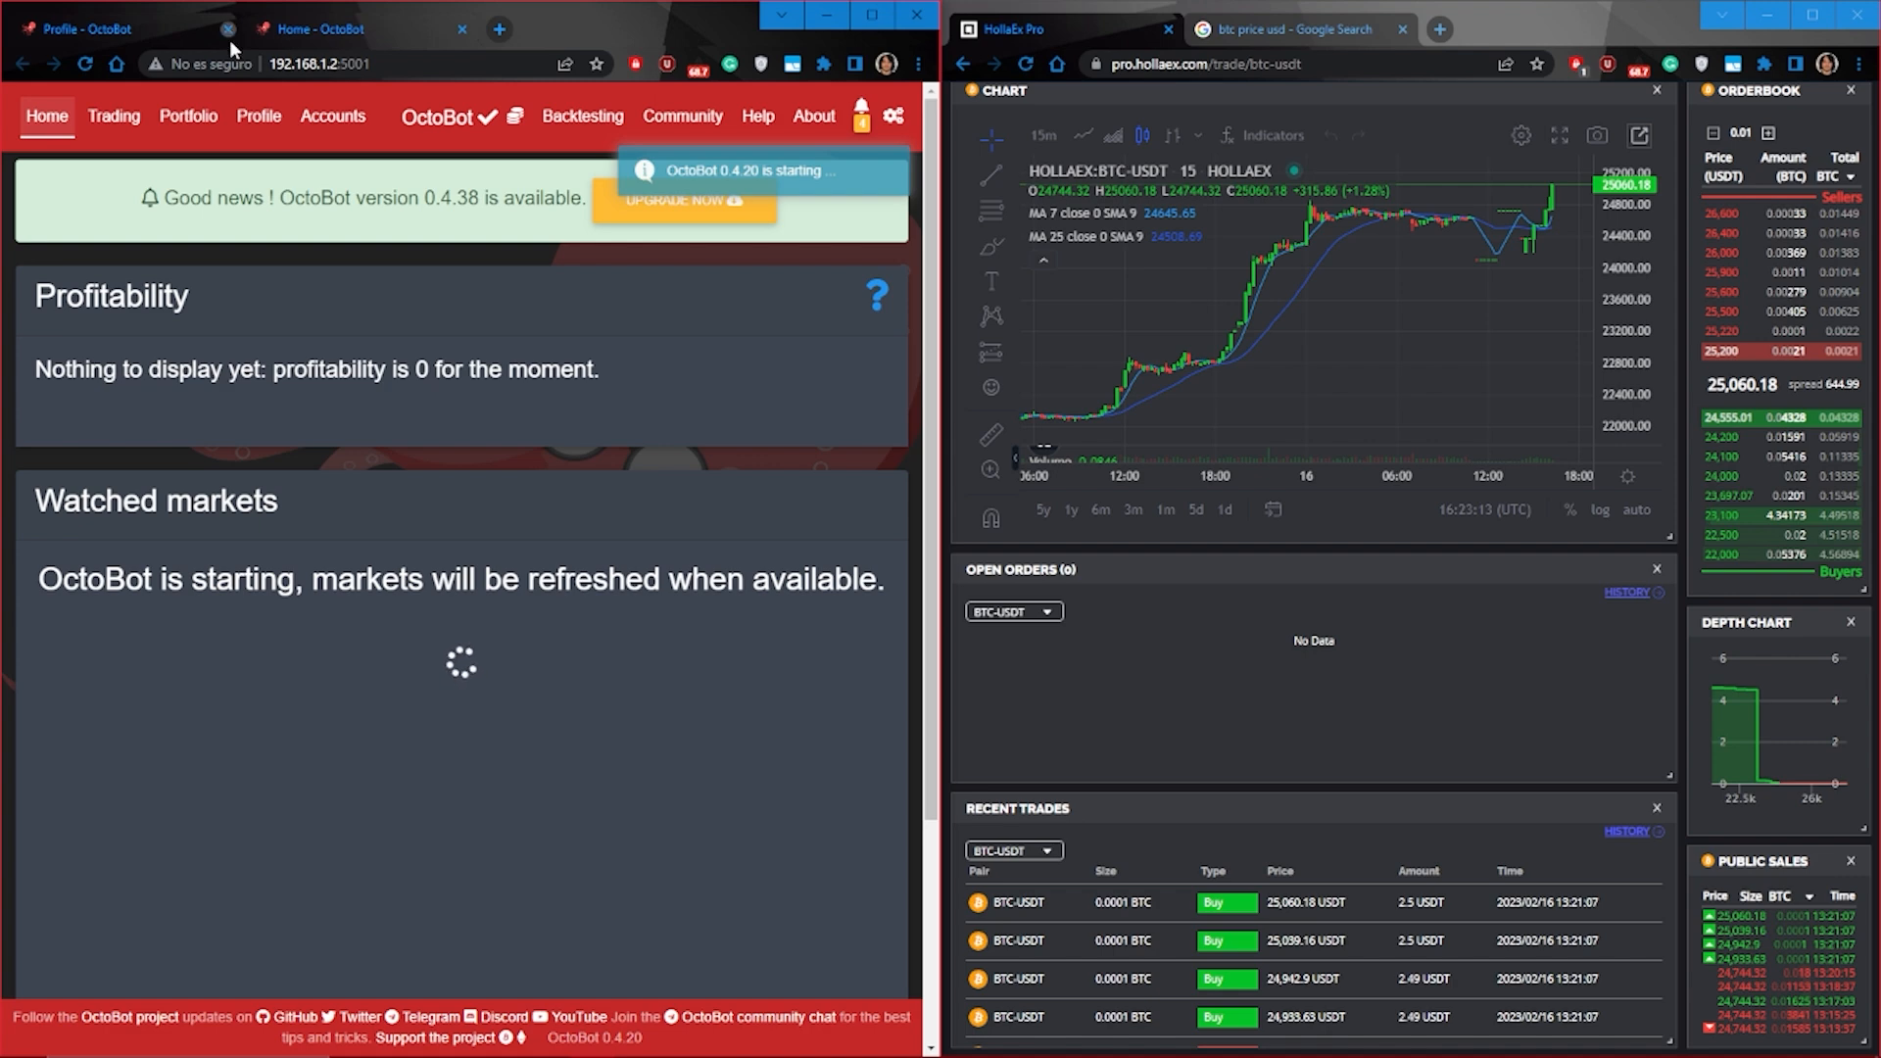
# Go to the Trading page and scroll to the six open BTC/USDT limit orders
pyautogui.click(112, 116)
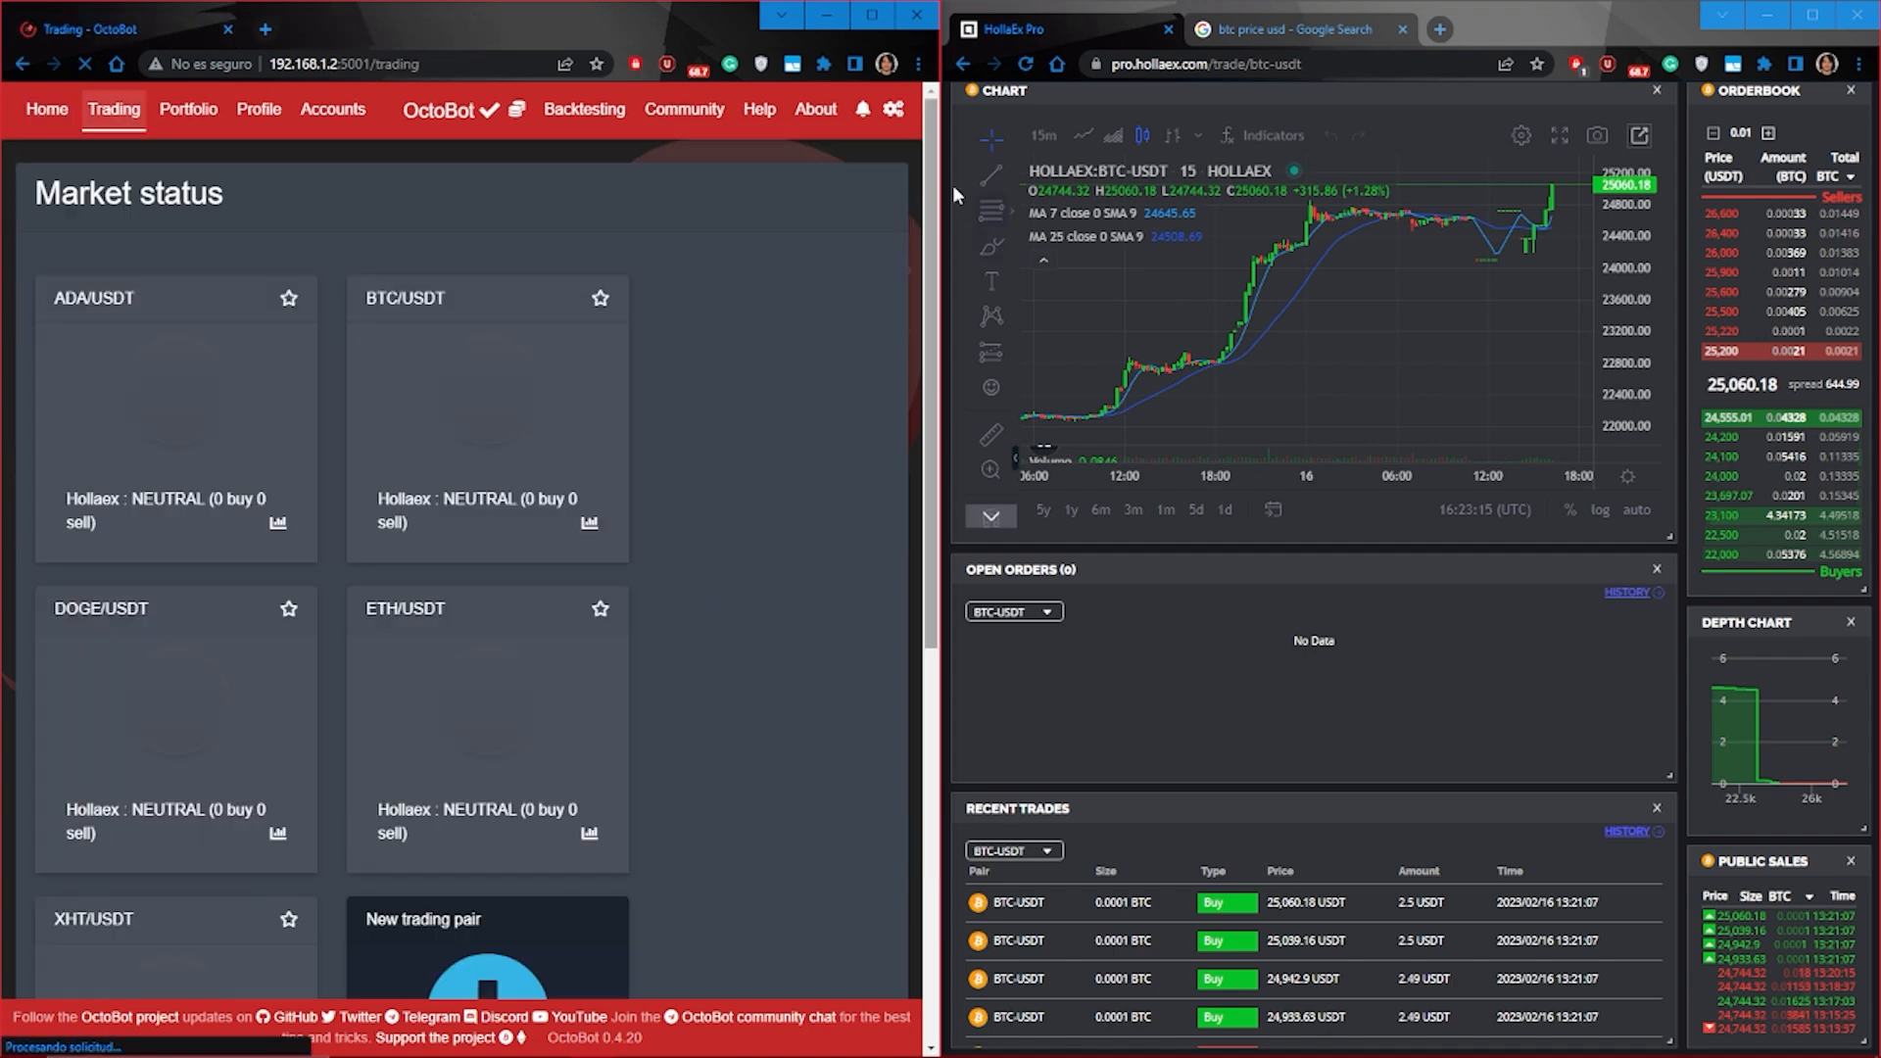
pyautogui.scroll(-3)
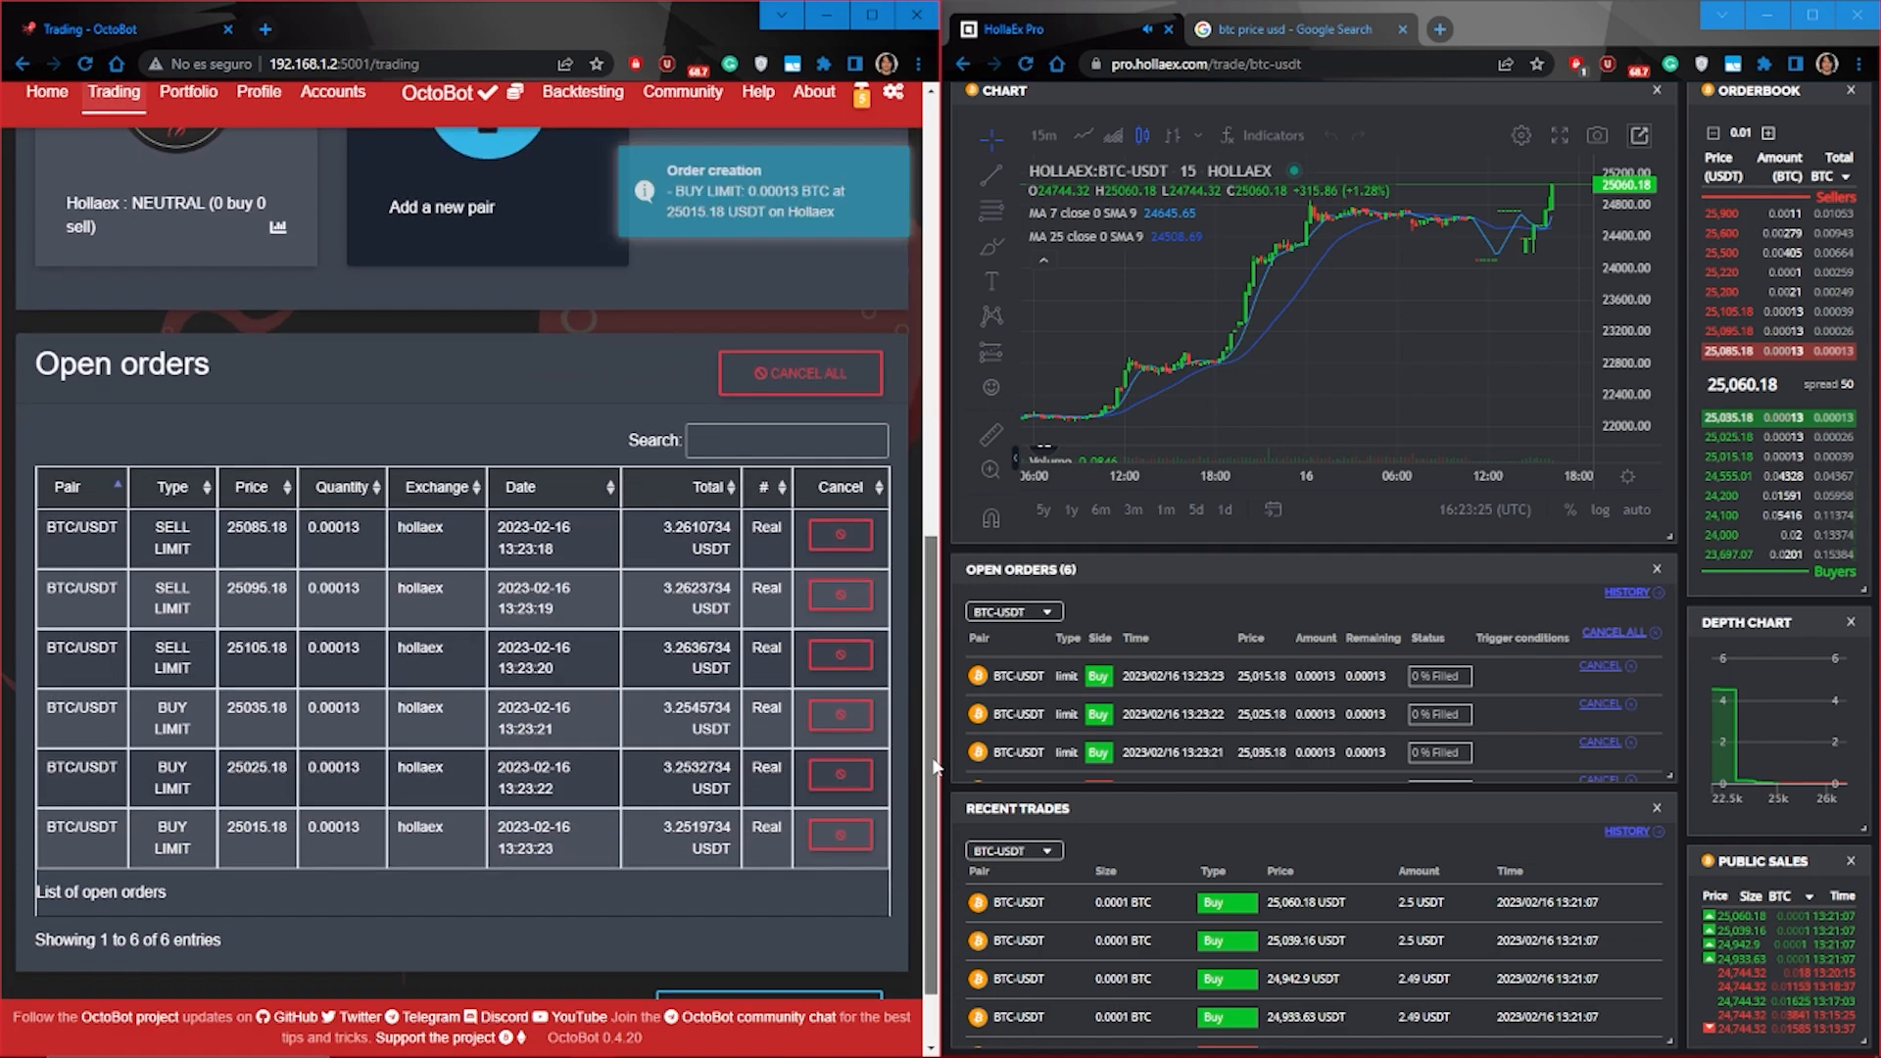
pyautogui.scroll(-3)
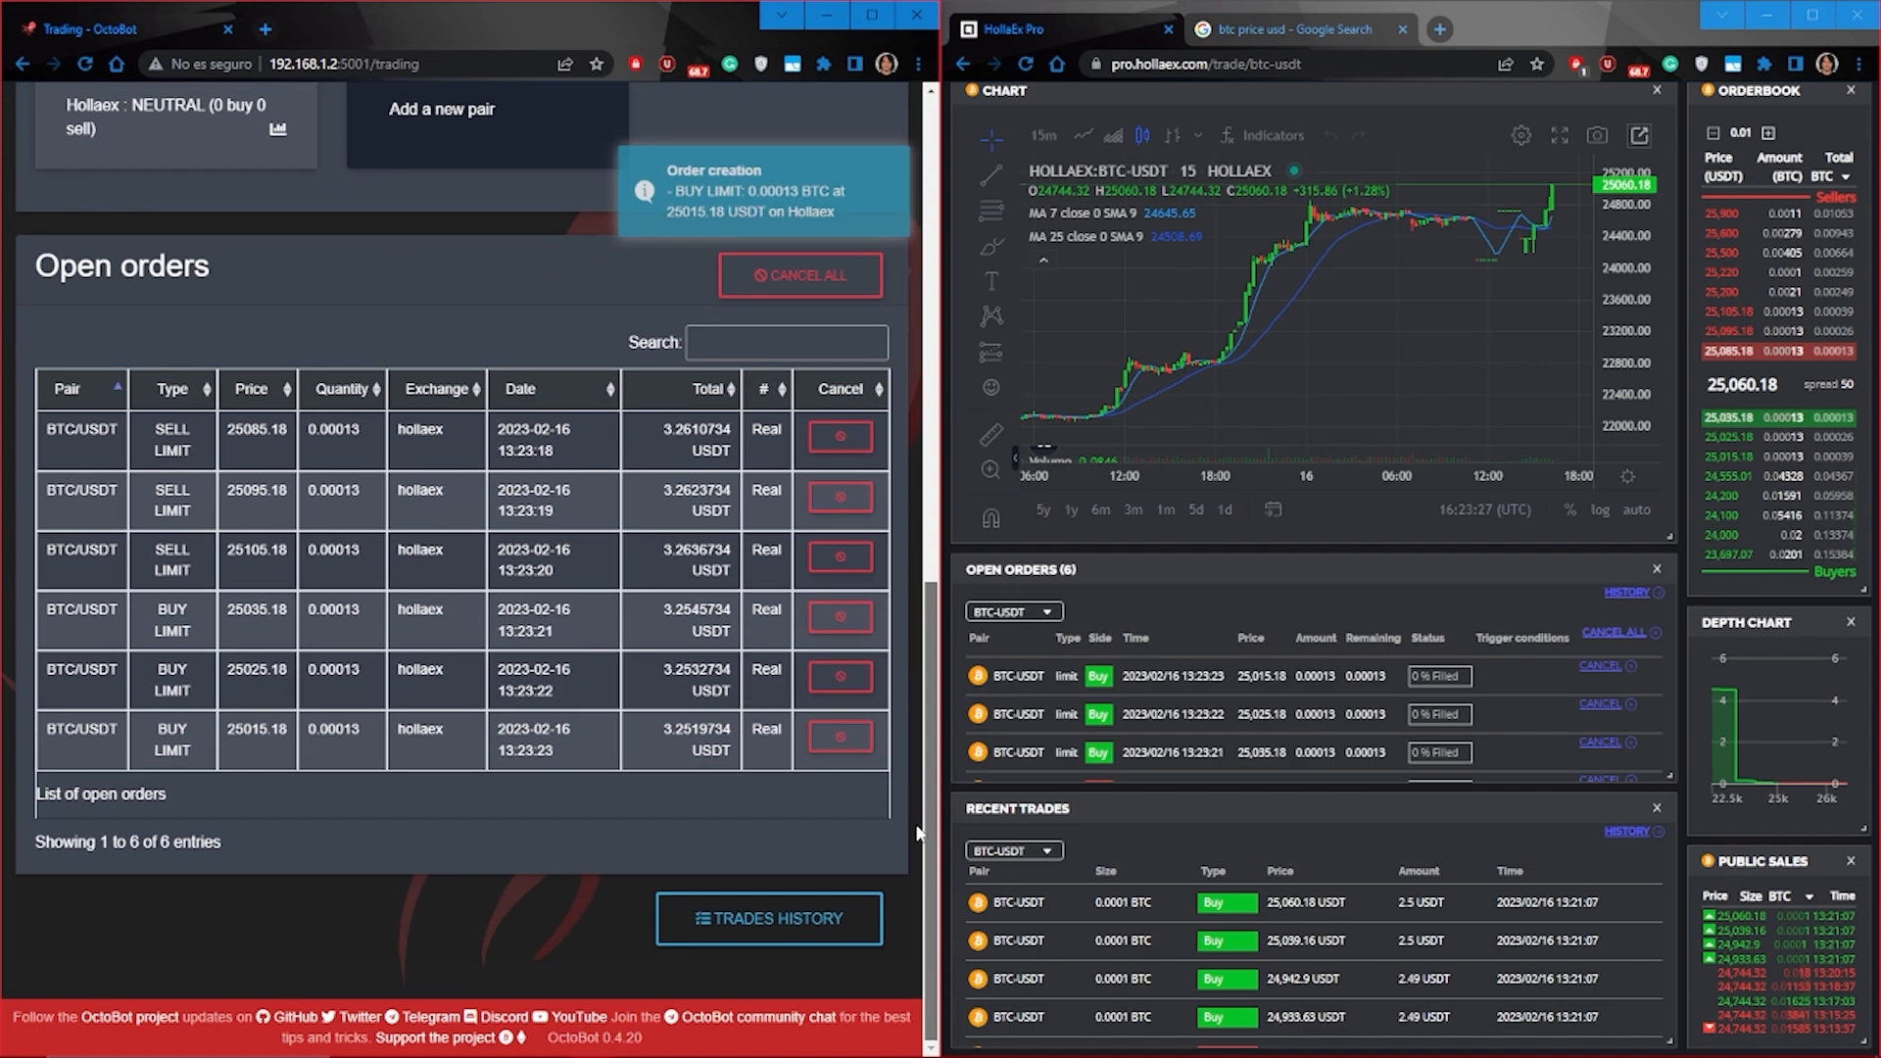